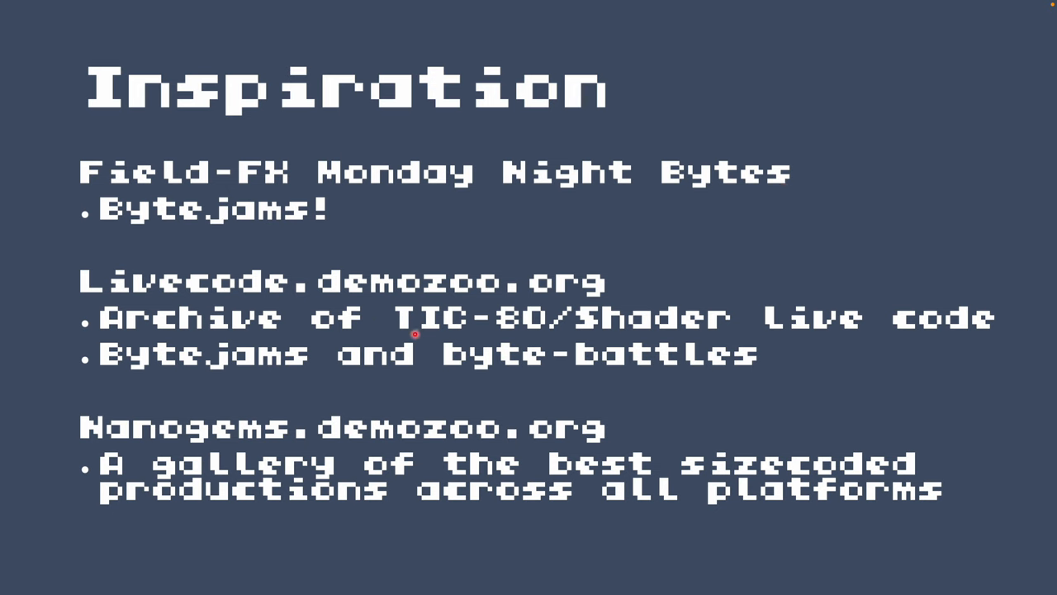
{"action": "mouse_move", "coordinate": [311, 214]}
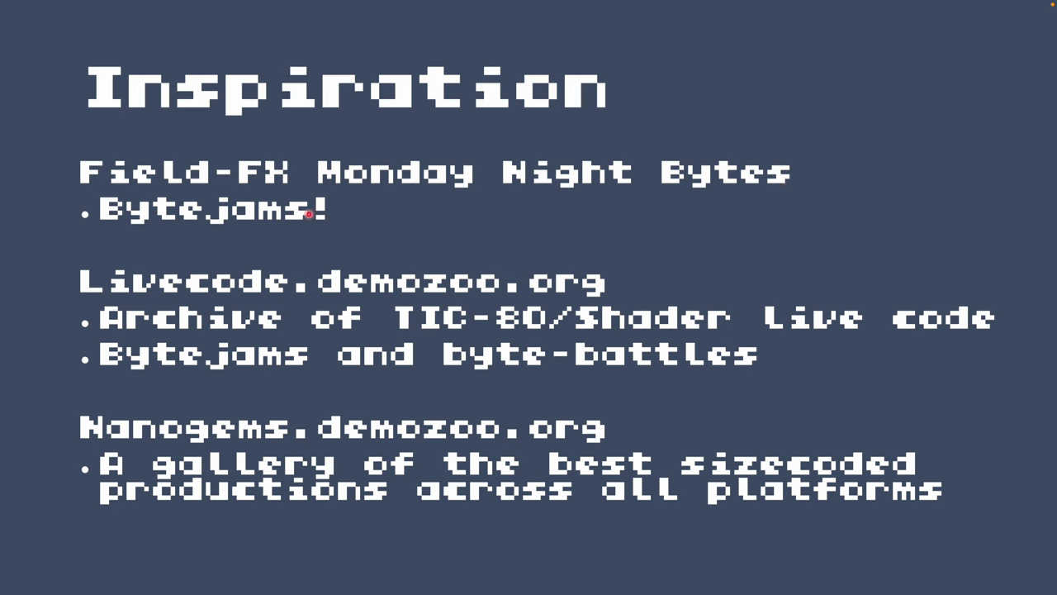
{"action": "mouse_move", "coordinate": [360, 225]}
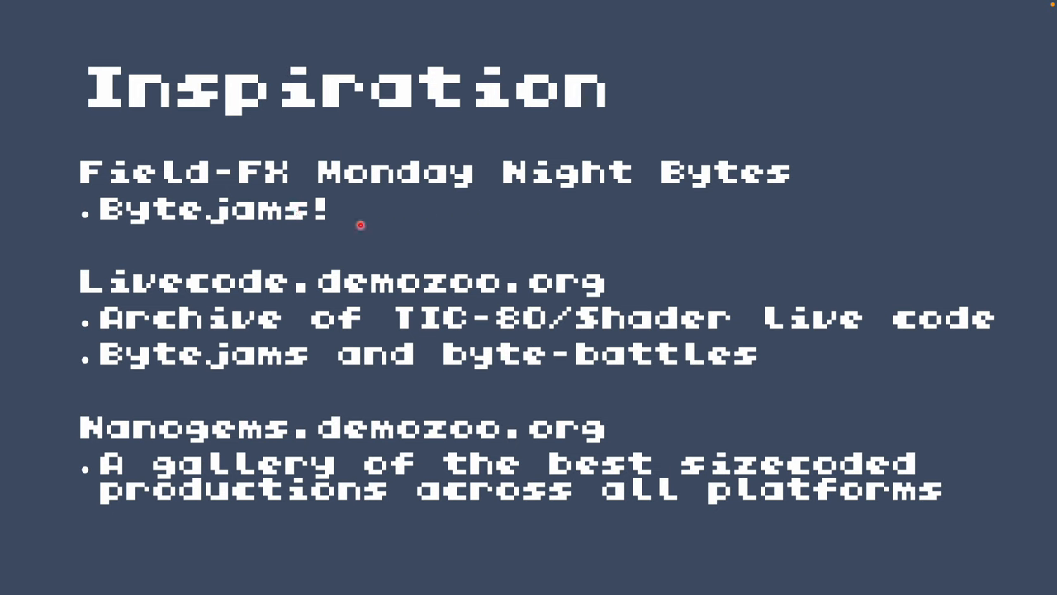
{"action": "mouse_move", "coordinate": [360, 201]}
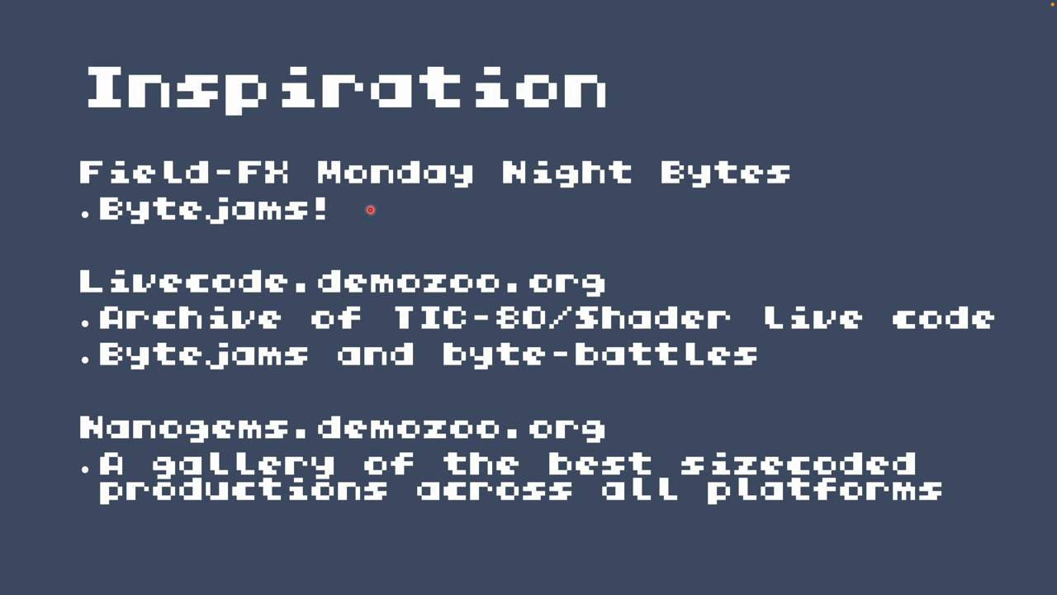
{"action": "mouse_move", "coordinate": [432, 388]}
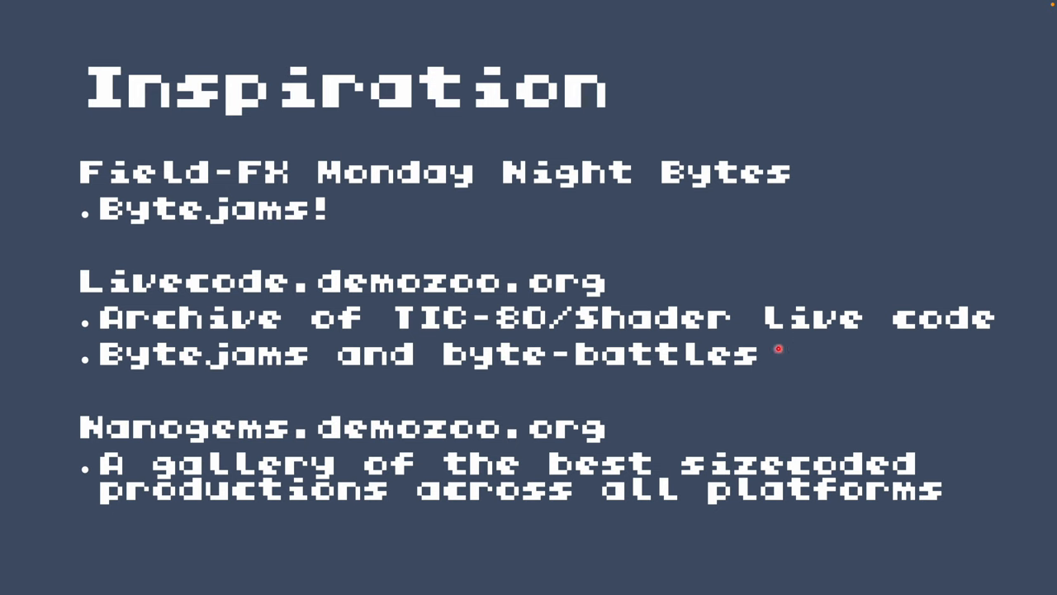
{"action": "mouse_move", "coordinate": [206, 392]}
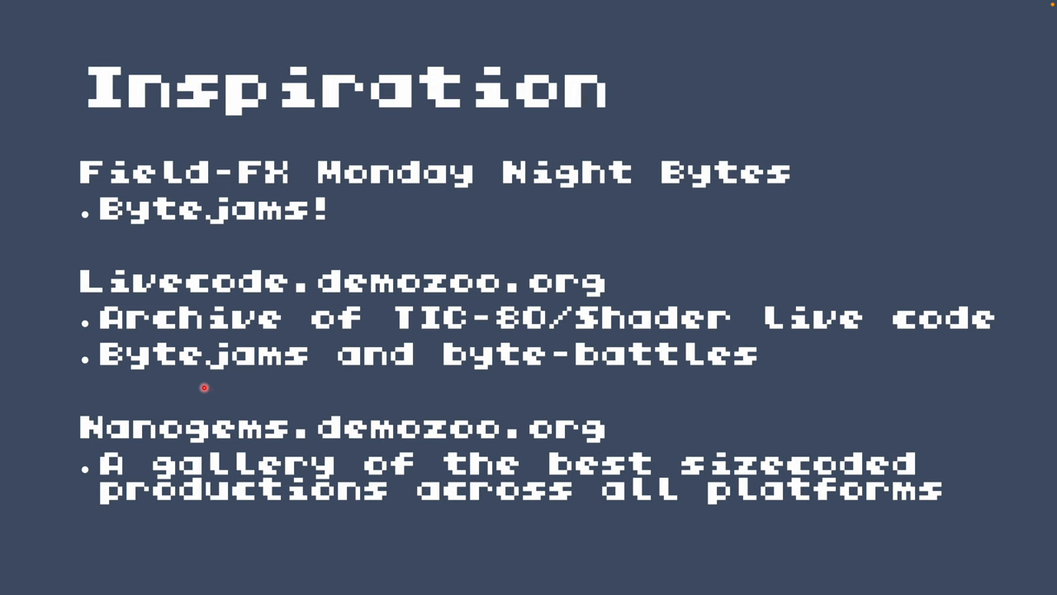
{"action": "mouse_move", "coordinate": [479, 409]}
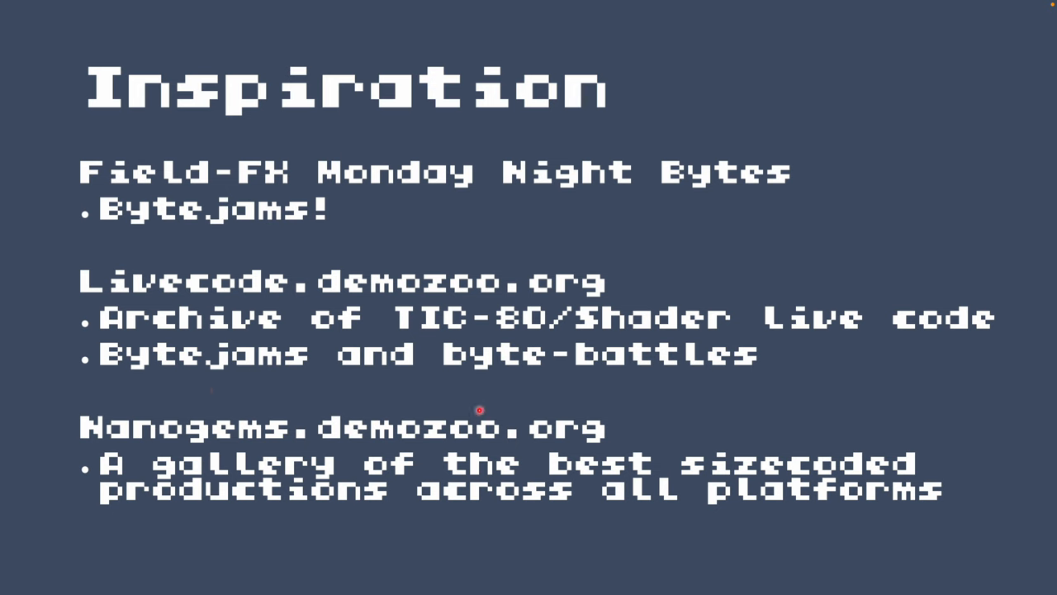
{"action": "mouse_move", "coordinate": [845, 371]}
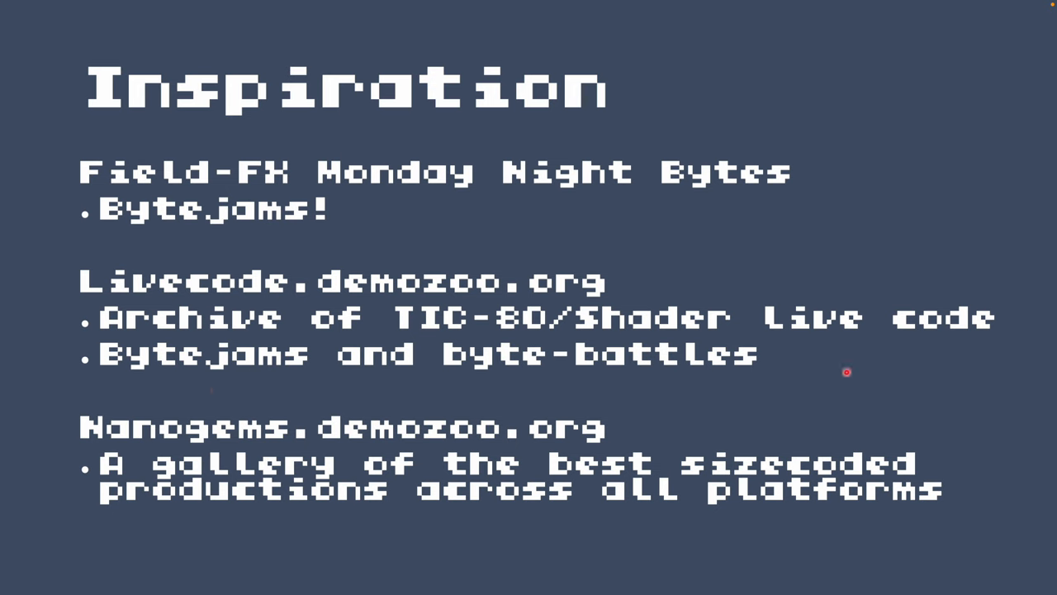
{"action": "mouse_move", "coordinate": [746, 403]}
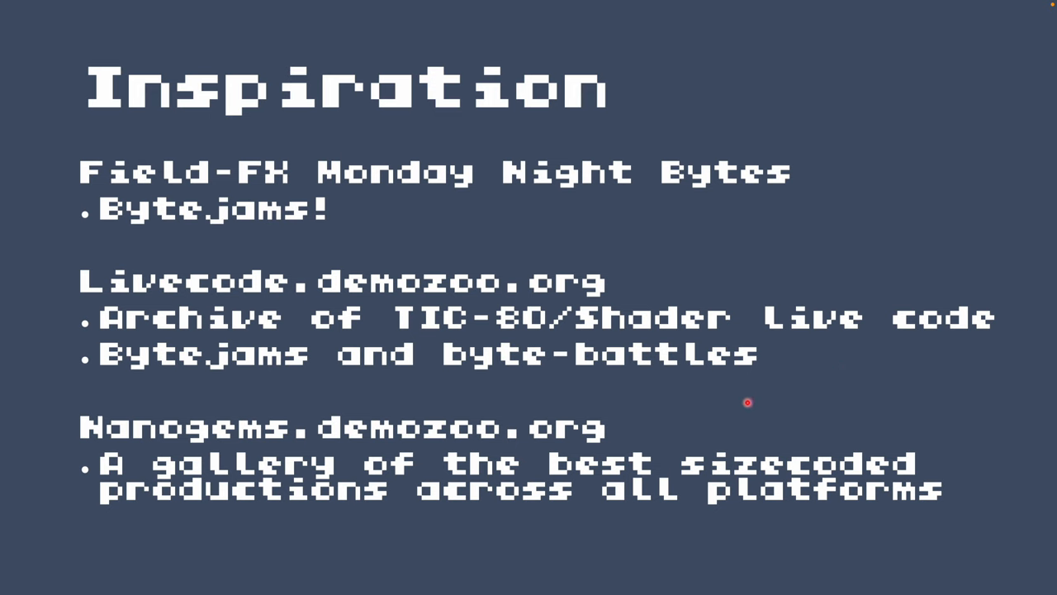
{"action": "mouse_move", "coordinate": [872, 453]}
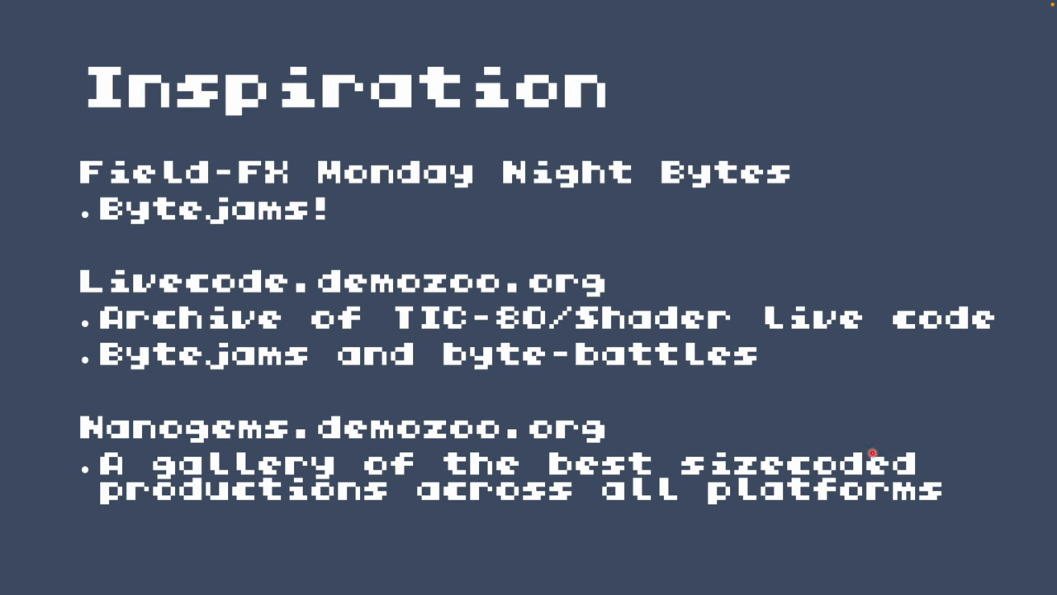
{"action": "mouse_move", "coordinate": [634, 463]}
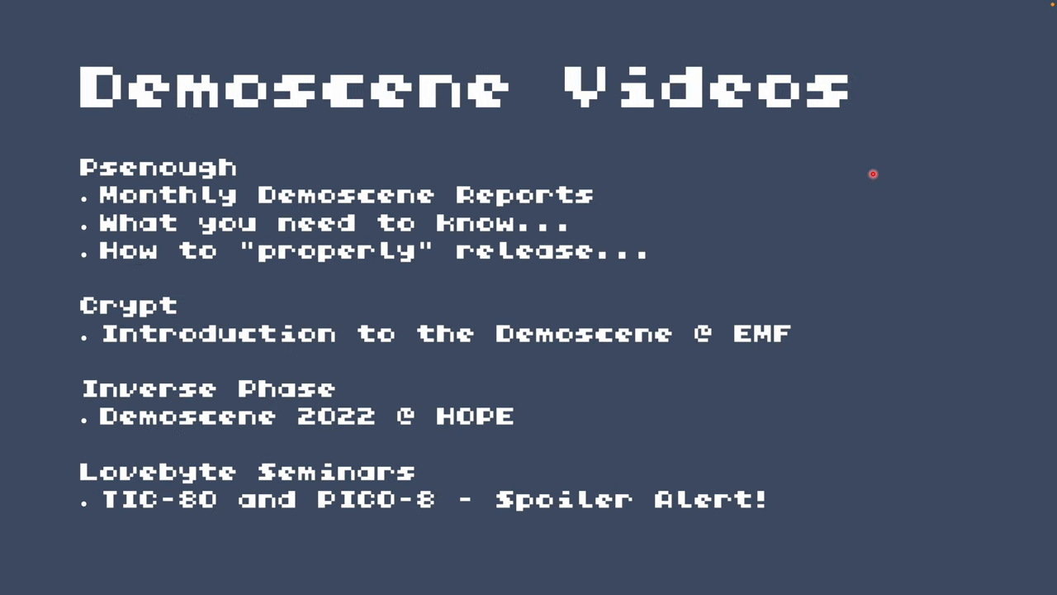
{"action": "mouse_move", "coordinate": [875, 229]}
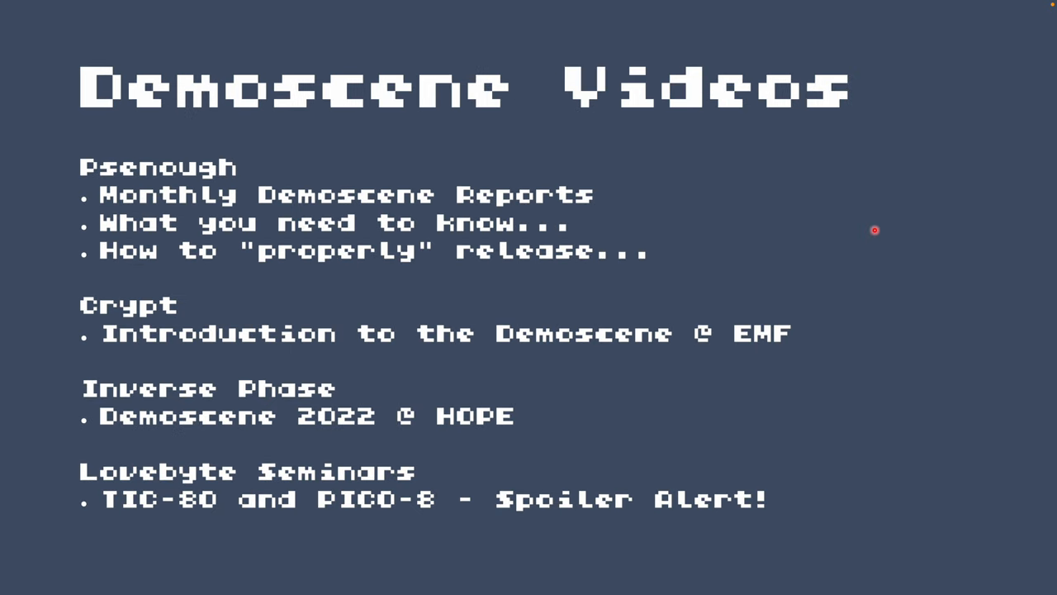
{"action": "mouse_move", "coordinate": [894, 261]}
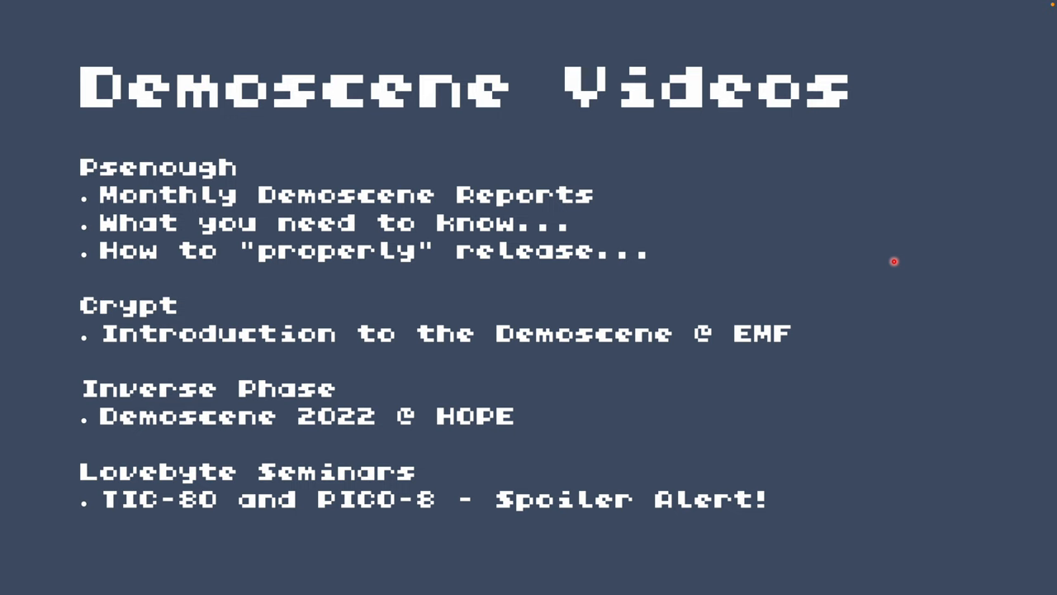
{"action": "mouse_move", "coordinate": [562, 142]}
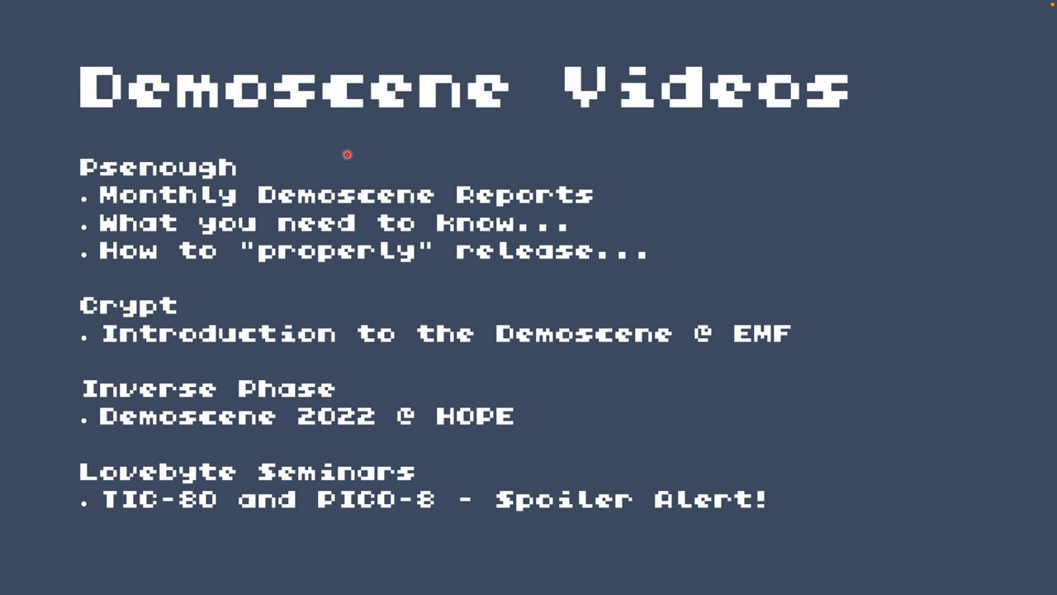
{"action": "mouse_move", "coordinate": [366, 228]}
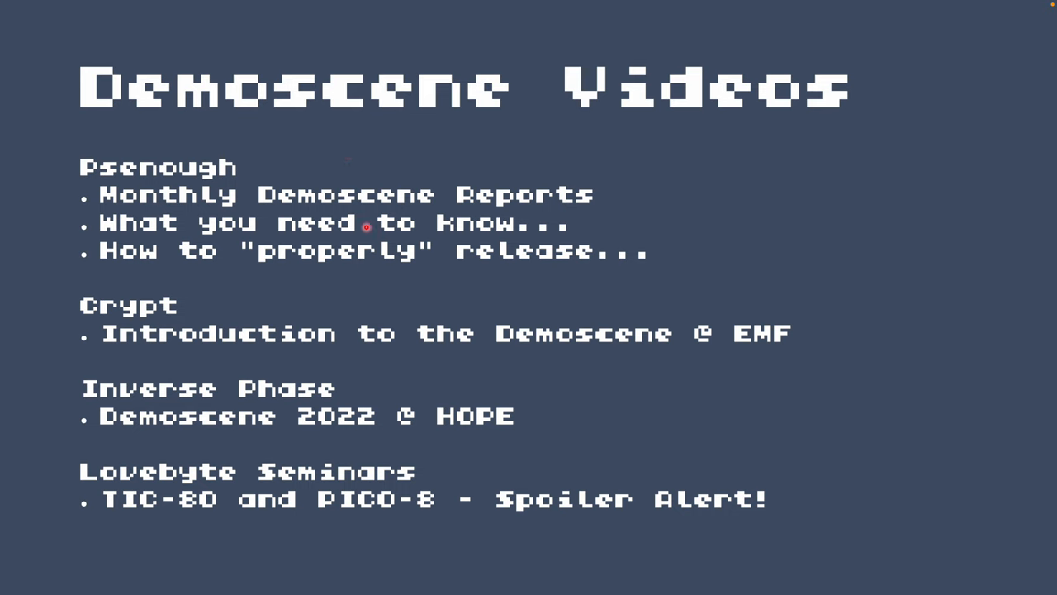
{"action": "mouse_move", "coordinate": [770, 294]}
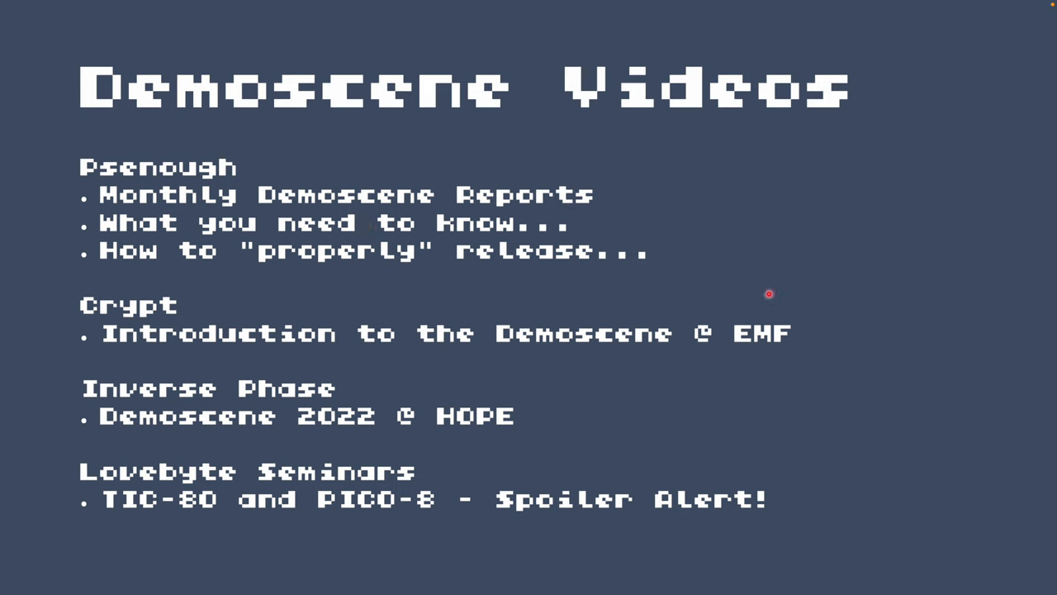
{"action": "mouse_move", "coordinate": [819, 330]}
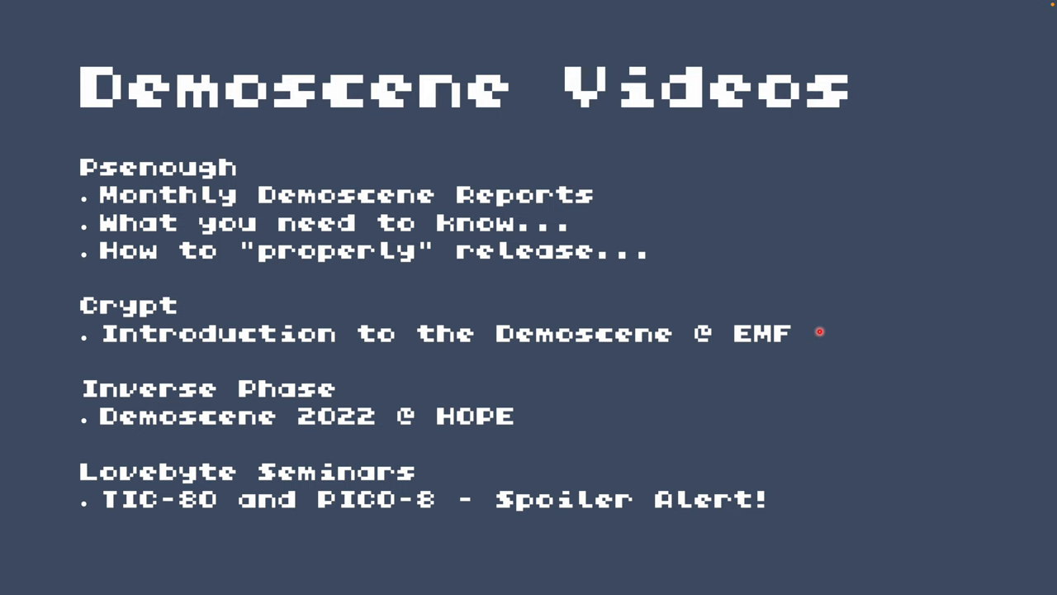
{"action": "mouse_move", "coordinate": [677, 423]}
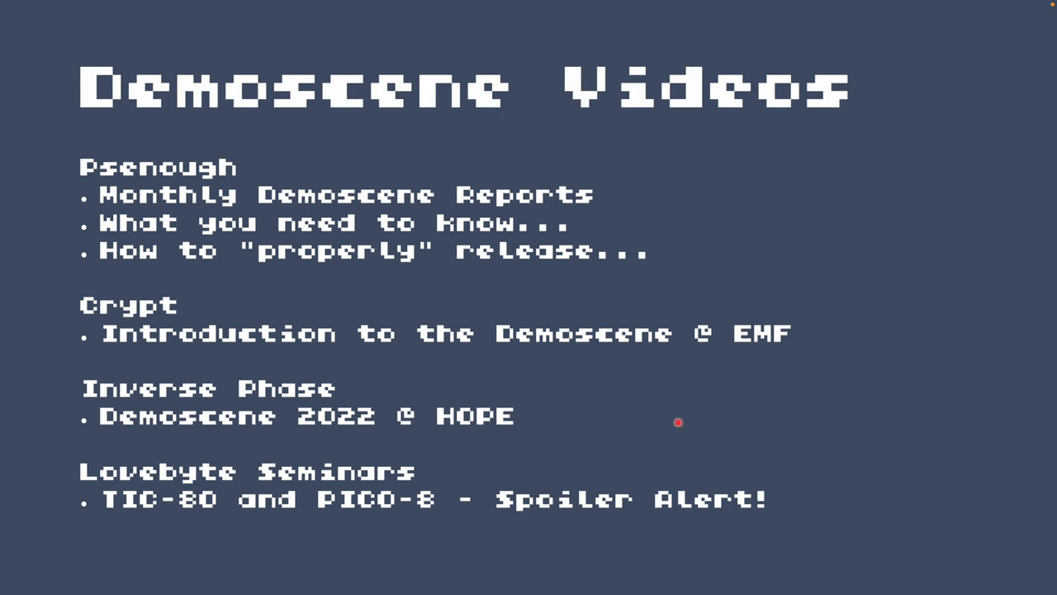
{"action": "mouse_move", "coordinate": [684, 426]}
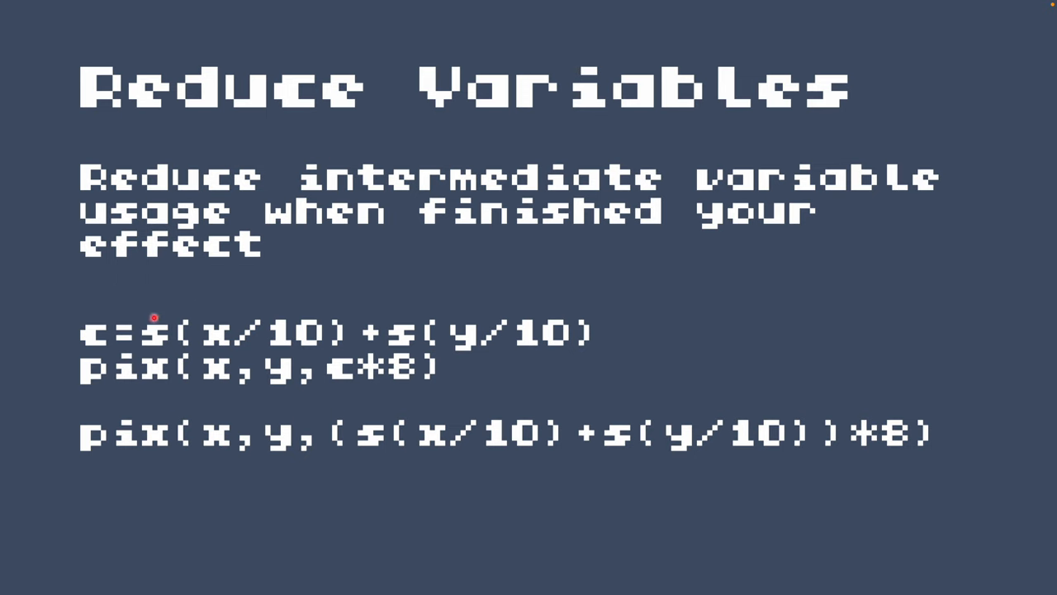
{"action": "mouse_move", "coordinate": [107, 366]}
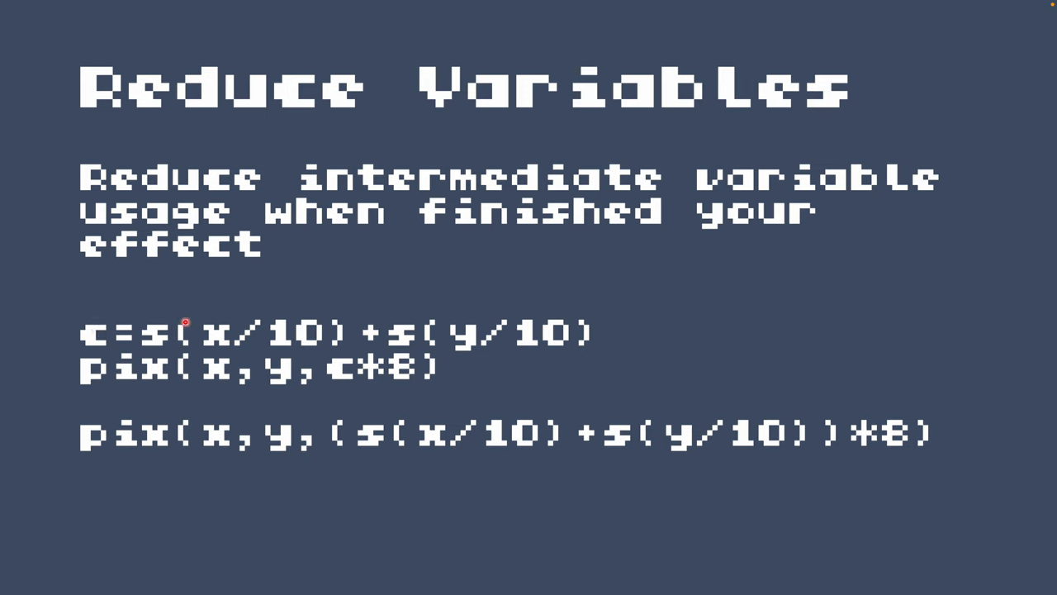
{"action": "mouse_move", "coordinate": [466, 342]}
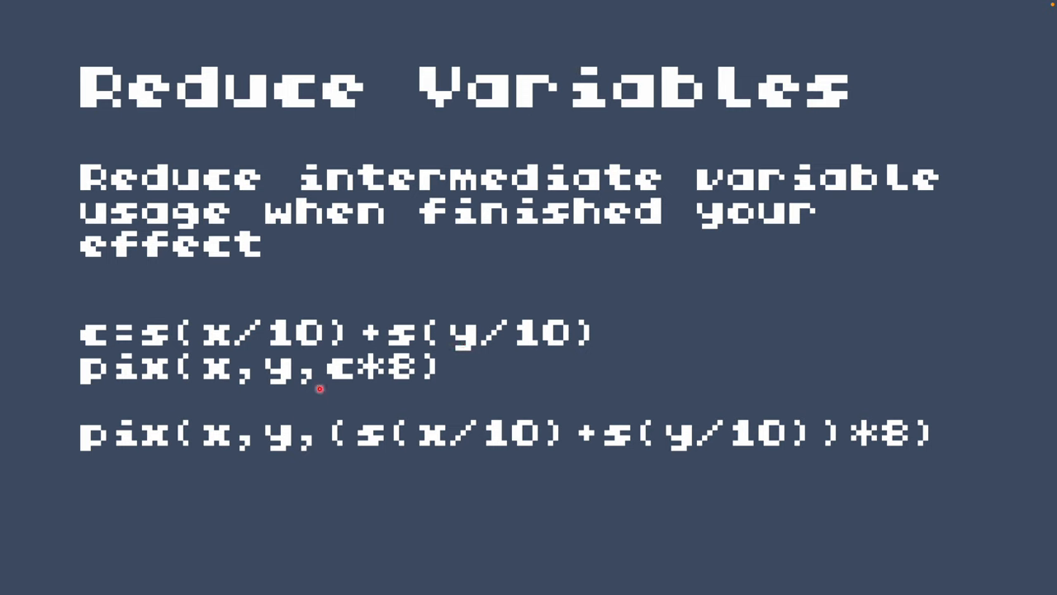
{"action": "mouse_move", "coordinate": [438, 383]}
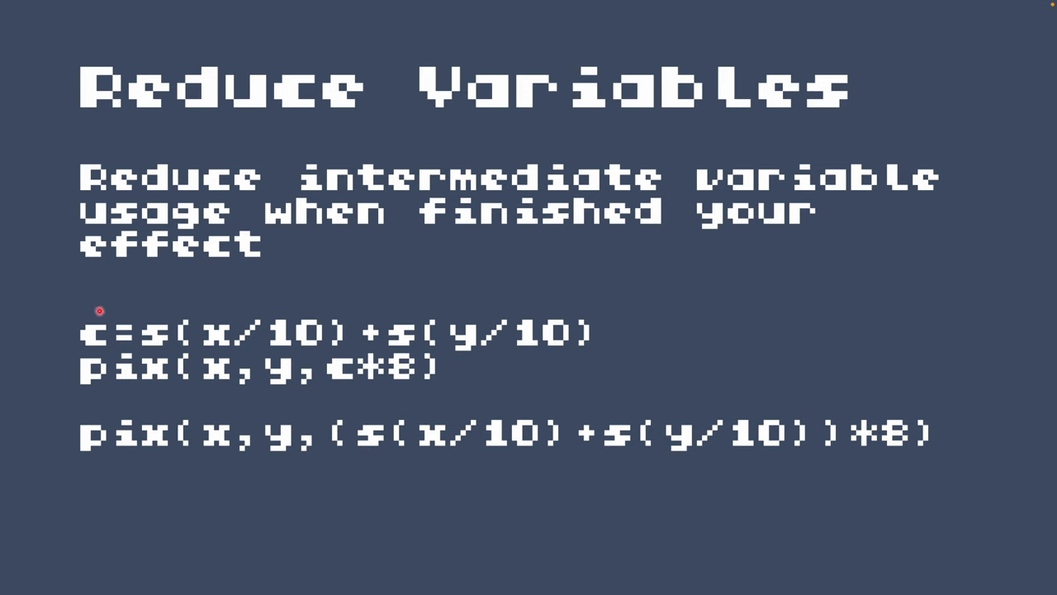
{"action": "mouse_move", "coordinate": [134, 317]}
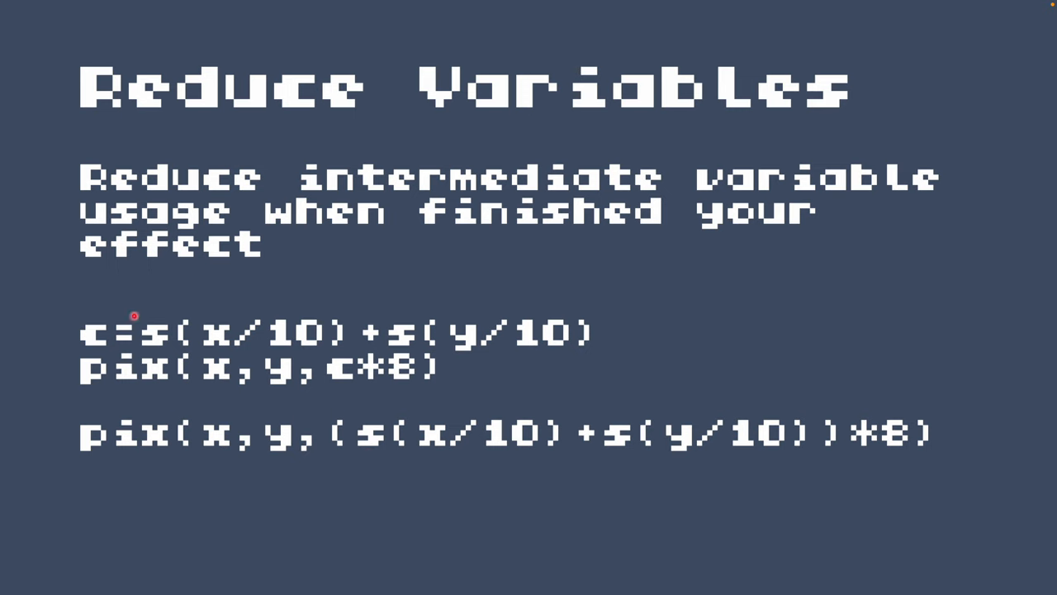
{"action": "mouse_move", "coordinate": [109, 339]}
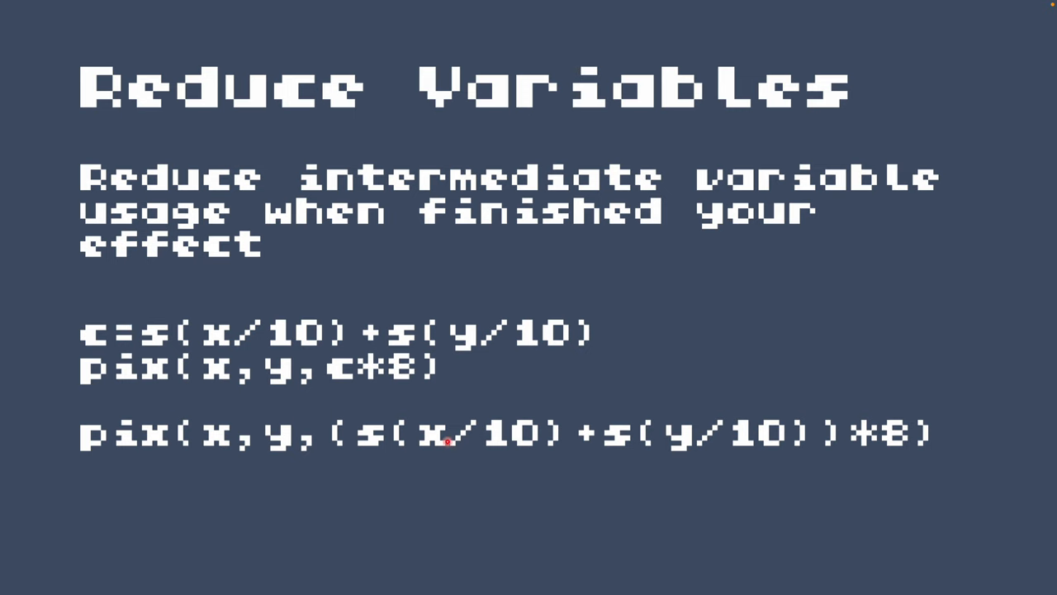
{"action": "mouse_move", "coordinate": [834, 446]}
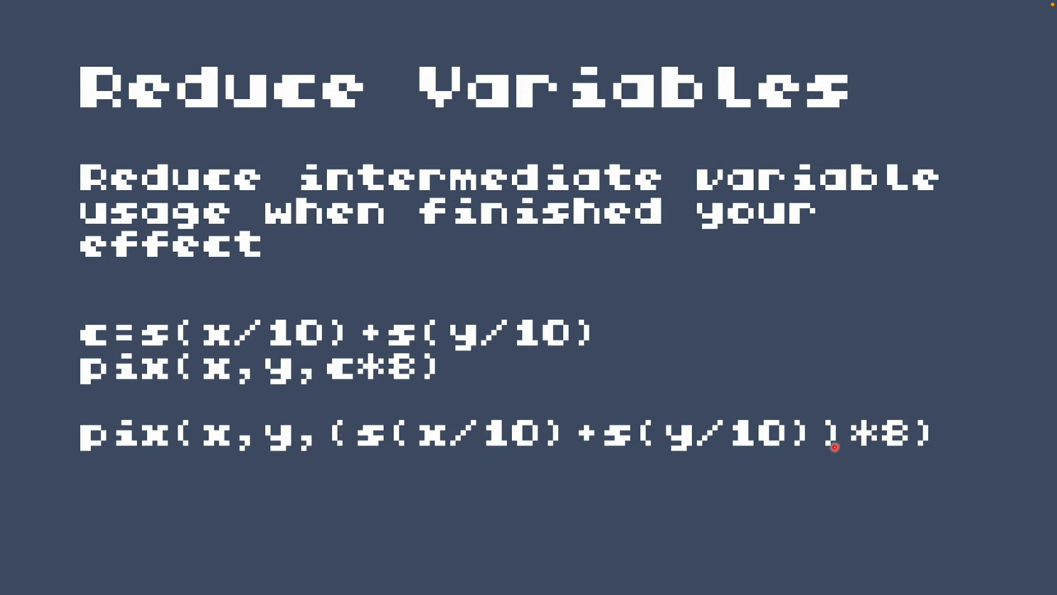
{"action": "mouse_move", "coordinate": [892, 410]}
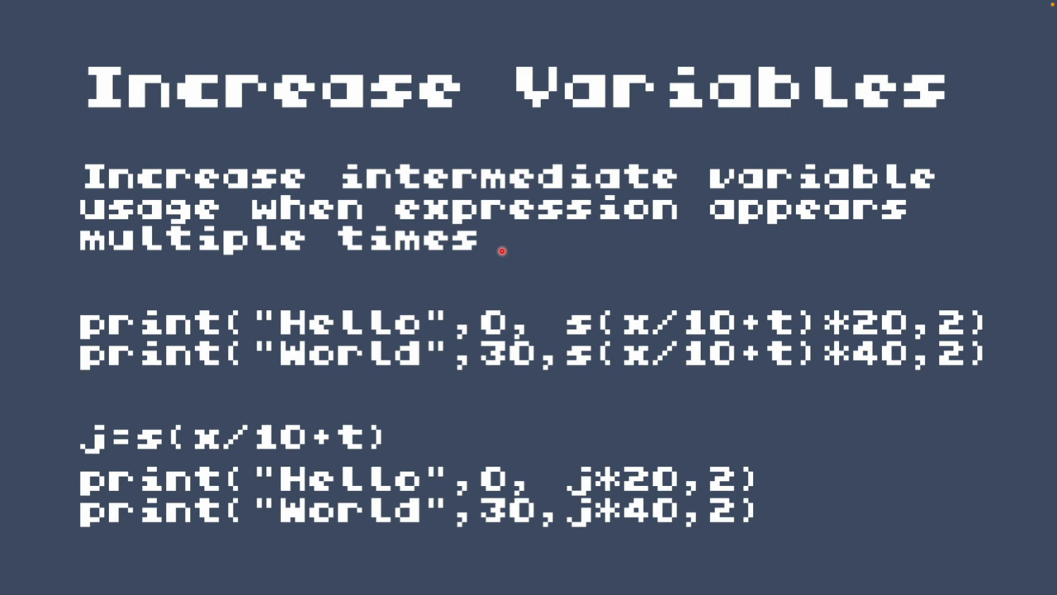
{"action": "mouse_move", "coordinate": [324, 330]}
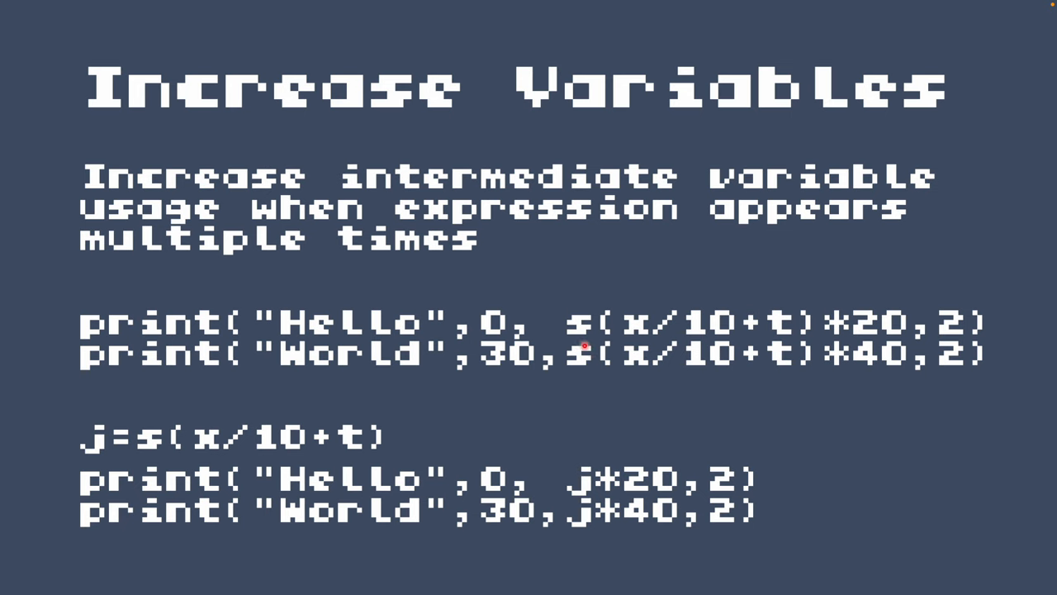
{"action": "mouse_move", "coordinate": [752, 323]}
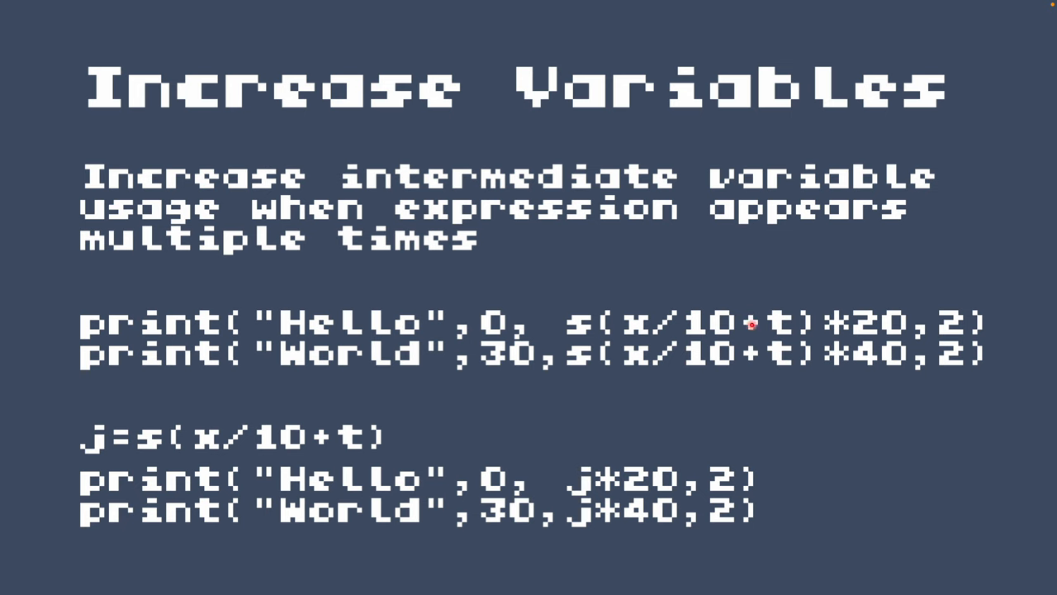
{"action": "mouse_move", "coordinate": [7, 466]}
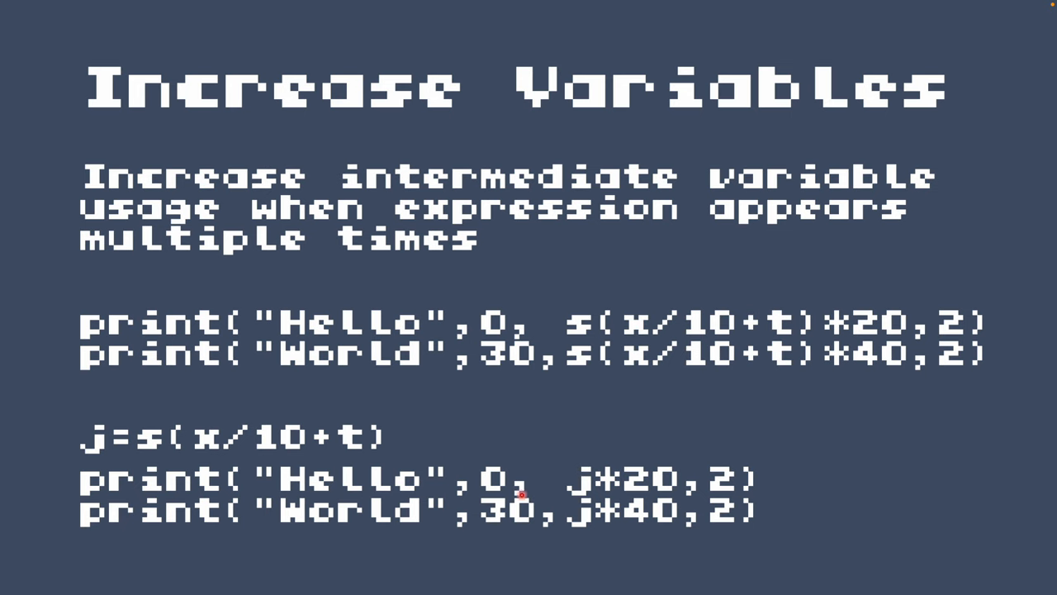
{"action": "mouse_move", "coordinate": [561, 449]}
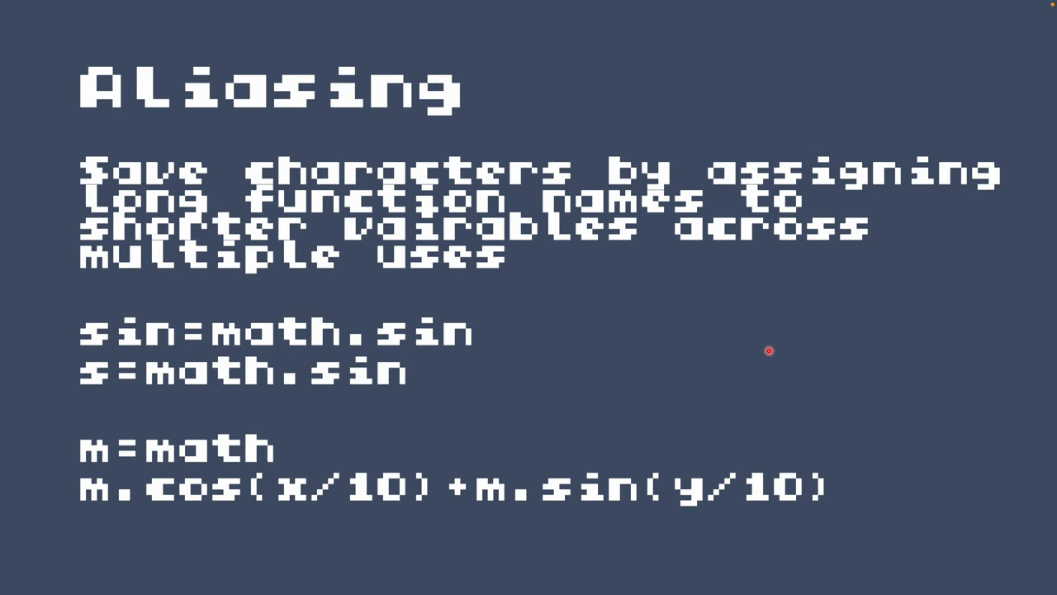
{"action": "mouse_move", "coordinate": [268, 345]}
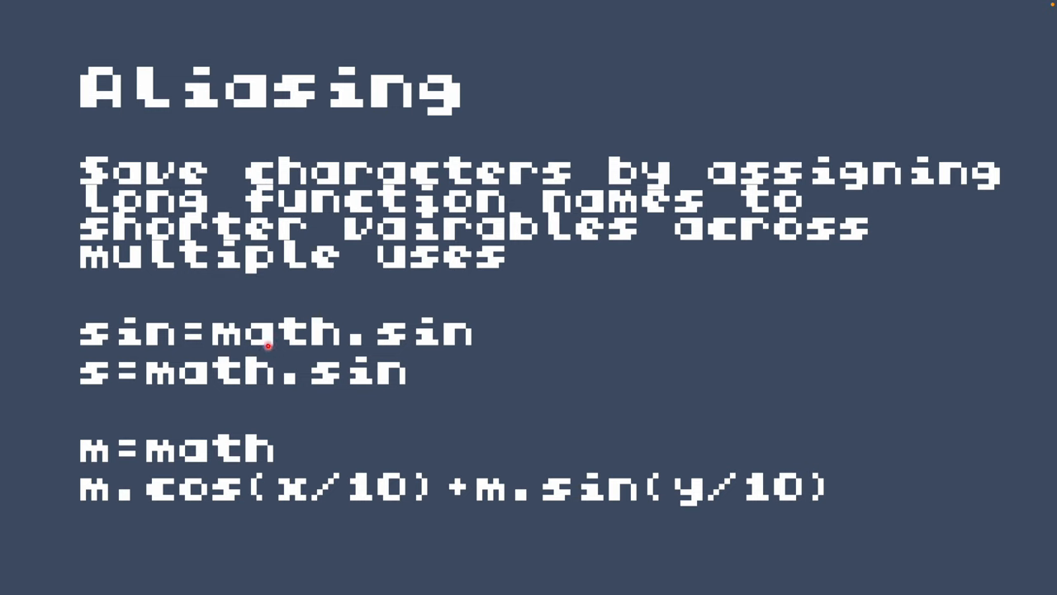
{"action": "mouse_move", "coordinate": [451, 365]}
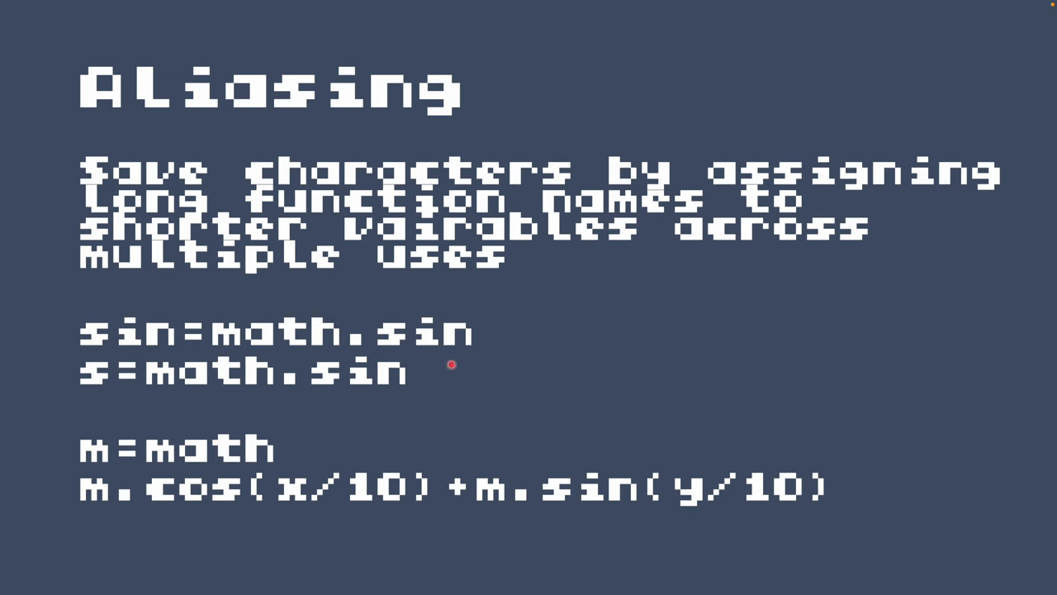
{"action": "mouse_move", "coordinate": [136, 351]}
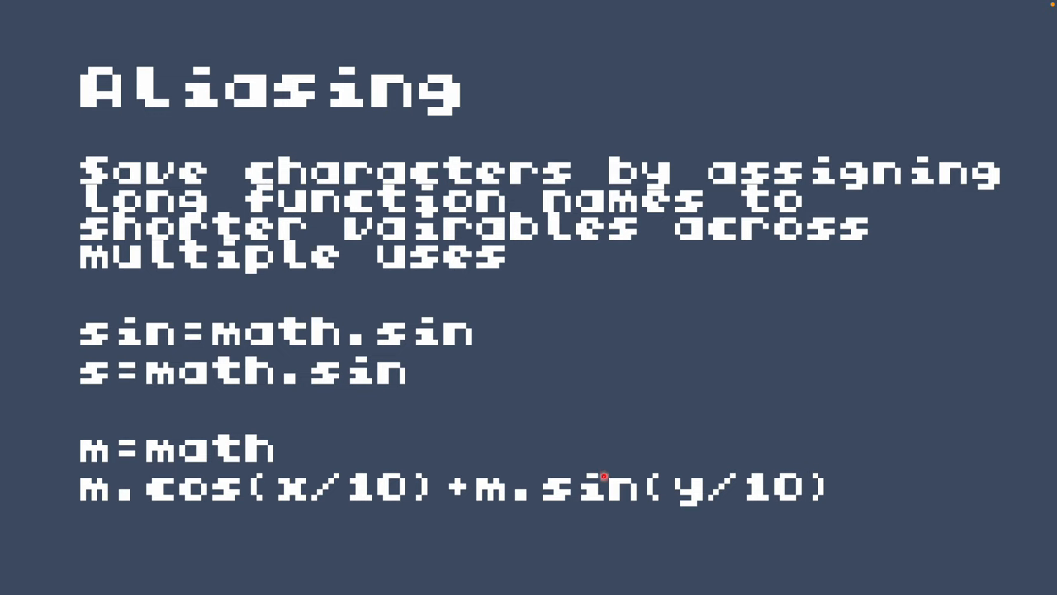
{"action": "mouse_move", "coordinate": [89, 454]}
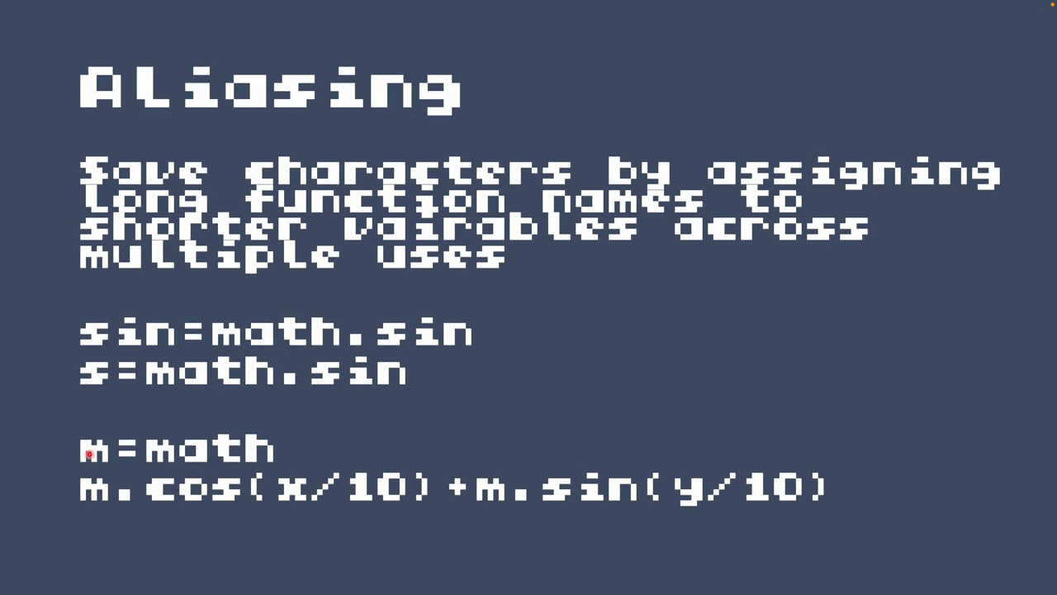
{"action": "mouse_move", "coordinate": [415, 445]}
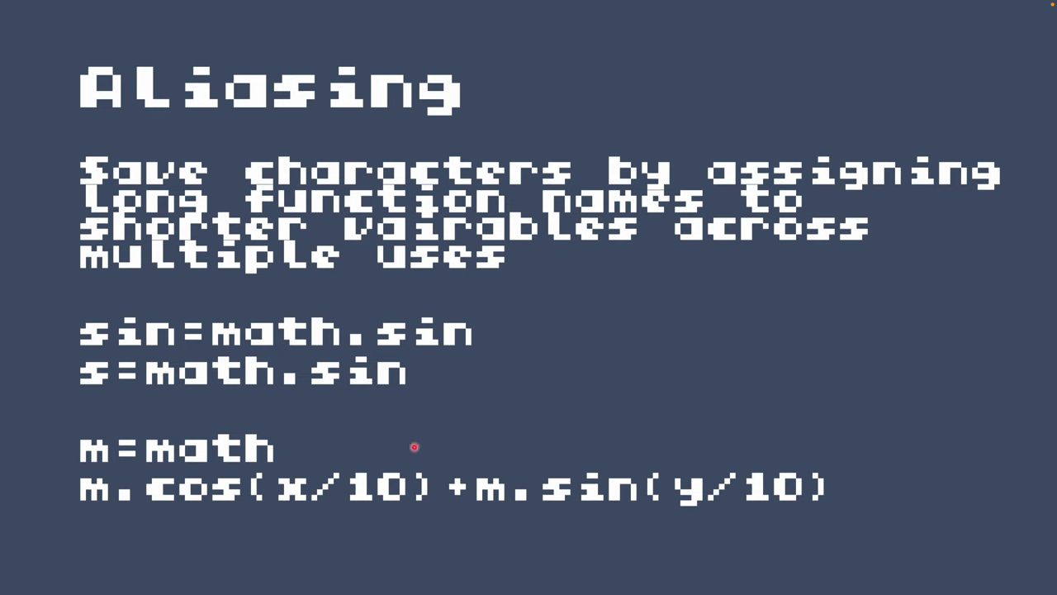
{"action": "mouse_move", "coordinate": [456, 446]}
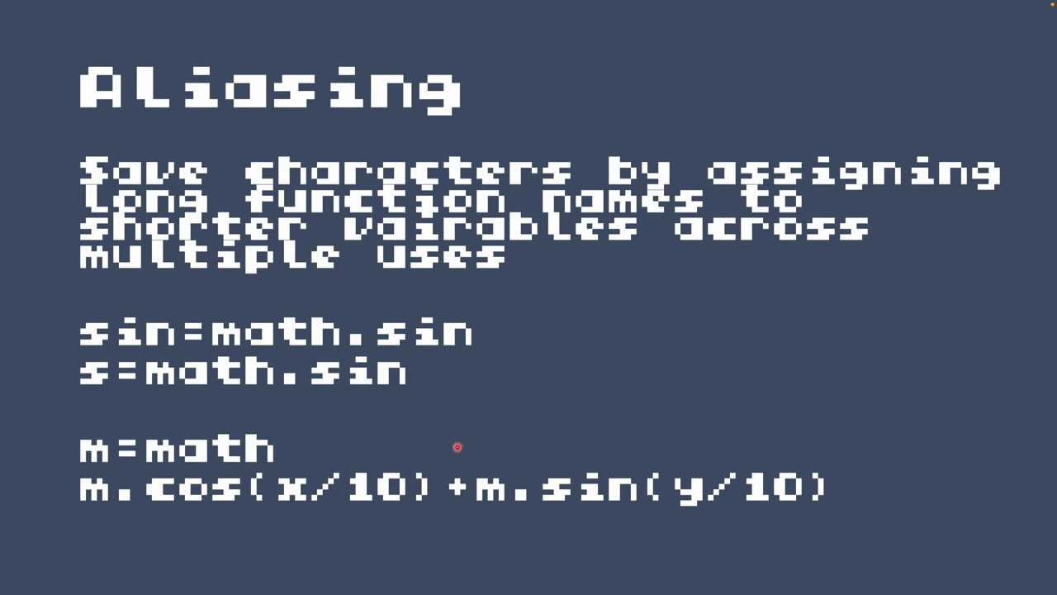
{"action": "mouse_move", "coordinate": [545, 416]}
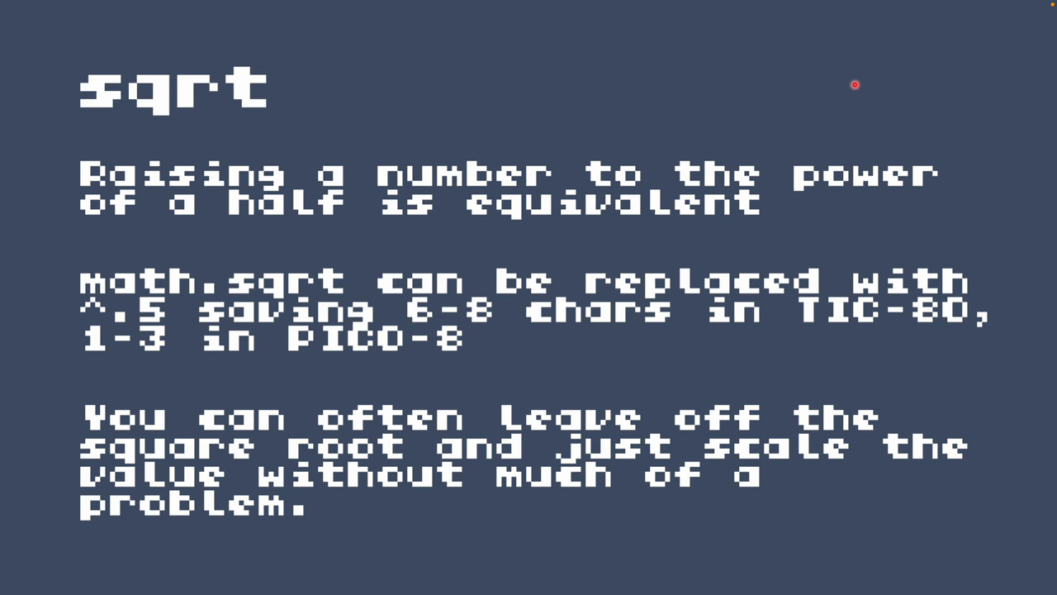
{"action": "mouse_move", "coordinate": [455, 160]}
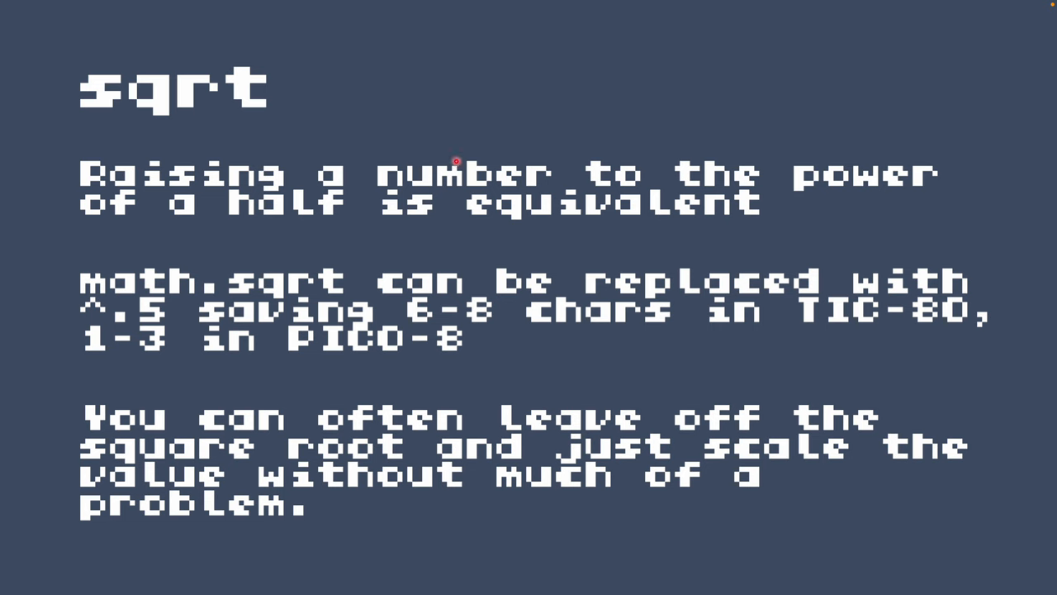
{"action": "mouse_move", "coordinate": [224, 291]}
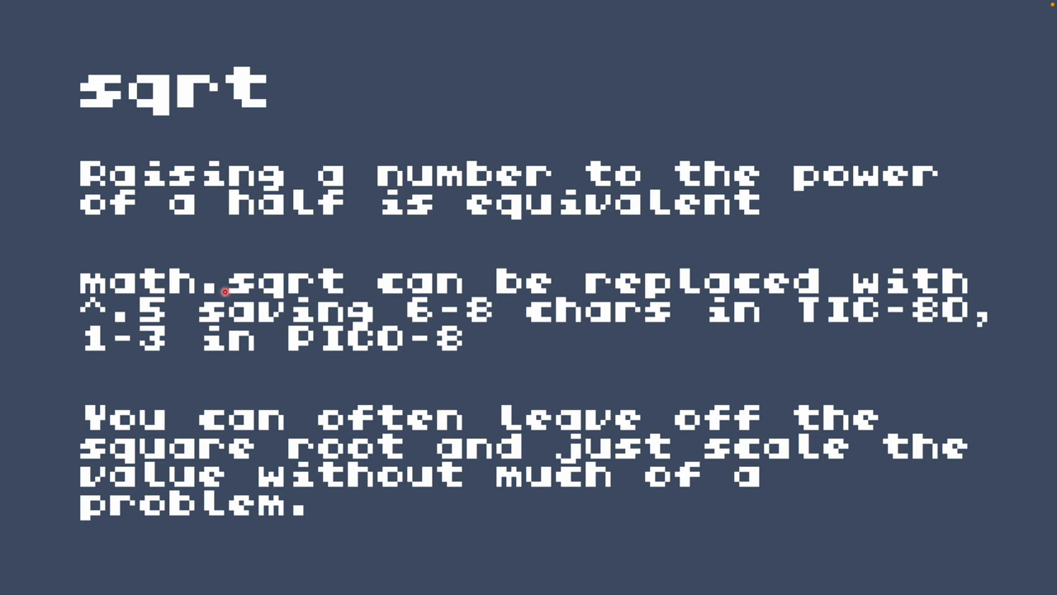
{"action": "mouse_move", "coordinate": [343, 298]}
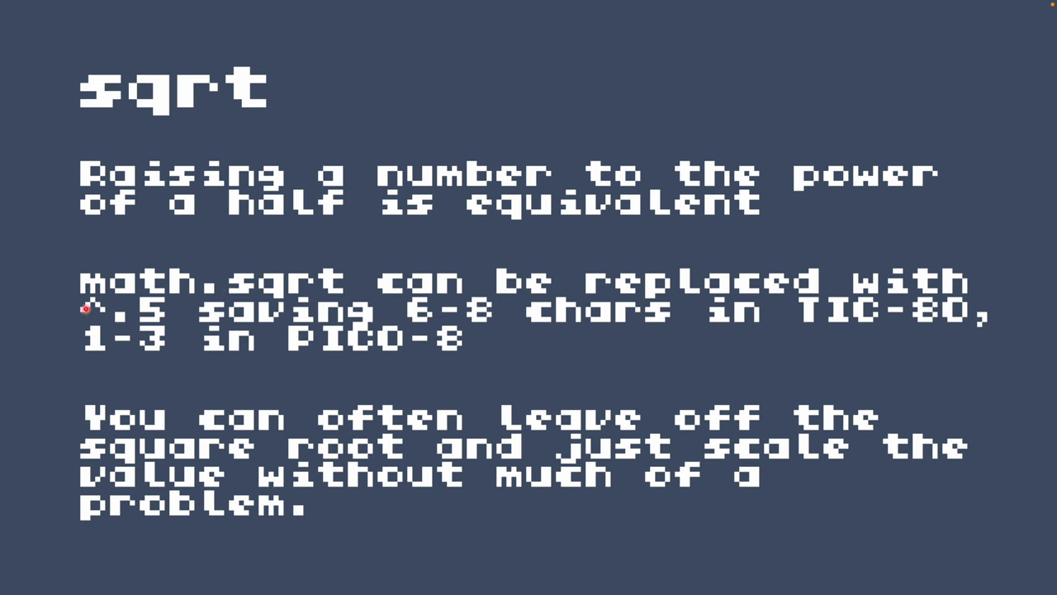
{"action": "mouse_move", "coordinate": [172, 308]}
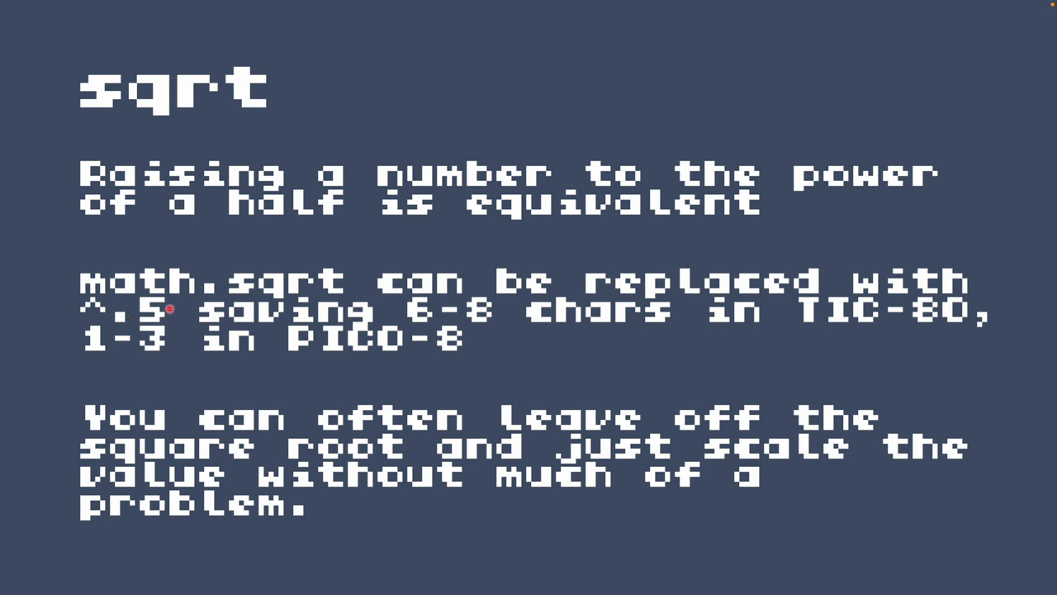
{"action": "mouse_move", "coordinate": [322, 301]}
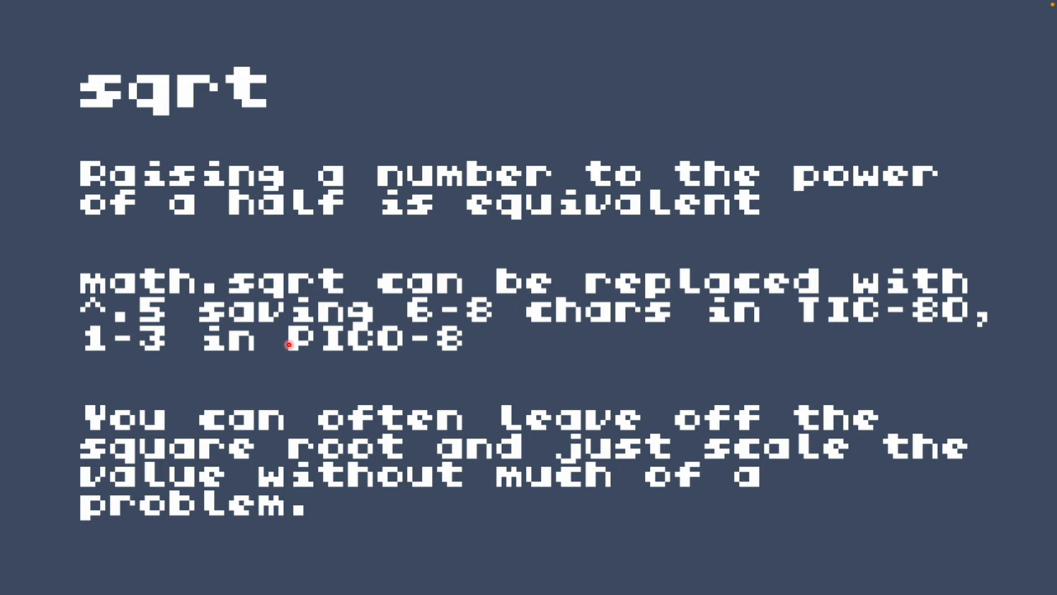
{"action": "mouse_move", "coordinate": [670, 386]}
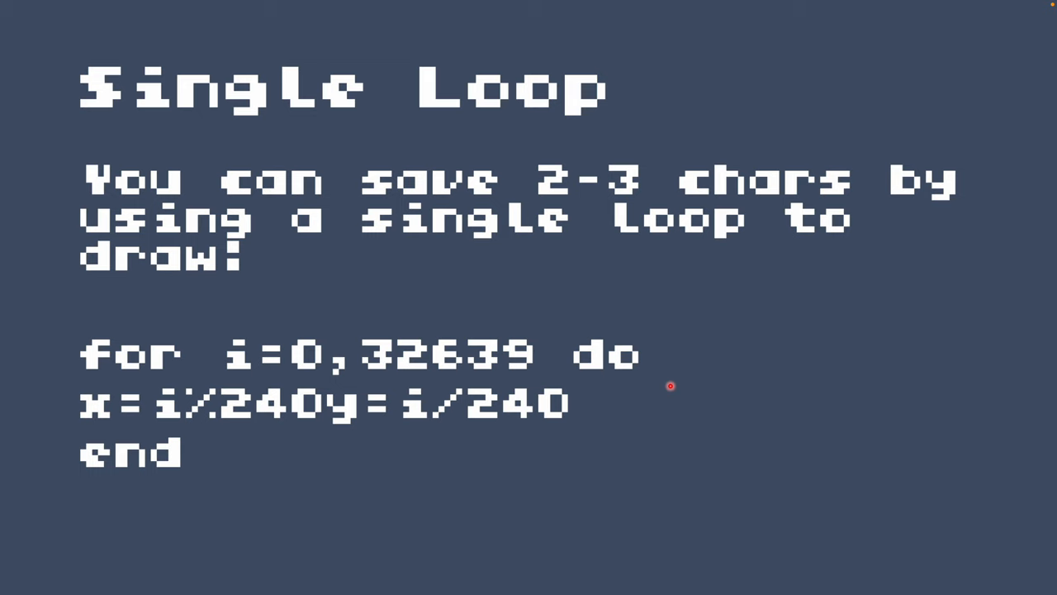
{"action": "mouse_move", "coordinate": [793, 515]}
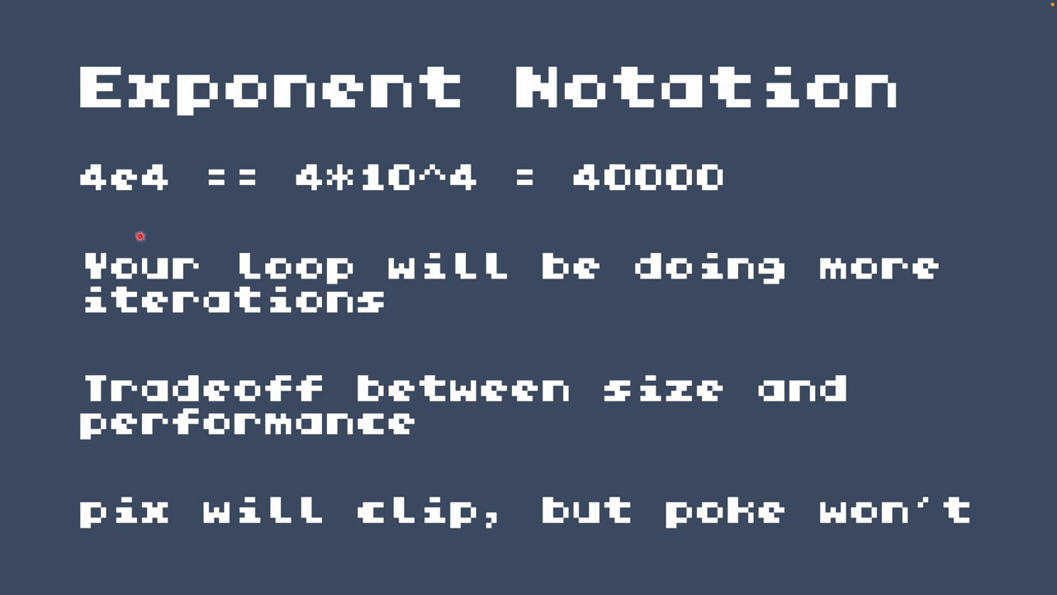
{"action": "mouse_move", "coordinate": [440, 205]}
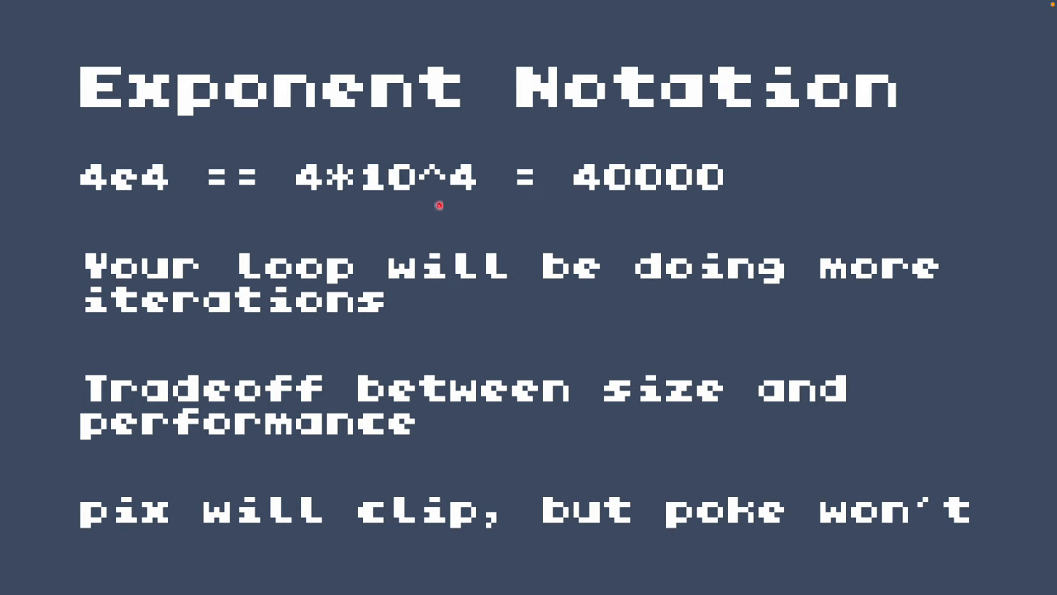
{"action": "mouse_move", "coordinate": [794, 200]}
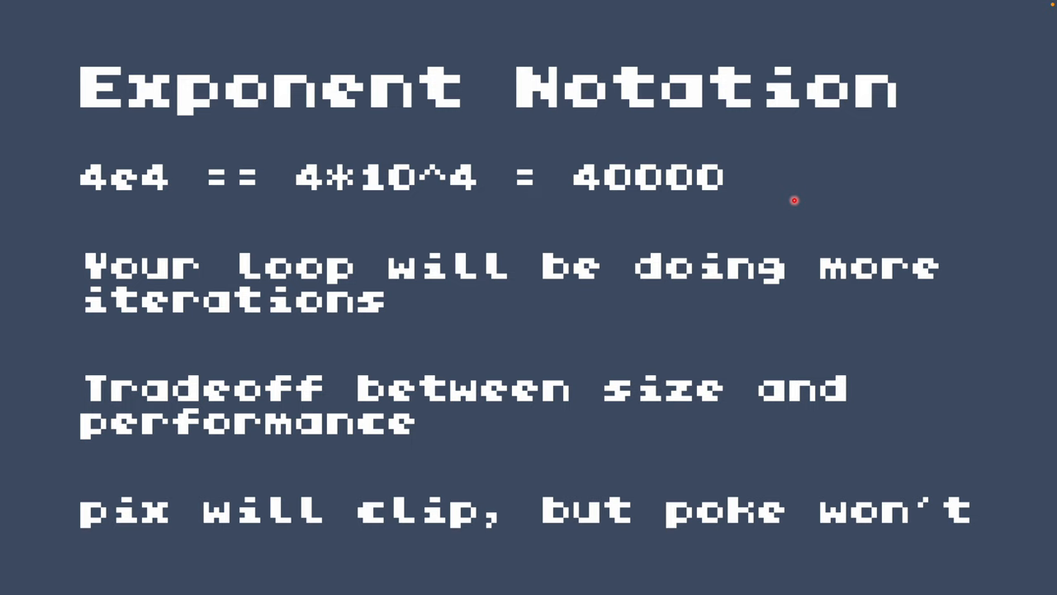
{"action": "mouse_move", "coordinate": [881, 432]}
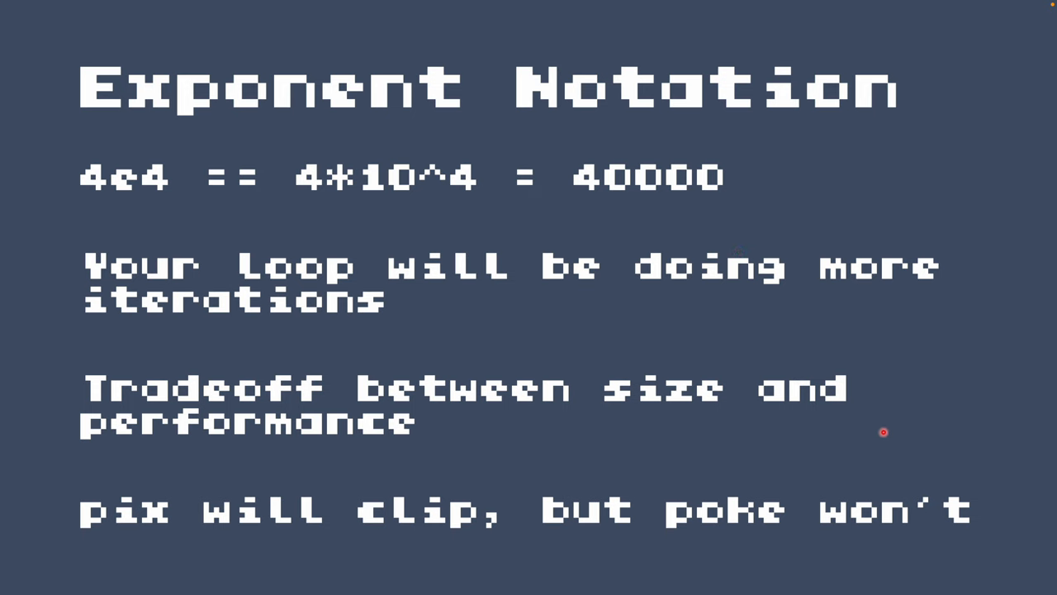
{"action": "mouse_move", "coordinate": [845, 443]}
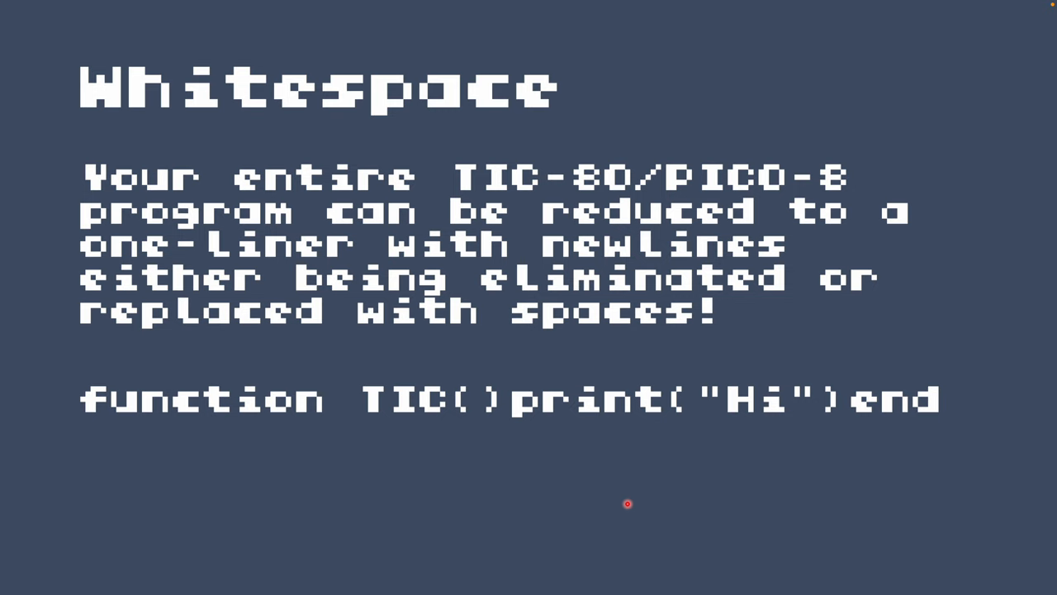
{"action": "mouse_move", "coordinate": [433, 459]}
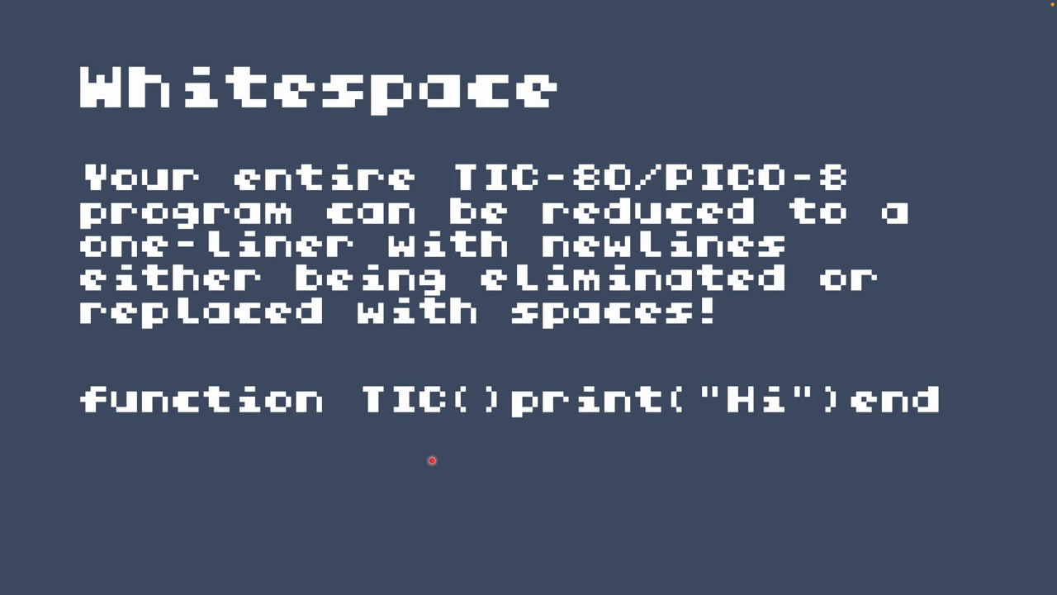
{"action": "mouse_move", "coordinate": [902, 428]}
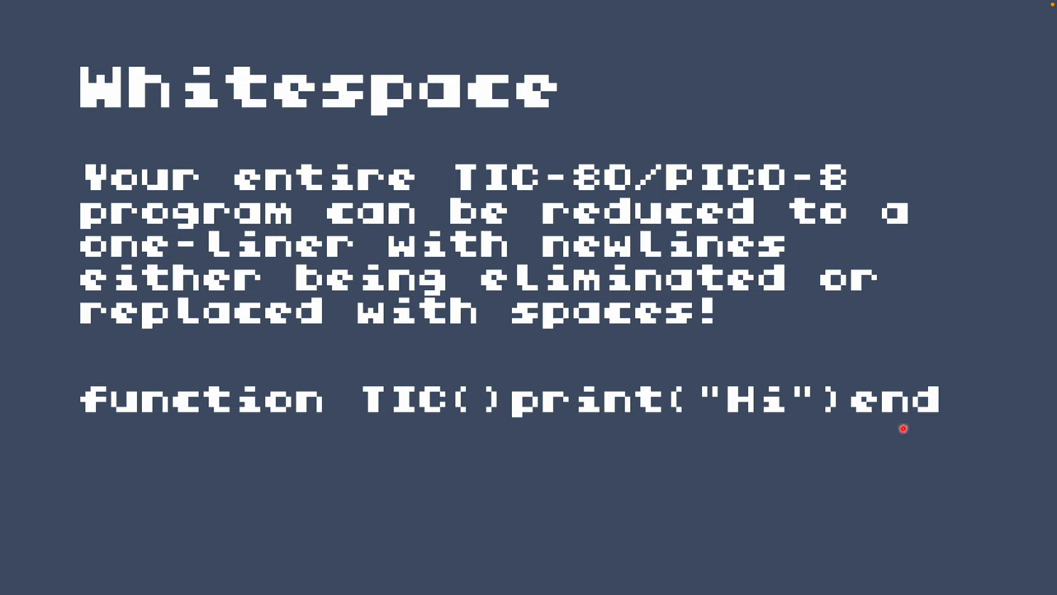
{"action": "mouse_move", "coordinate": [897, 426]}
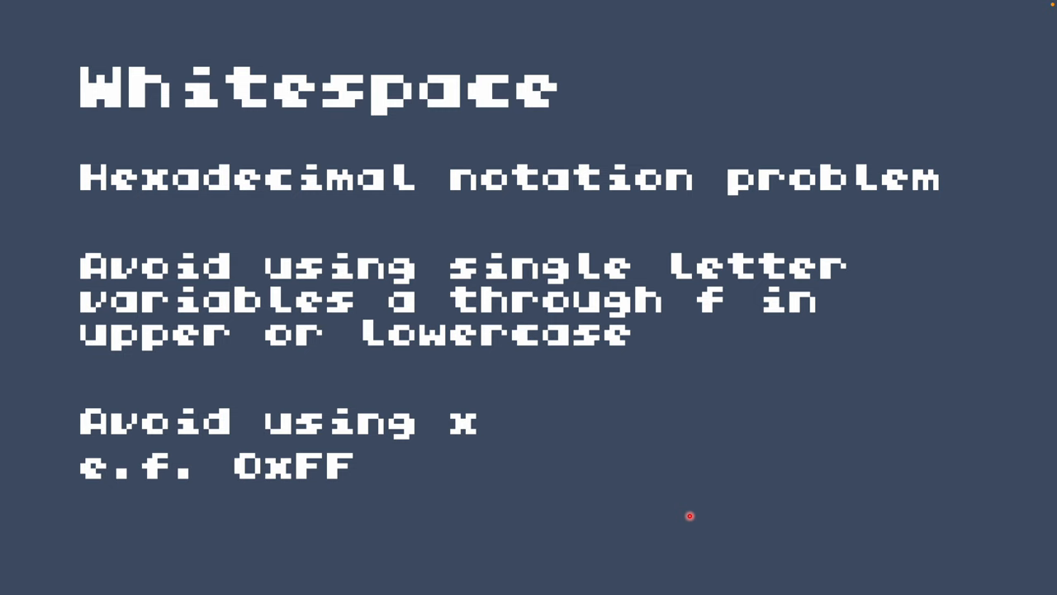
{"action": "mouse_move", "coordinate": [266, 476]}
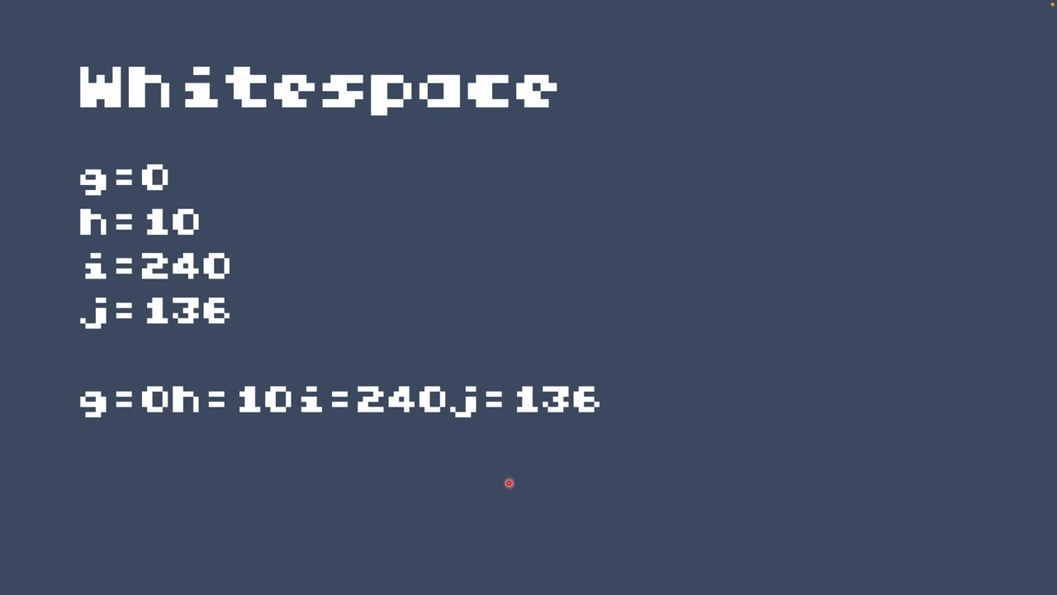
{"action": "mouse_move", "coordinate": [495, 476]}
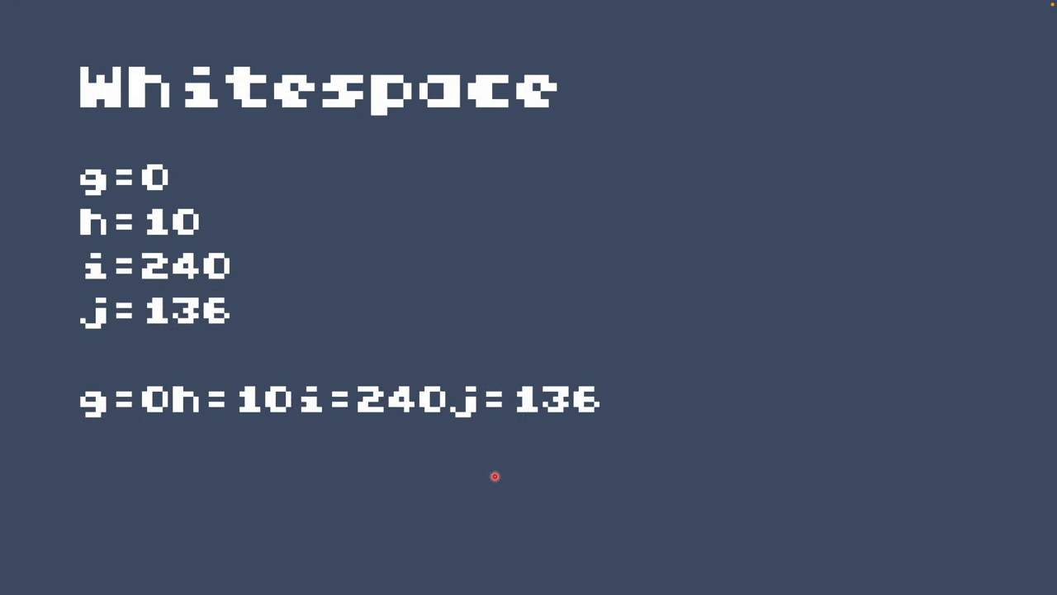
{"action": "mouse_move", "coordinate": [89, 198]}
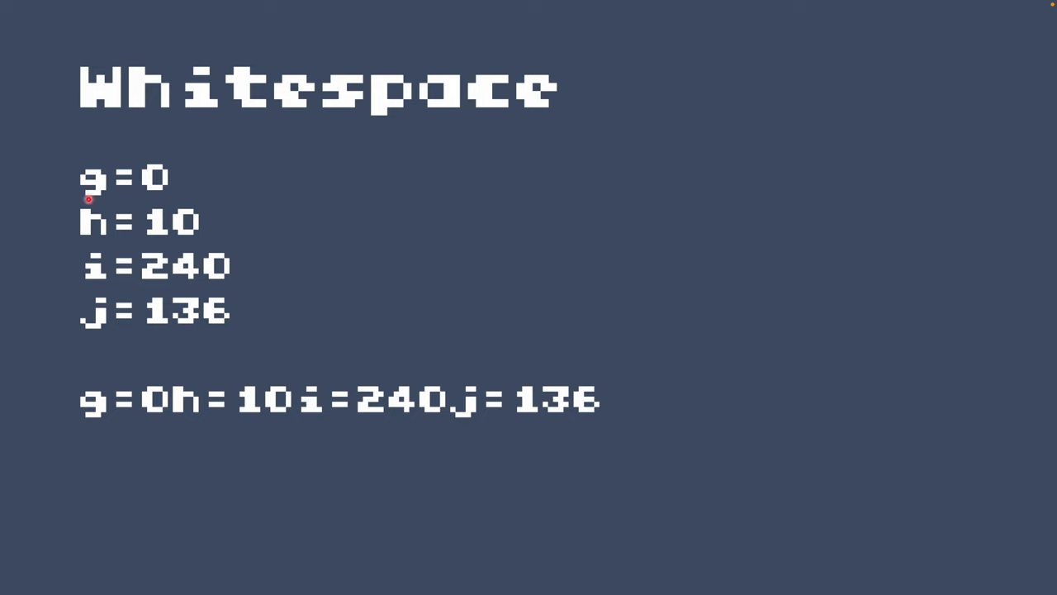
{"action": "mouse_move", "coordinate": [90, 350]}
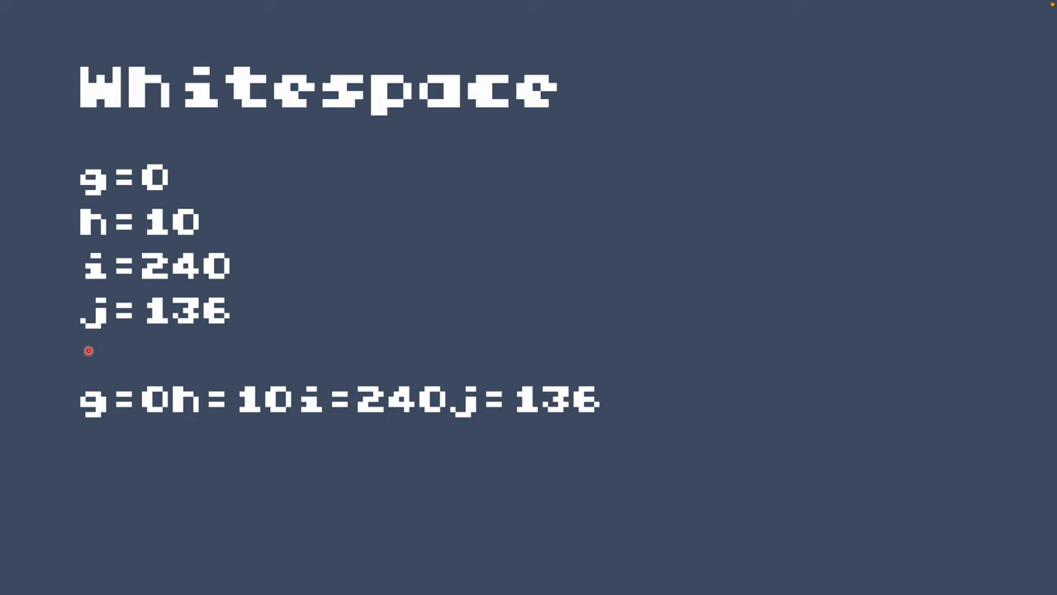
{"action": "mouse_move", "coordinate": [183, 310]}
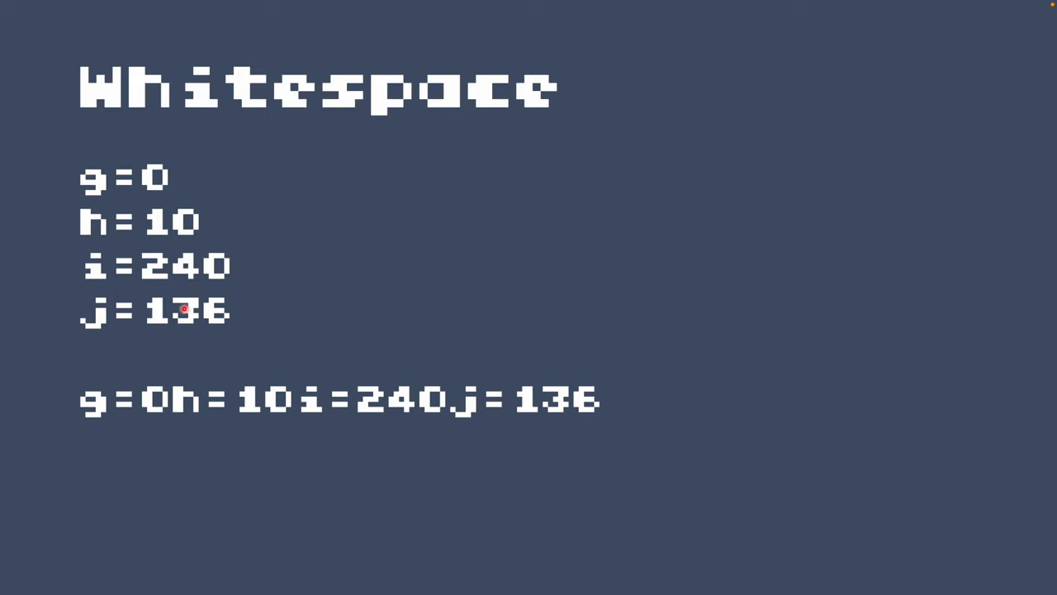
{"action": "mouse_move", "coordinate": [4, 469]}
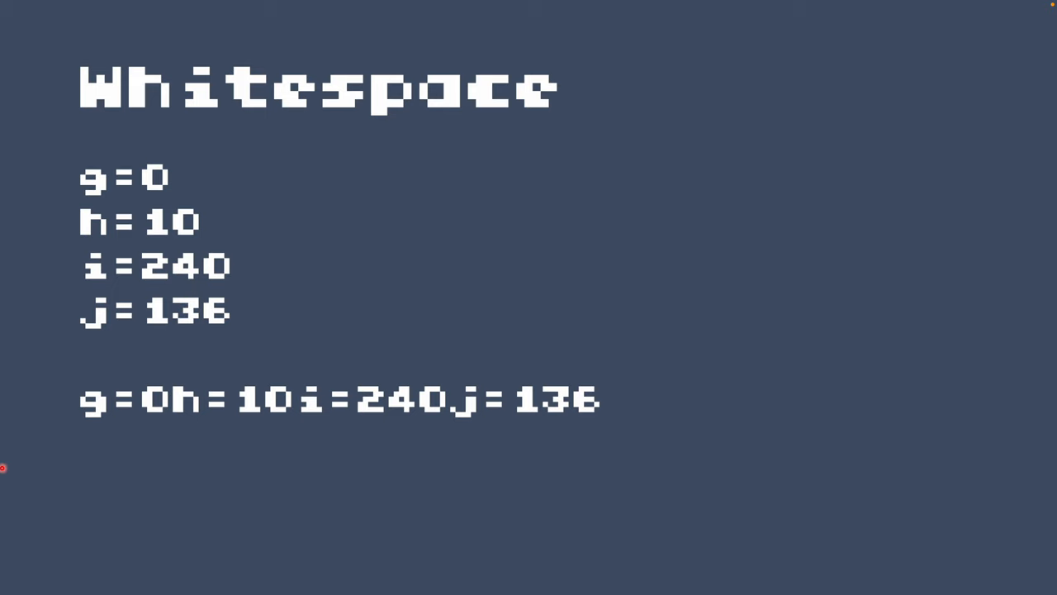
{"action": "mouse_move", "coordinate": [446, 424]}
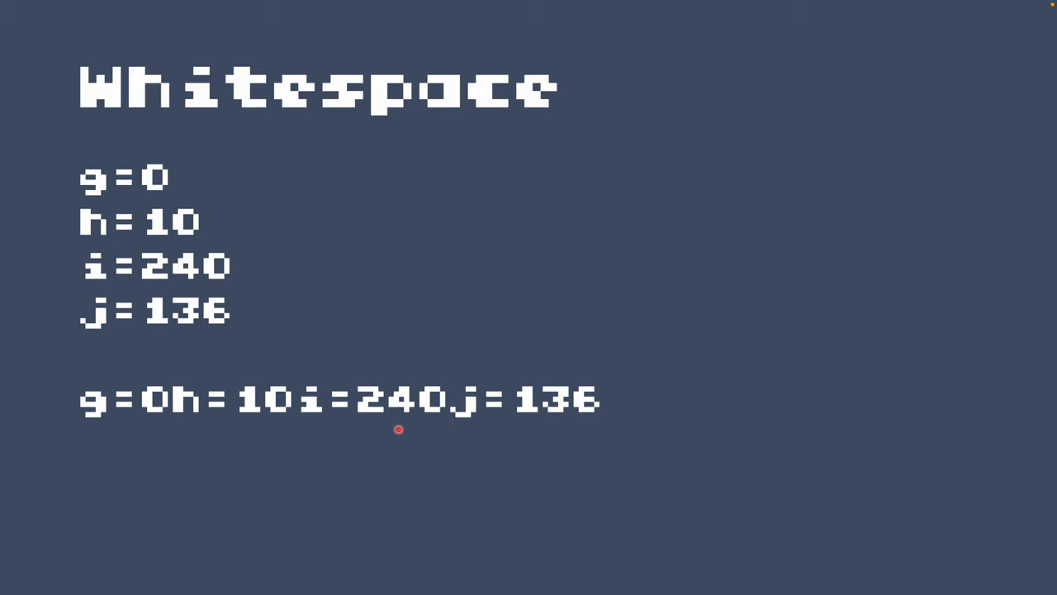
{"action": "mouse_move", "coordinate": [604, 426]}
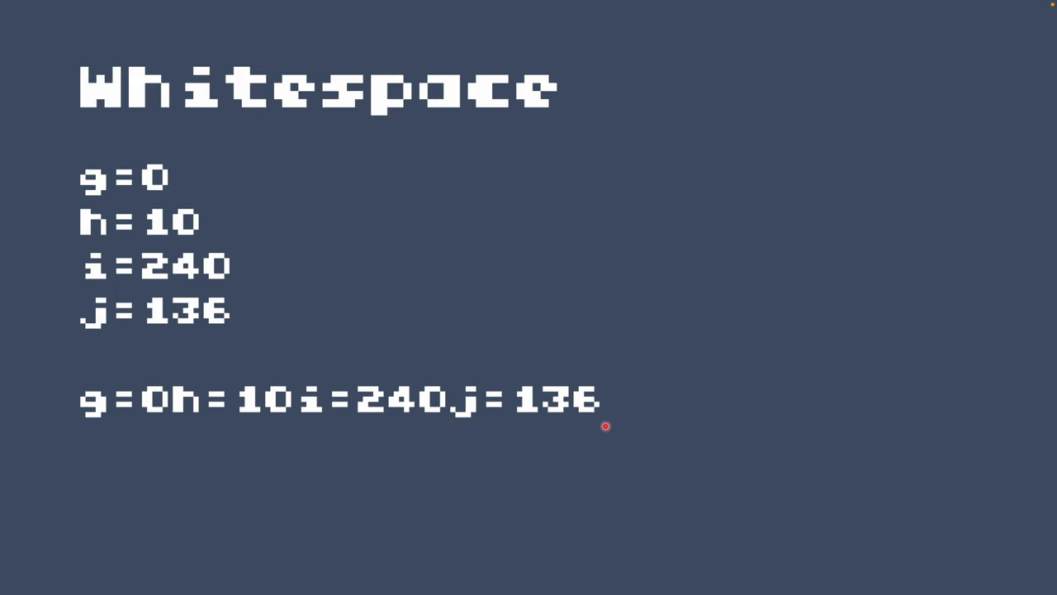
{"action": "mouse_move", "coordinate": [710, 413]}
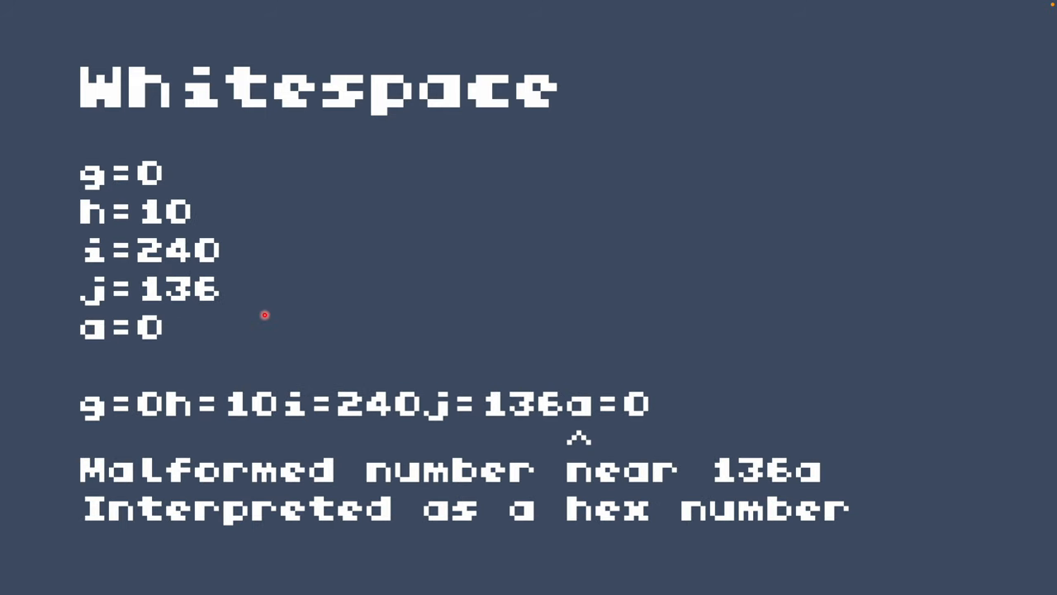
{"action": "mouse_move", "coordinate": [144, 353]}
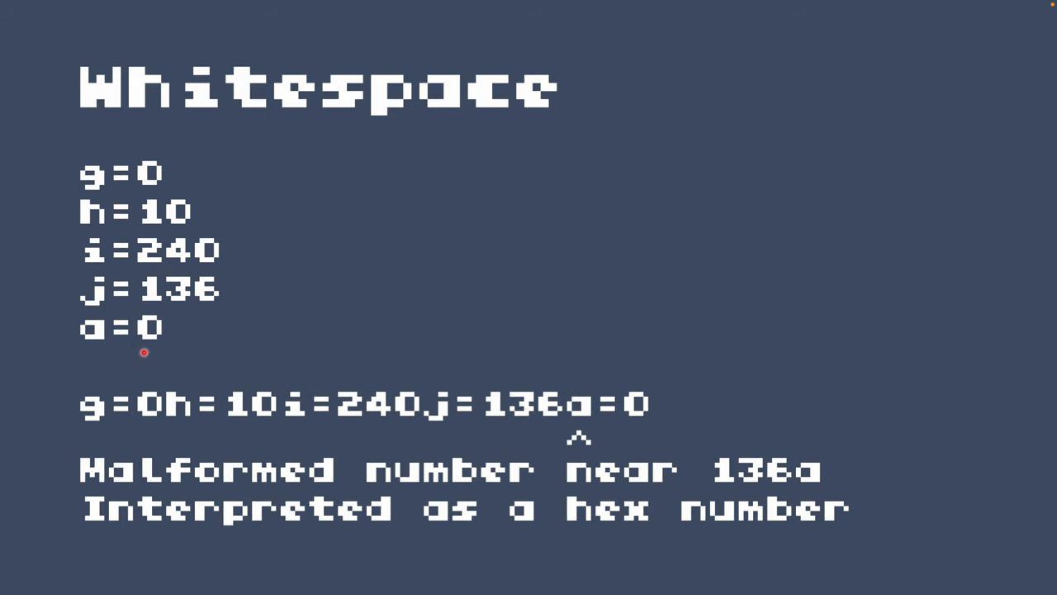
{"action": "mouse_move", "coordinate": [717, 350]}
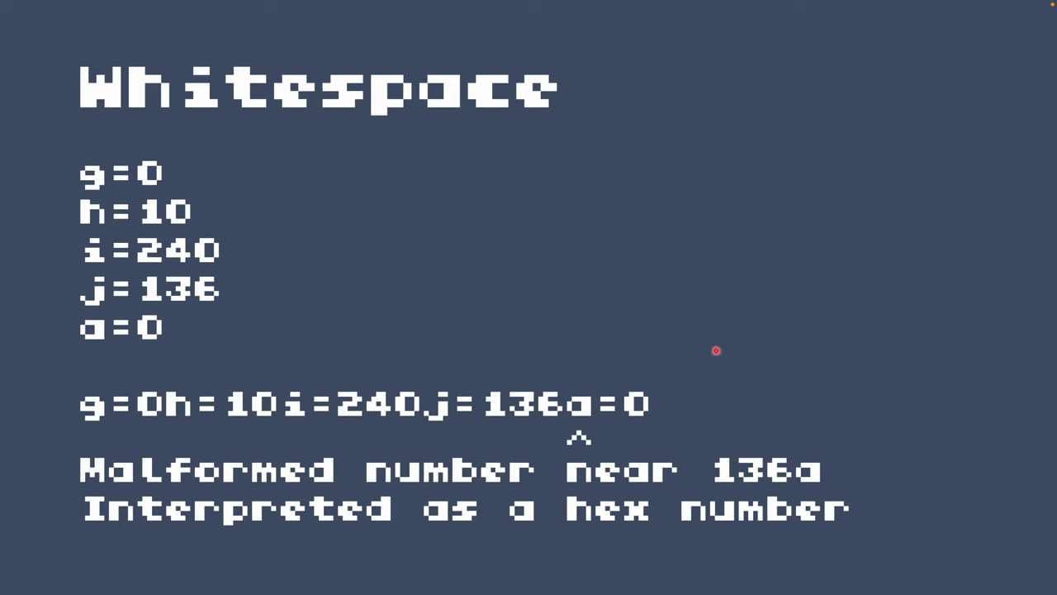
{"action": "mouse_move", "coordinate": [746, 377]}
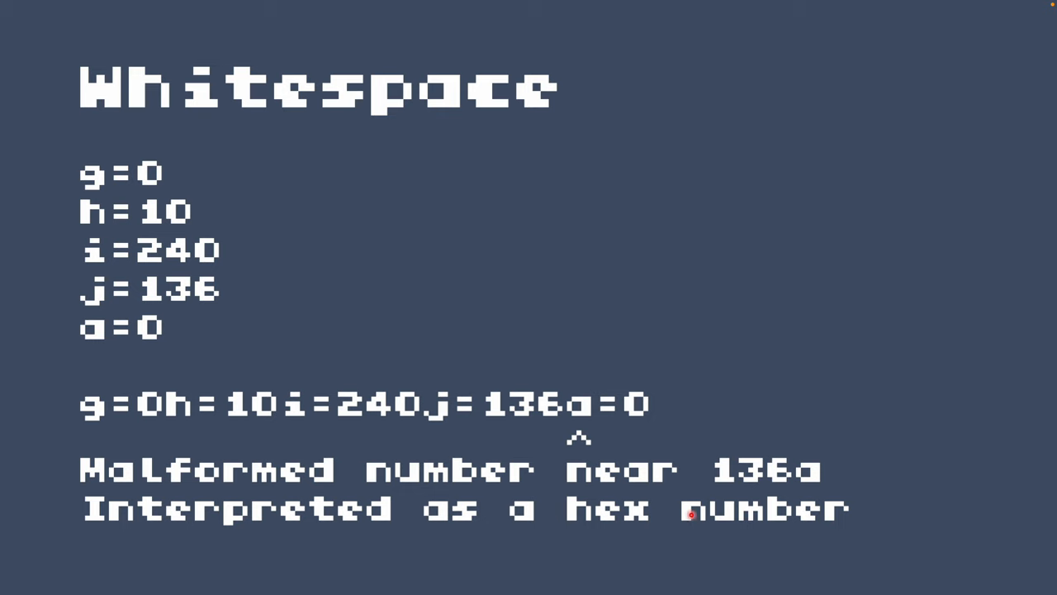
{"action": "mouse_move", "coordinate": [492, 426]}
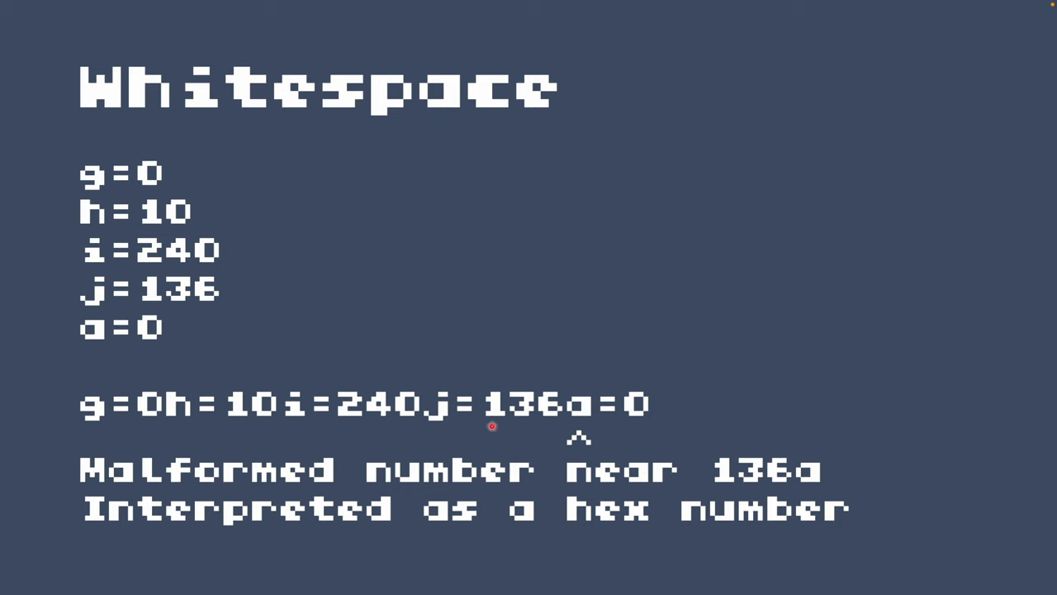
{"action": "mouse_move", "coordinate": [553, 421]}
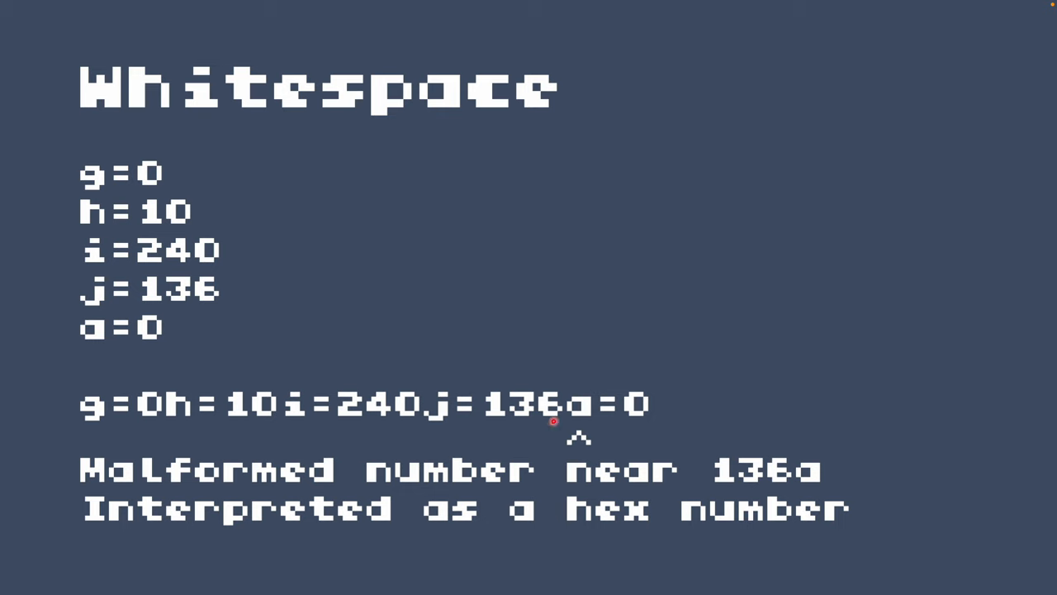
{"action": "mouse_move", "coordinate": [578, 423]}
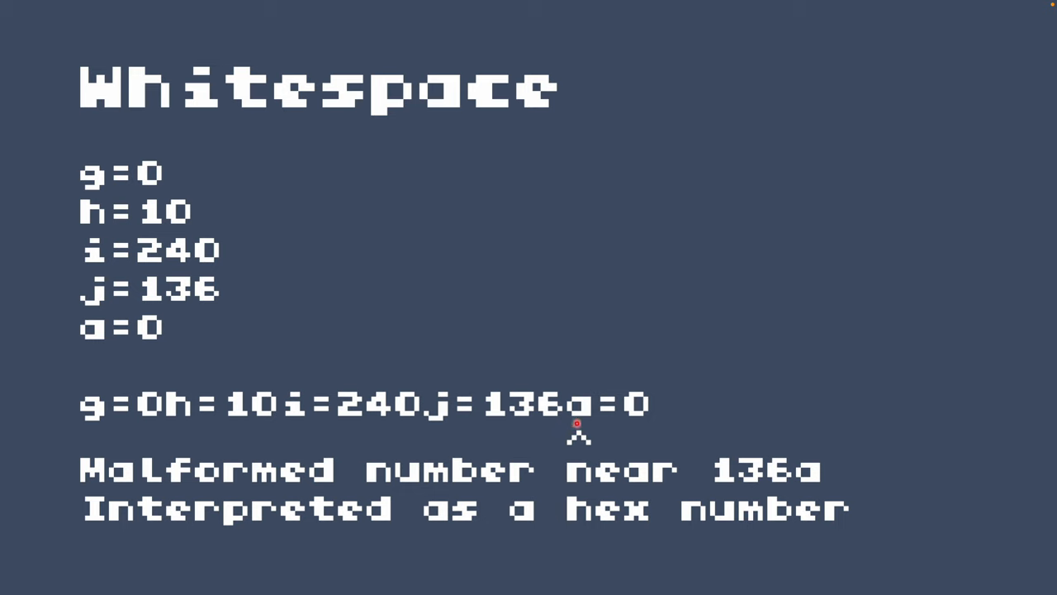
{"action": "mouse_move", "coordinate": [605, 439]}
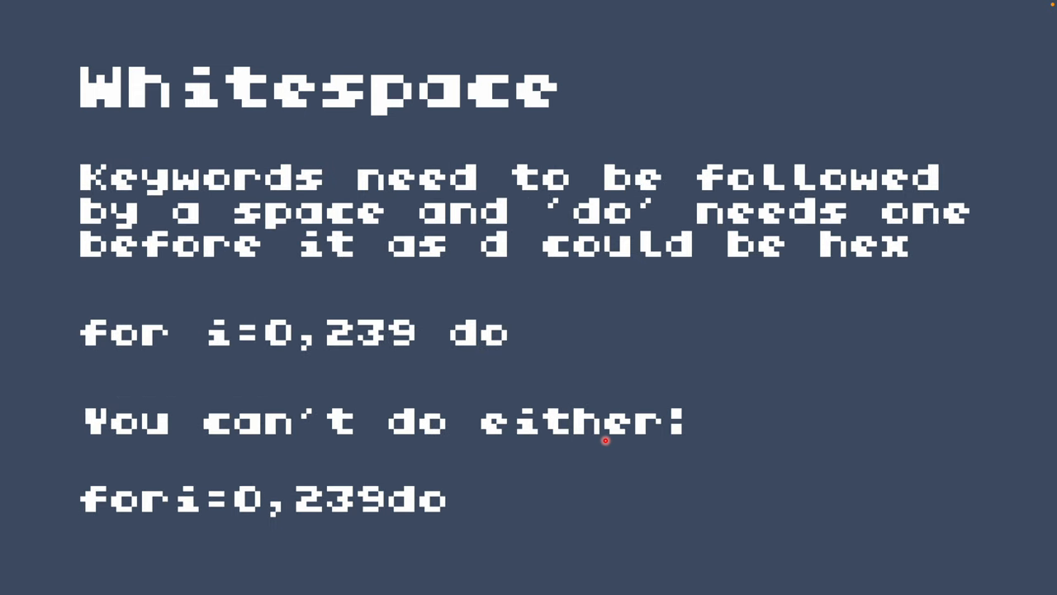
{"action": "mouse_move", "coordinate": [604, 323]}
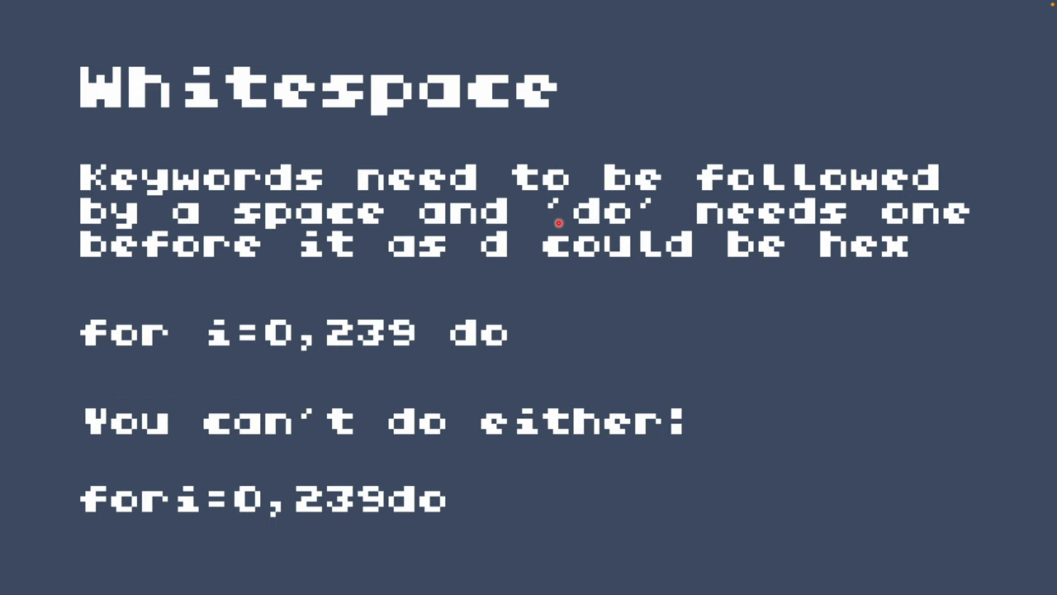
{"action": "mouse_move", "coordinate": [846, 239]}
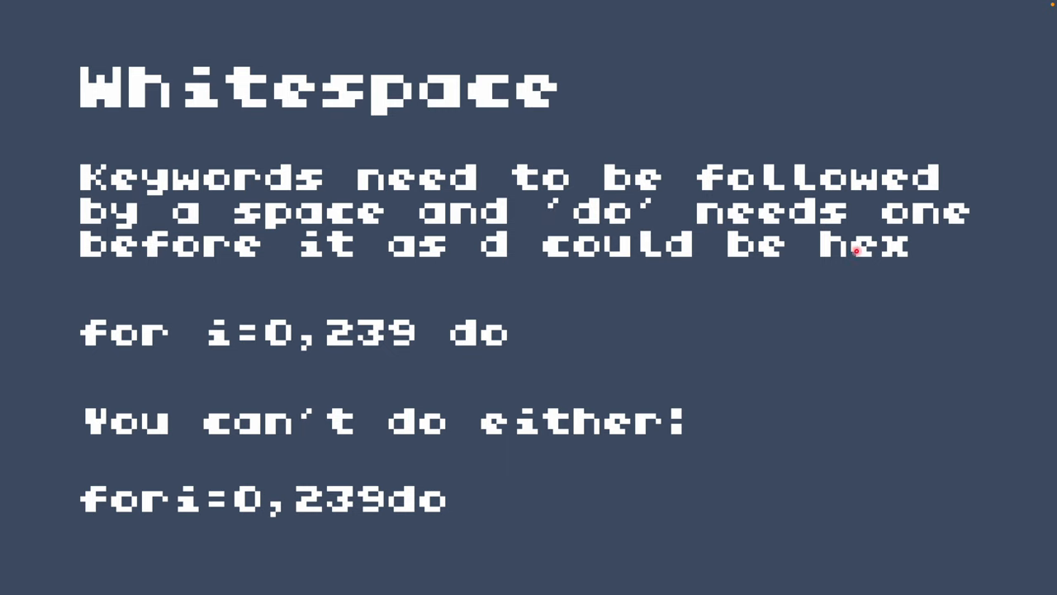
{"action": "mouse_move", "coordinate": [109, 335]}
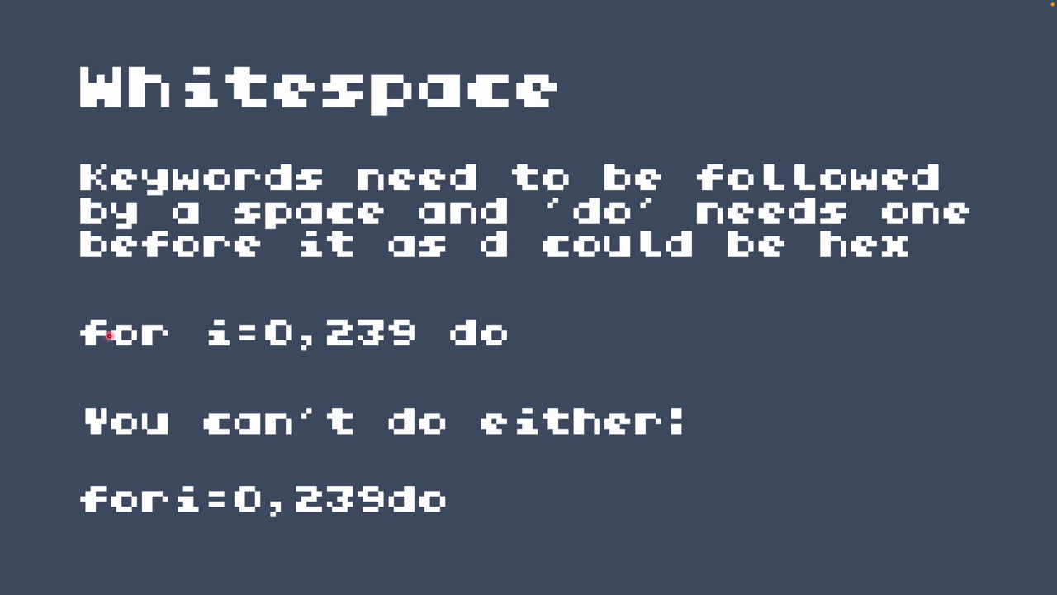
{"action": "mouse_move", "coordinate": [307, 360]}
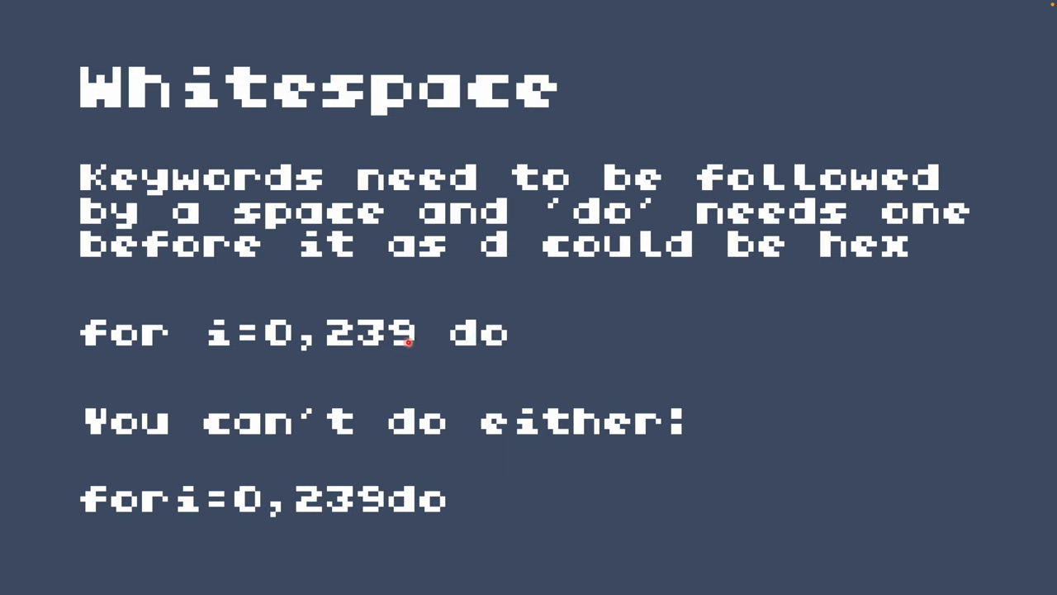
{"action": "mouse_move", "coordinate": [81, 261]}
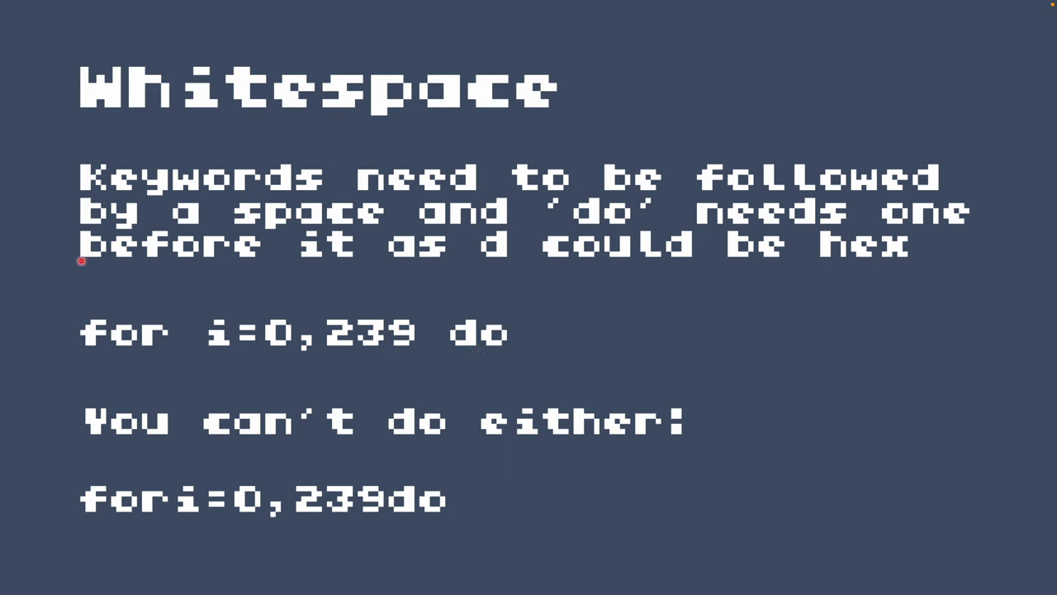
{"action": "mouse_move", "coordinate": [188, 340]}
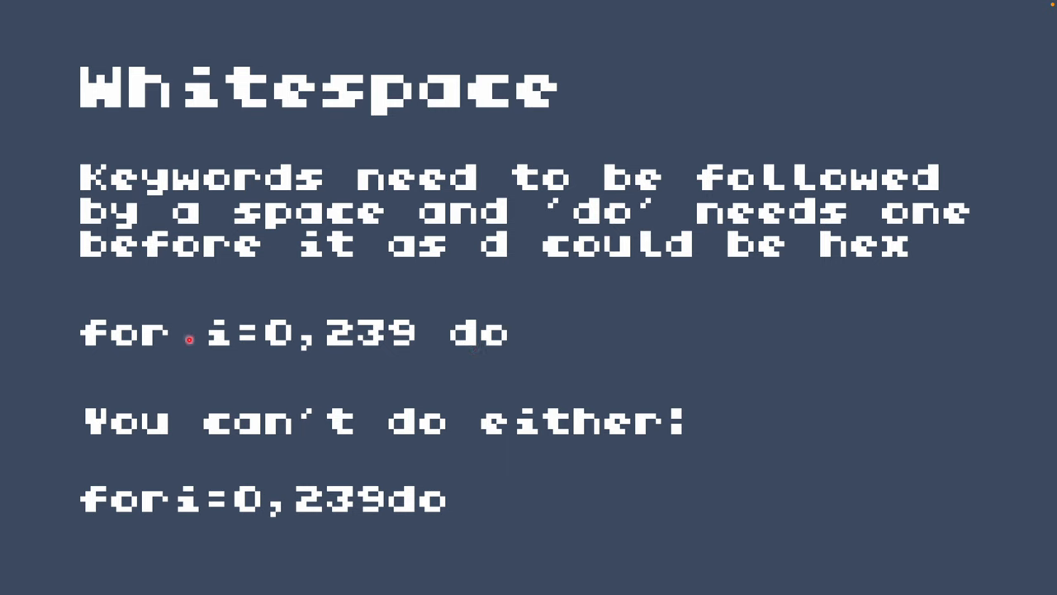
{"action": "mouse_move", "coordinate": [155, 347]}
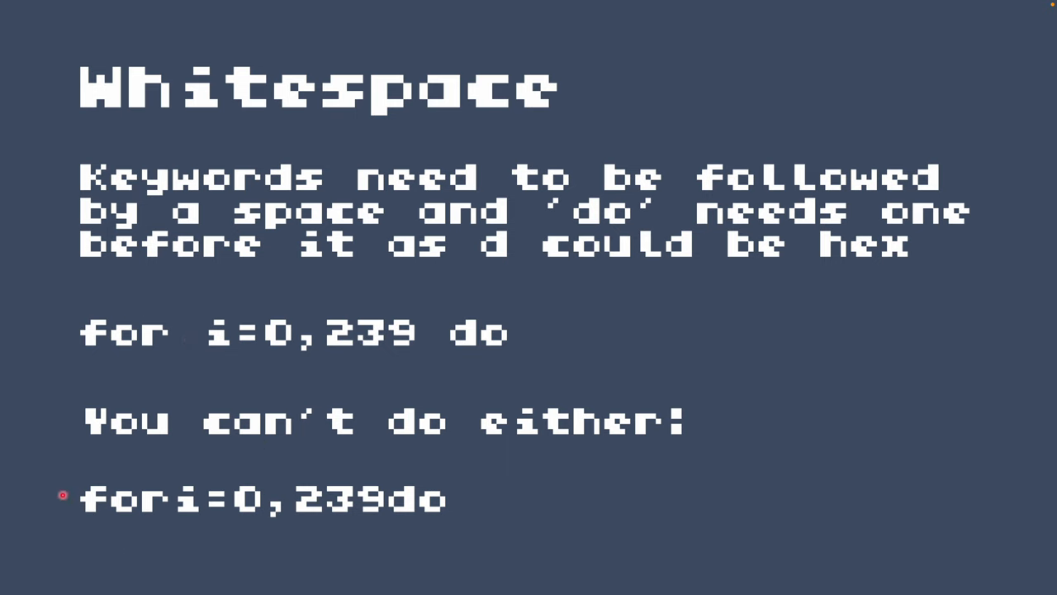
{"action": "mouse_move", "coordinate": [637, 448]}
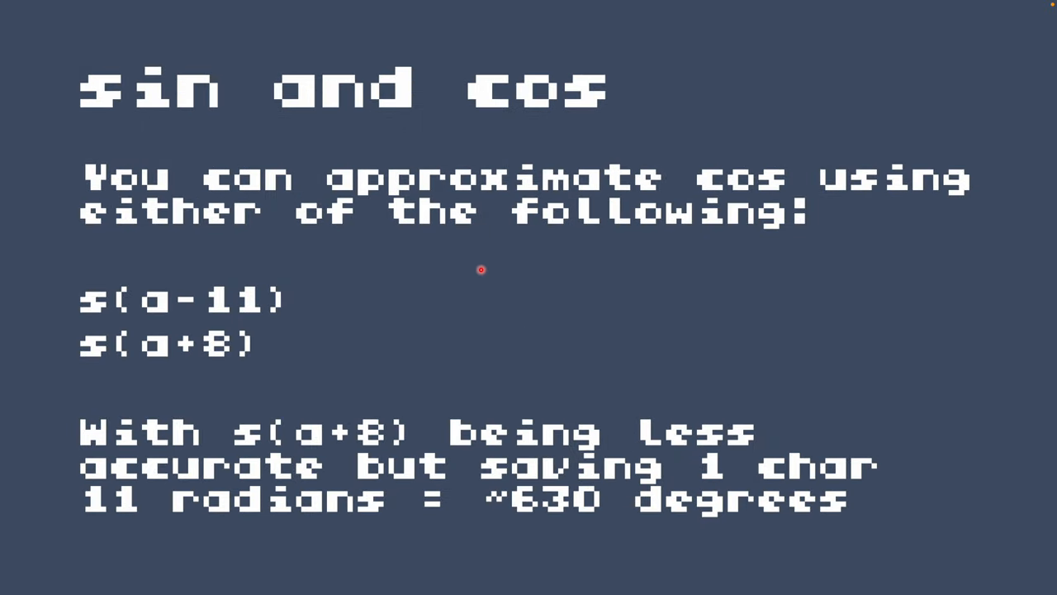
{"action": "mouse_move", "coordinate": [434, 317]}
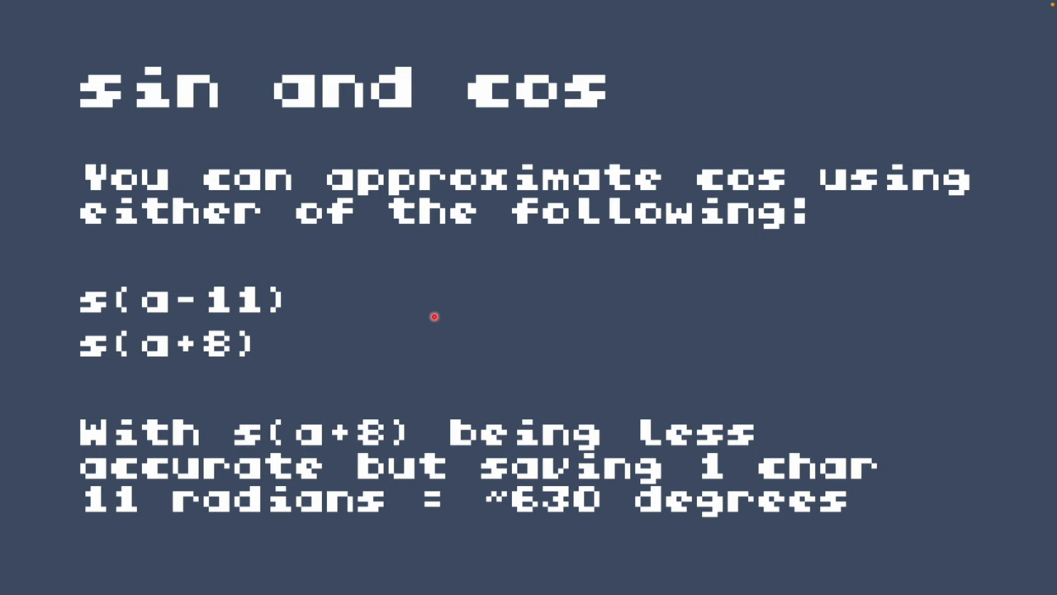
{"action": "mouse_move", "coordinate": [456, 317]}
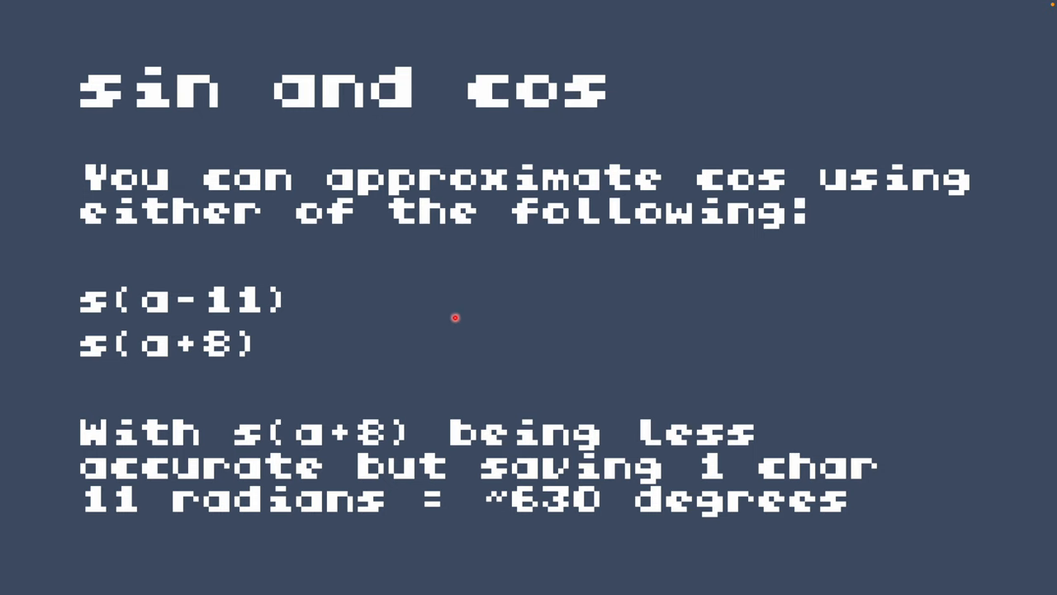
{"action": "mouse_move", "coordinate": [80, 301]}
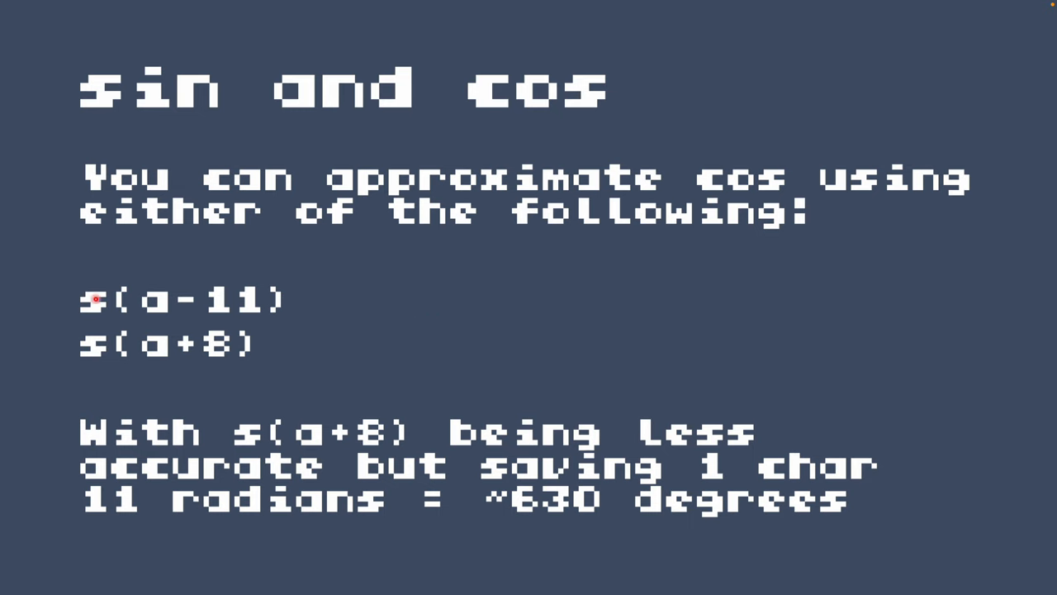
{"action": "mouse_move", "coordinate": [127, 274]}
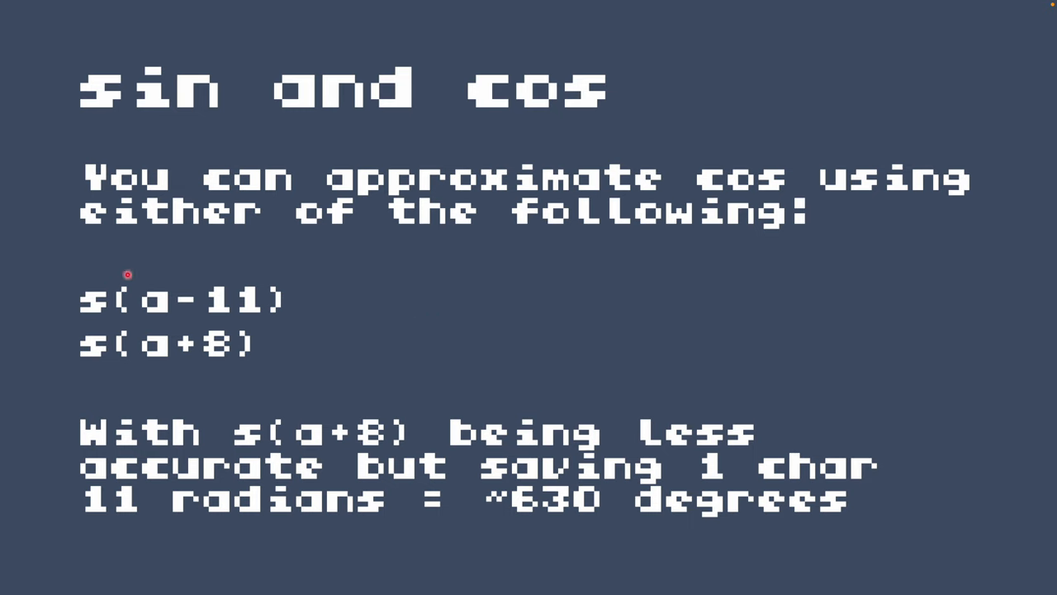
{"action": "mouse_move", "coordinate": [152, 303]}
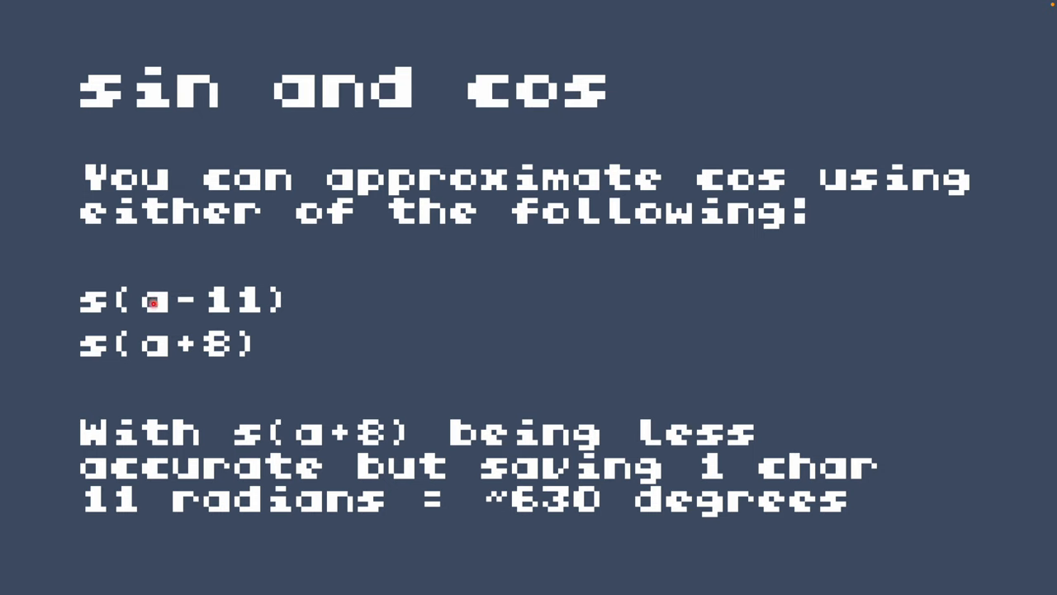
{"action": "mouse_move", "coordinate": [306, 298]}
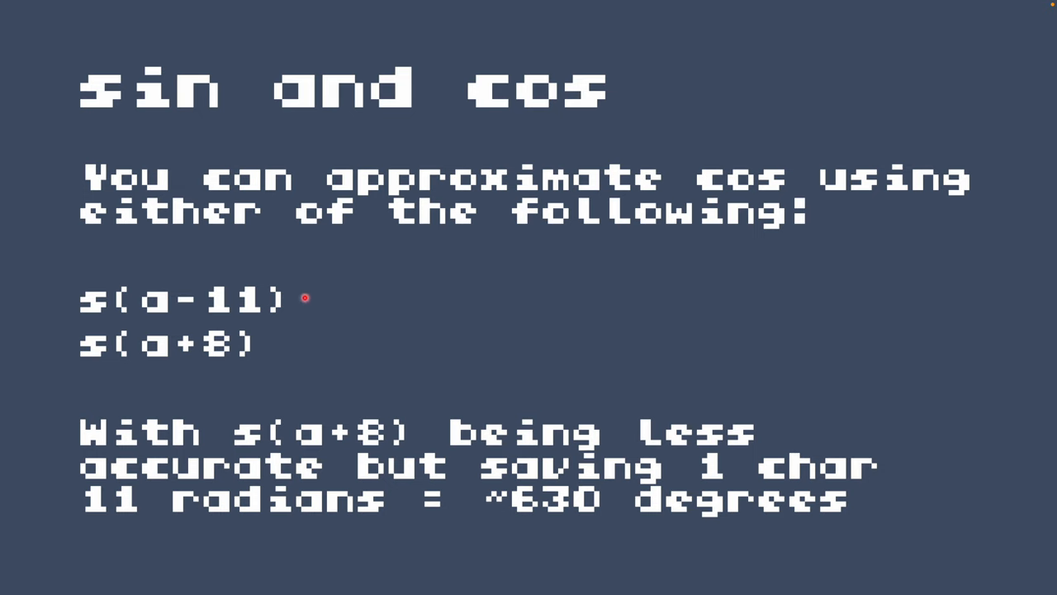
{"action": "mouse_move", "coordinate": [277, 347]}
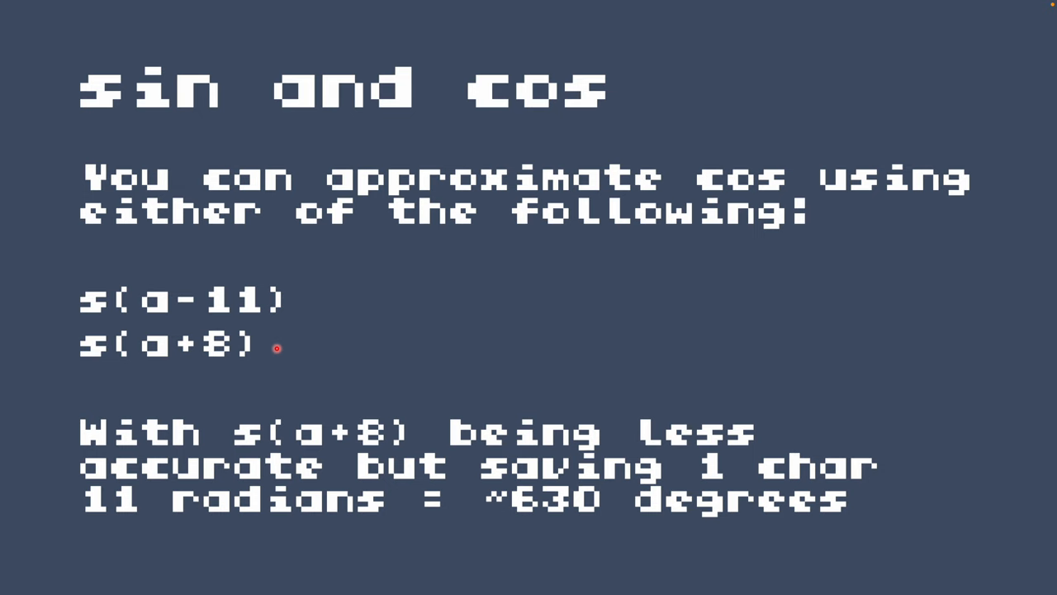
{"action": "mouse_move", "coordinate": [535, 387]}
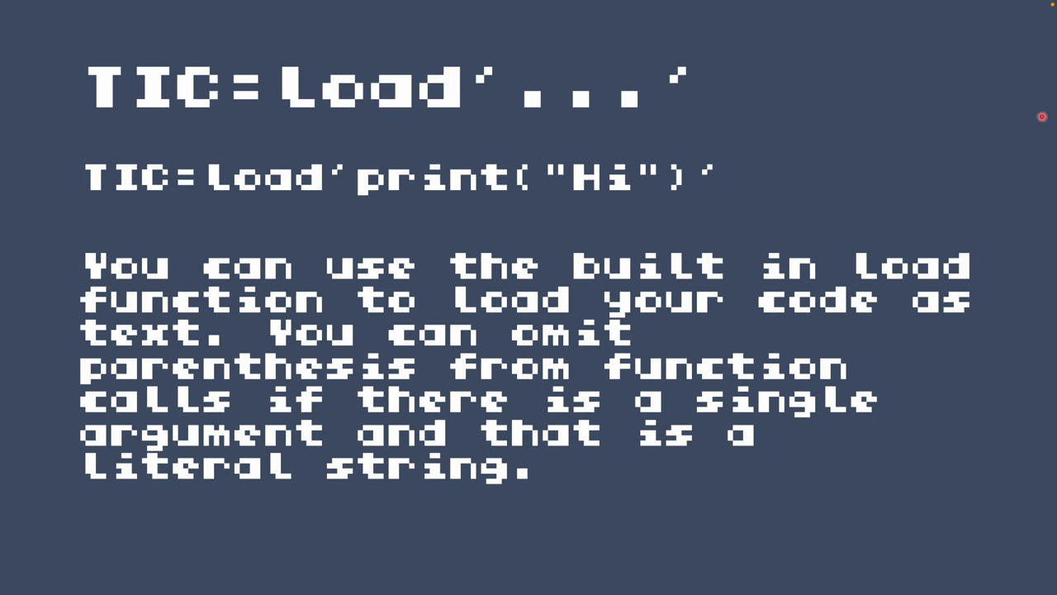
{"action": "mouse_move", "coordinate": [898, 149]}
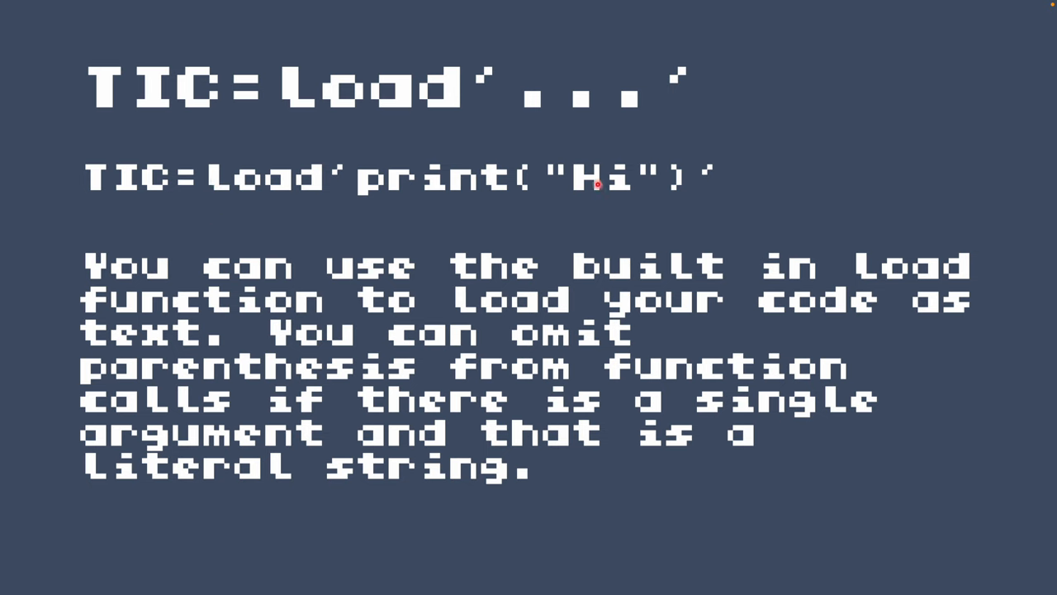
{"action": "mouse_move", "coordinate": [124, 210]}
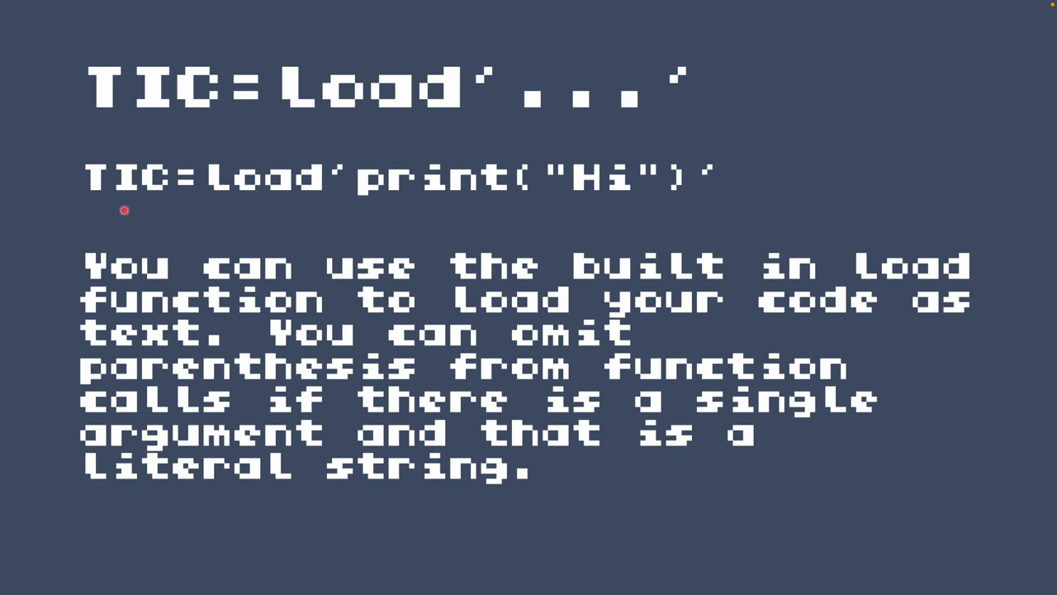
{"action": "mouse_move", "coordinate": [347, 168]}
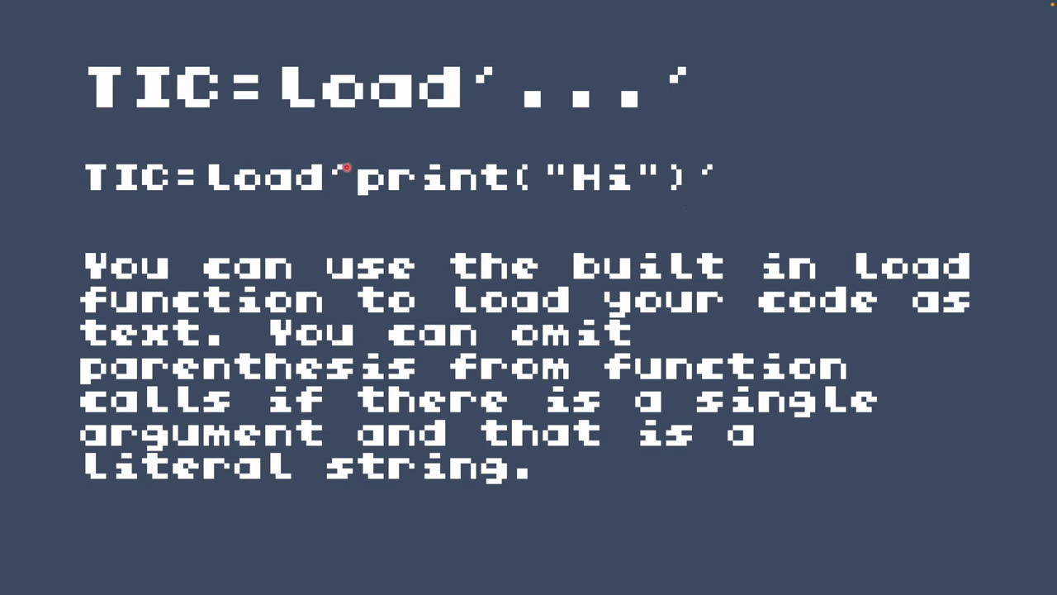
{"action": "mouse_move", "coordinate": [707, 185]}
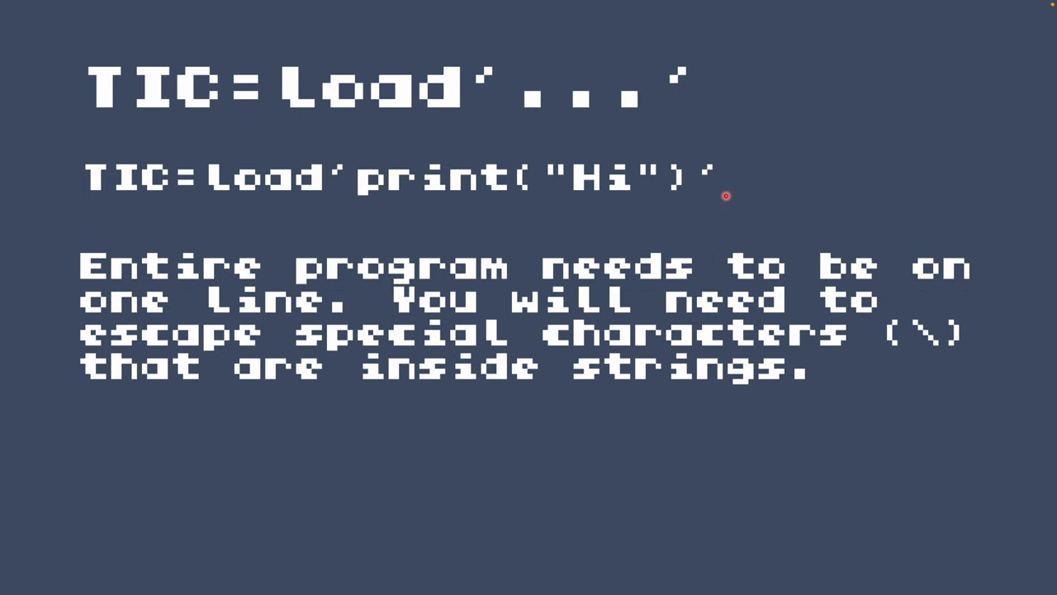
{"action": "mouse_move", "coordinate": [739, 224]}
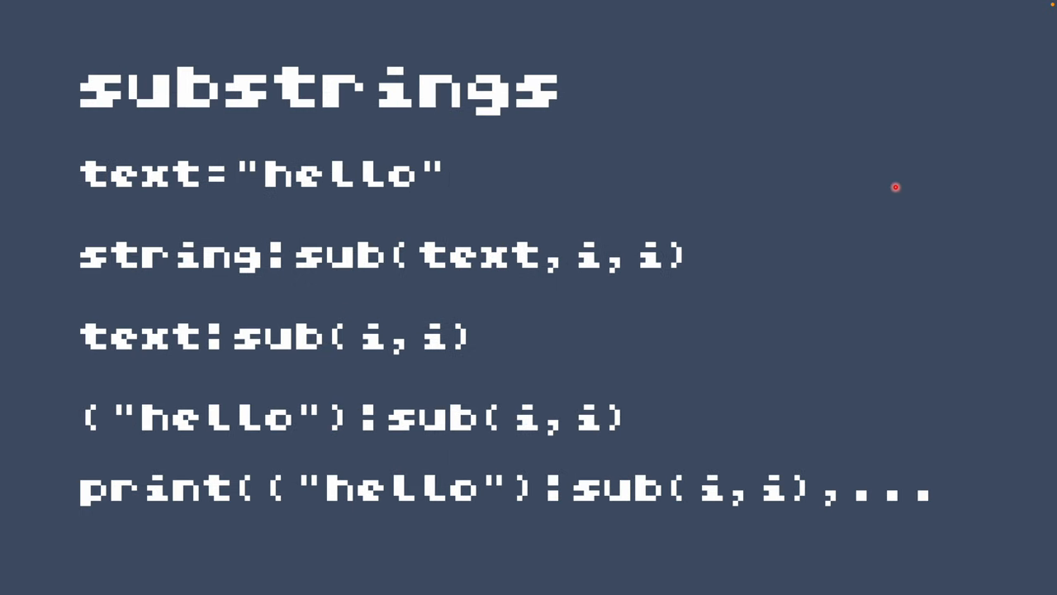
{"action": "mouse_move", "coordinate": [833, 185]}
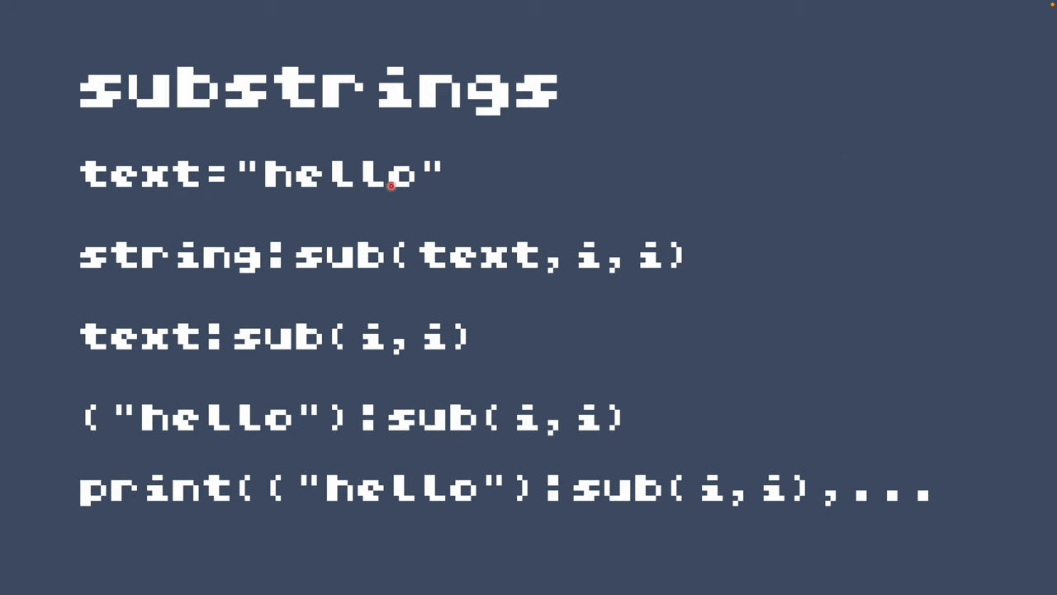
{"action": "mouse_move", "coordinate": [344, 258]}
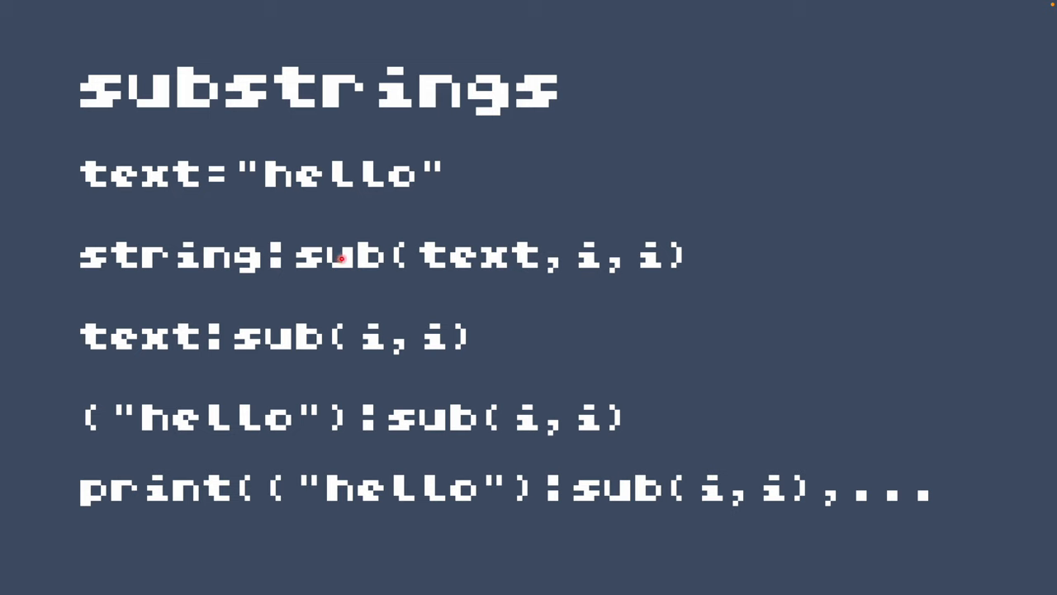
{"action": "mouse_move", "coordinate": [654, 284]}
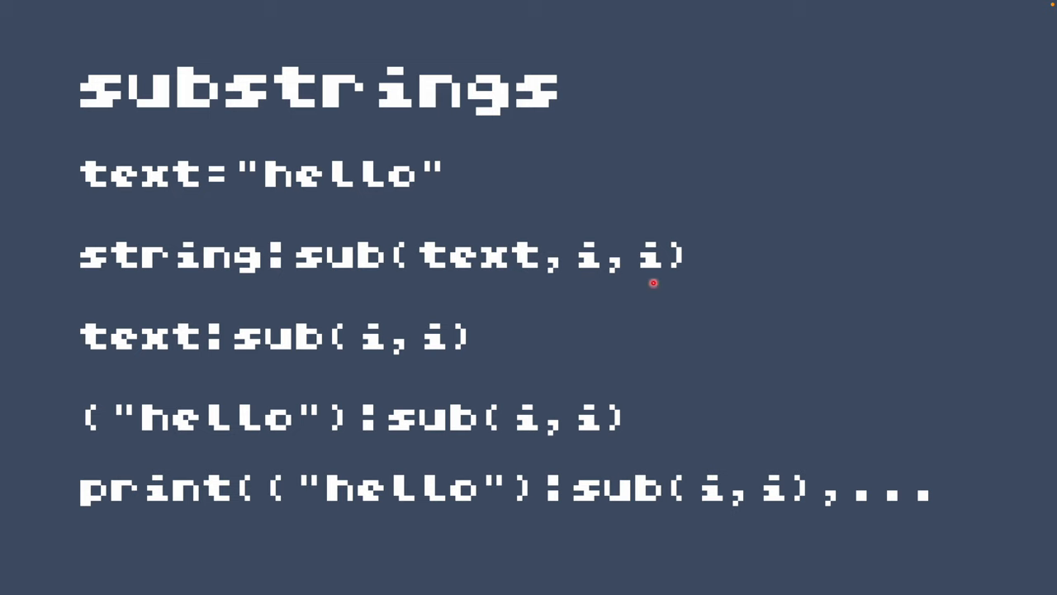
{"action": "mouse_move", "coordinate": [149, 357]}
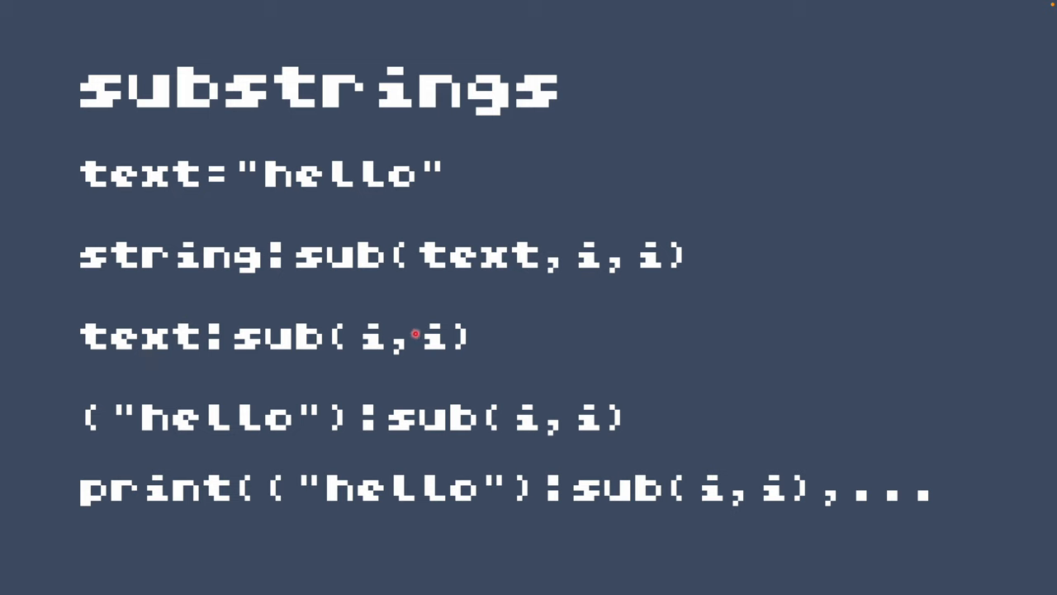
{"action": "mouse_move", "coordinate": [434, 317]}
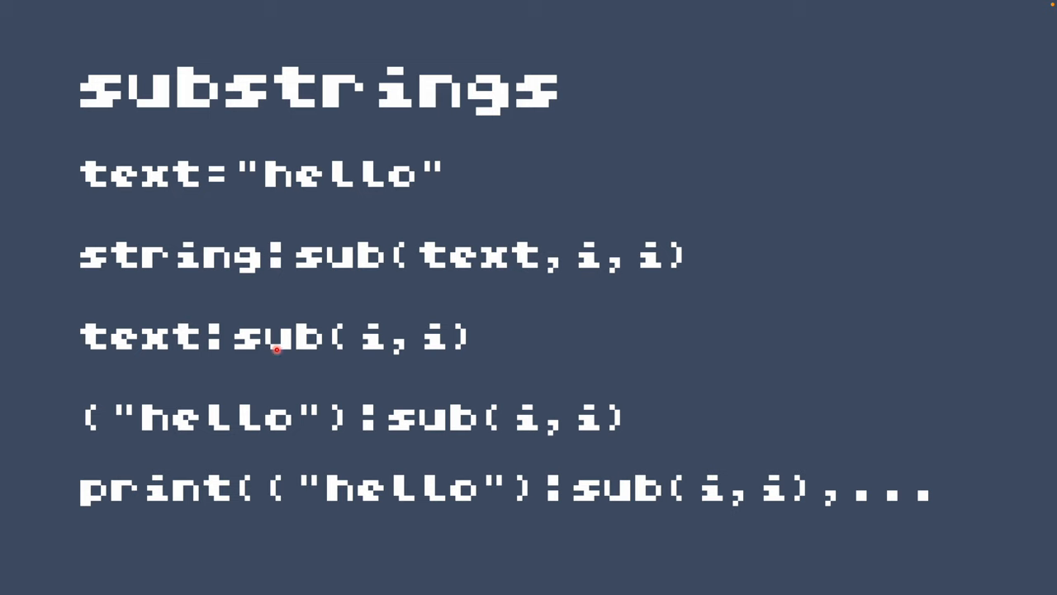
{"action": "mouse_move", "coordinate": [436, 337]}
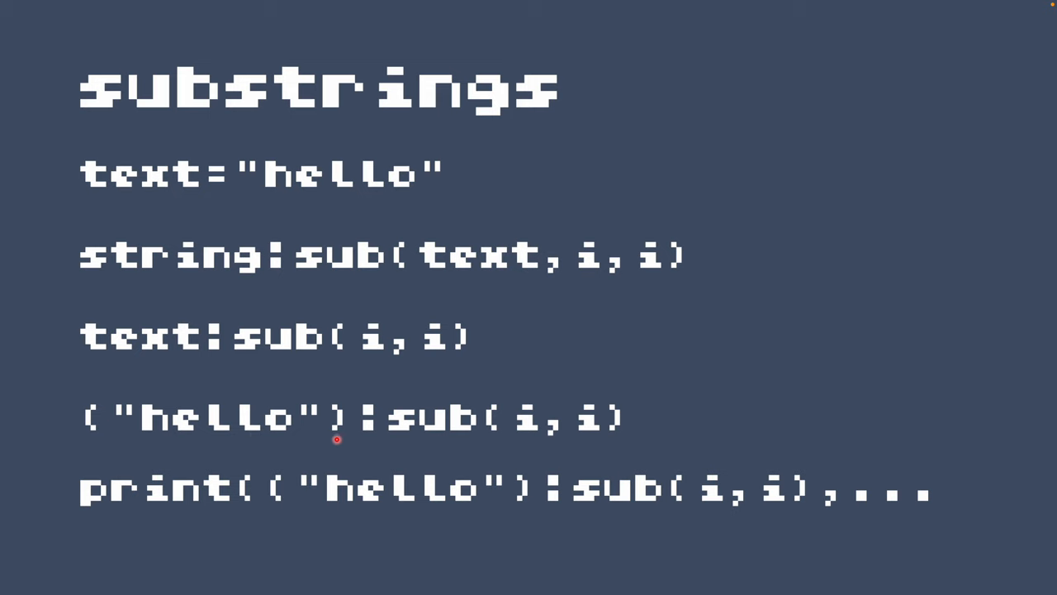
{"action": "mouse_move", "coordinate": [380, 440]}
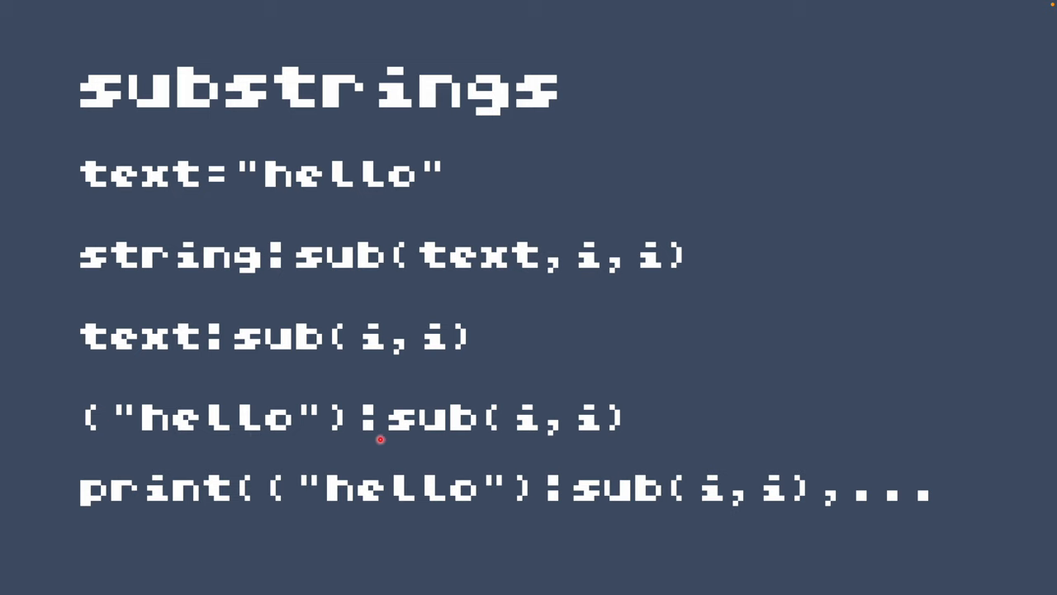
{"action": "mouse_move", "coordinate": [479, 443]}
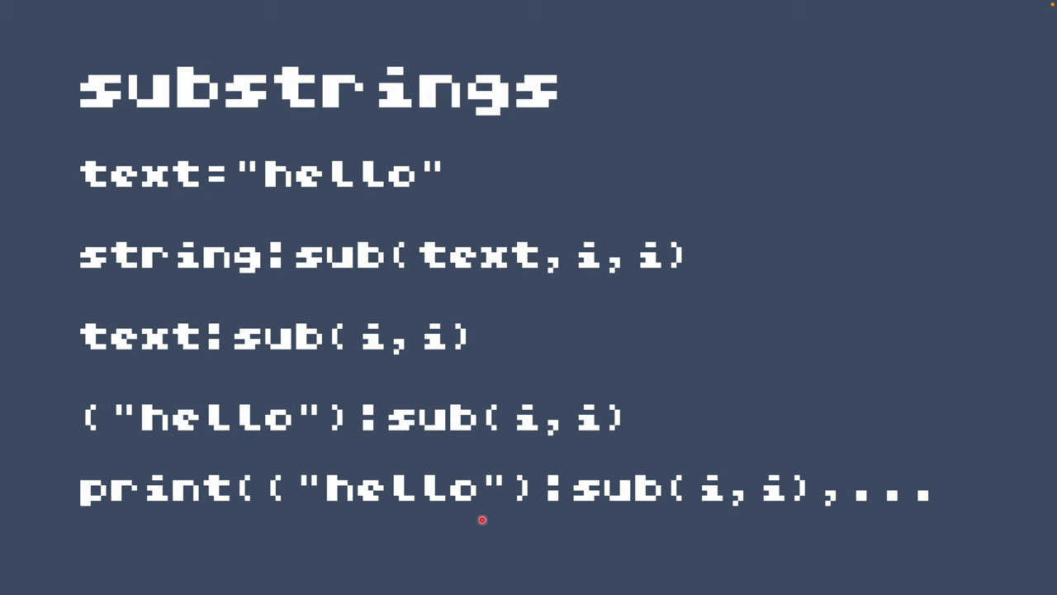
{"action": "mouse_move", "coordinate": [707, 502]}
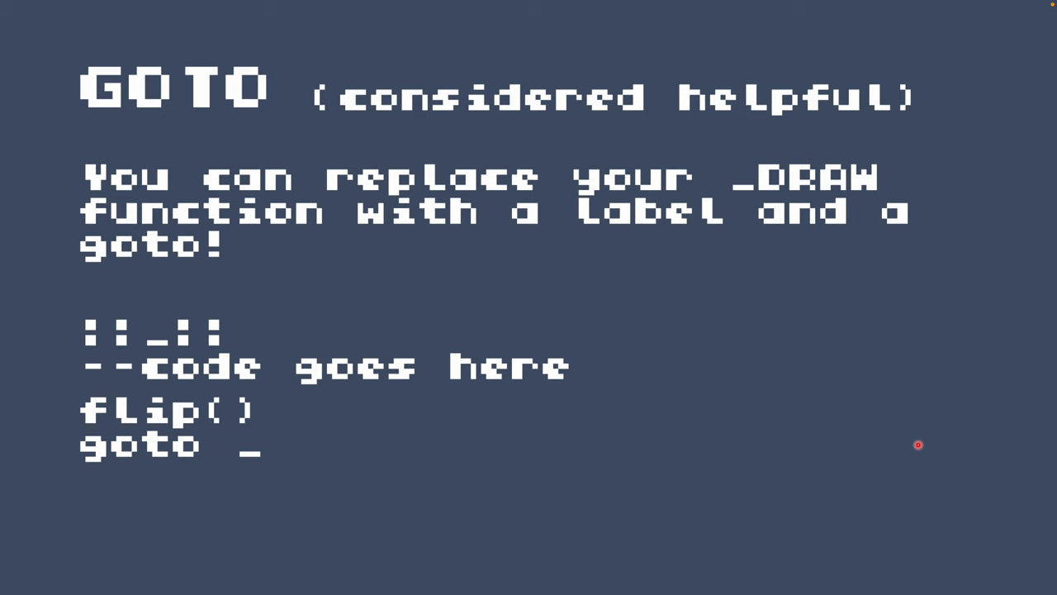
{"action": "mouse_move", "coordinate": [438, 301]}
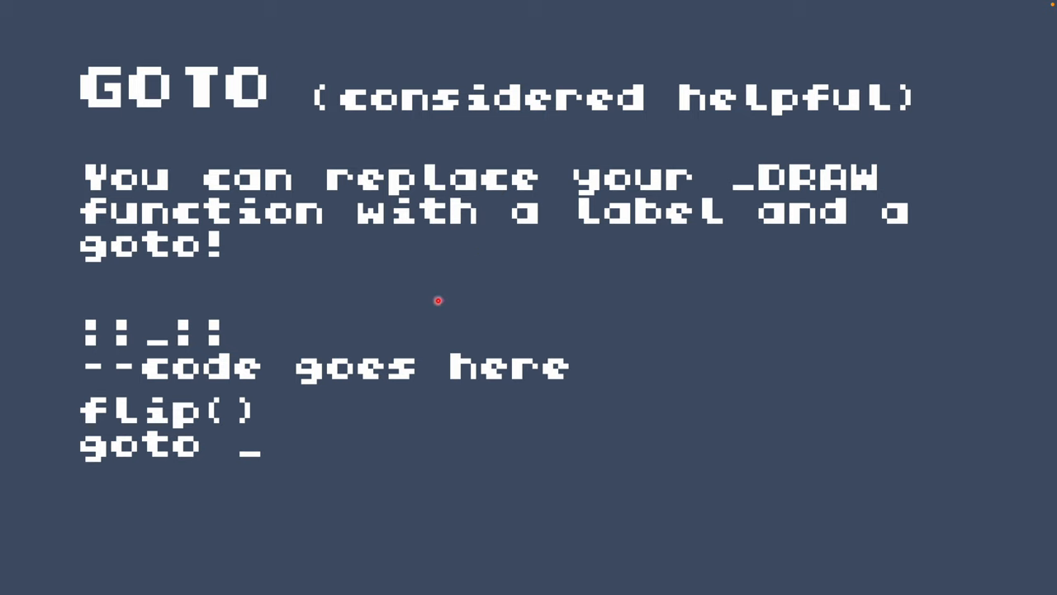
{"action": "mouse_move", "coordinate": [119, 390]}
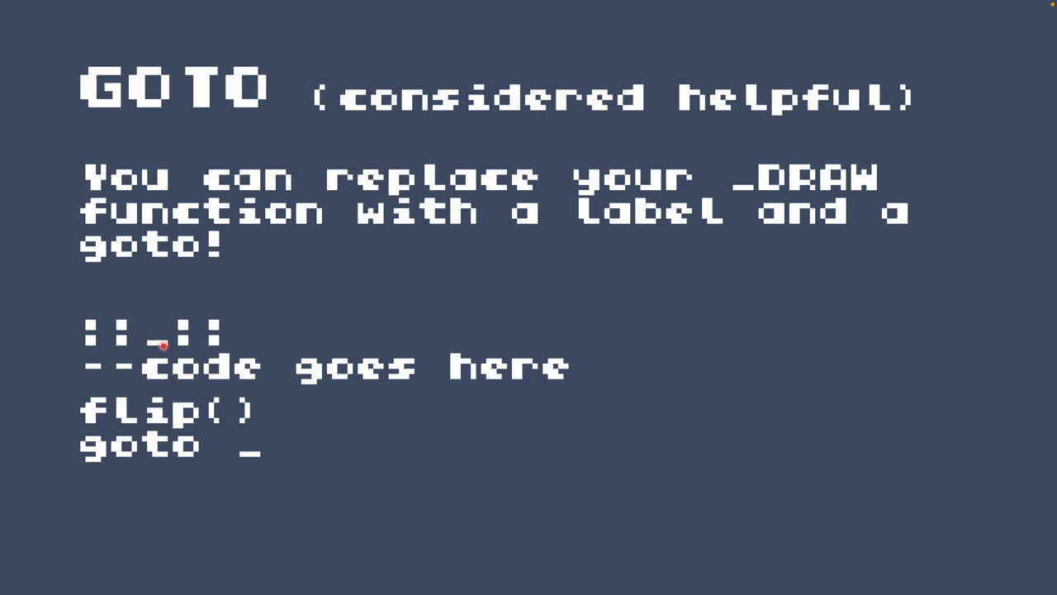
{"action": "mouse_move", "coordinate": [231, 334]}
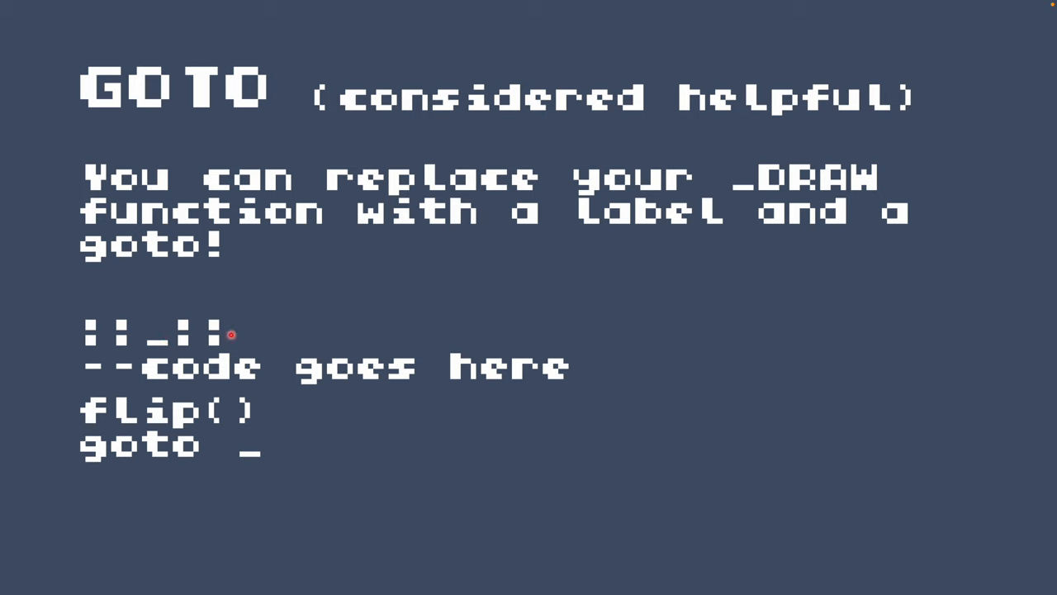
{"action": "mouse_move", "coordinate": [289, 365]}
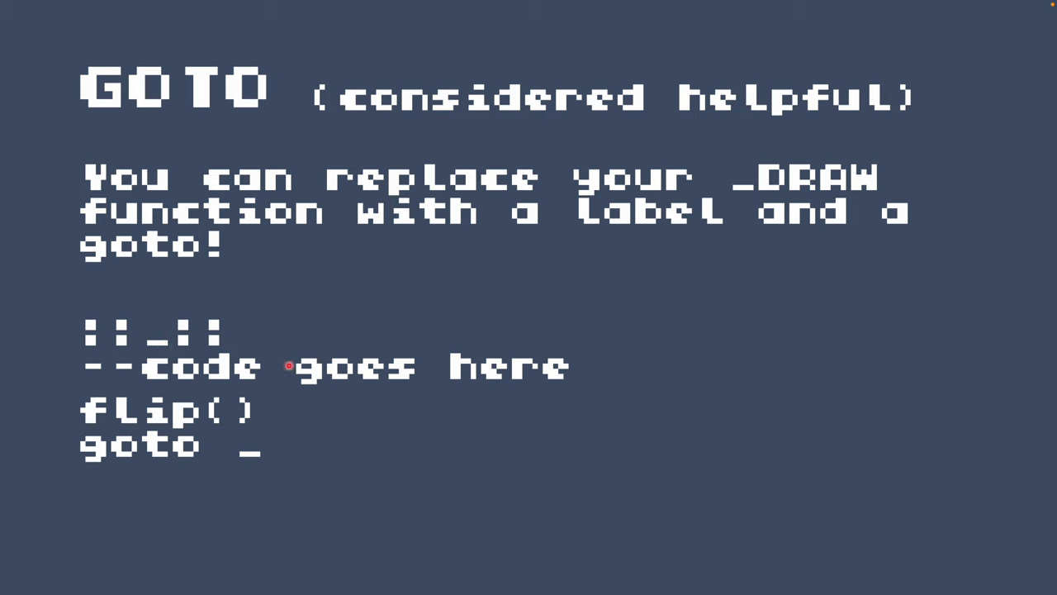
{"action": "mouse_move", "coordinate": [238, 413]}
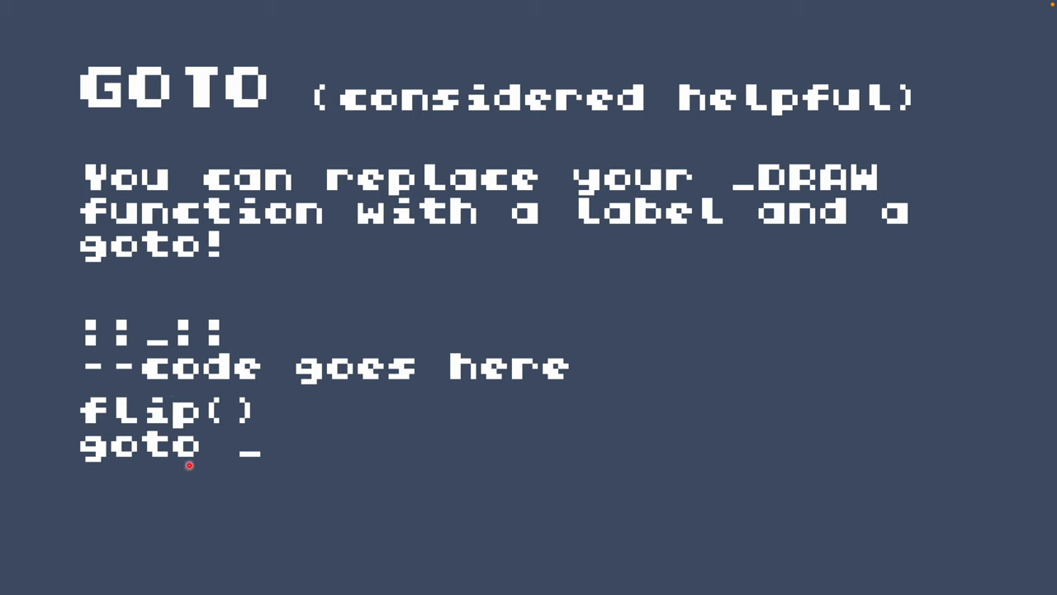
{"action": "mouse_move", "coordinate": [347, 454]}
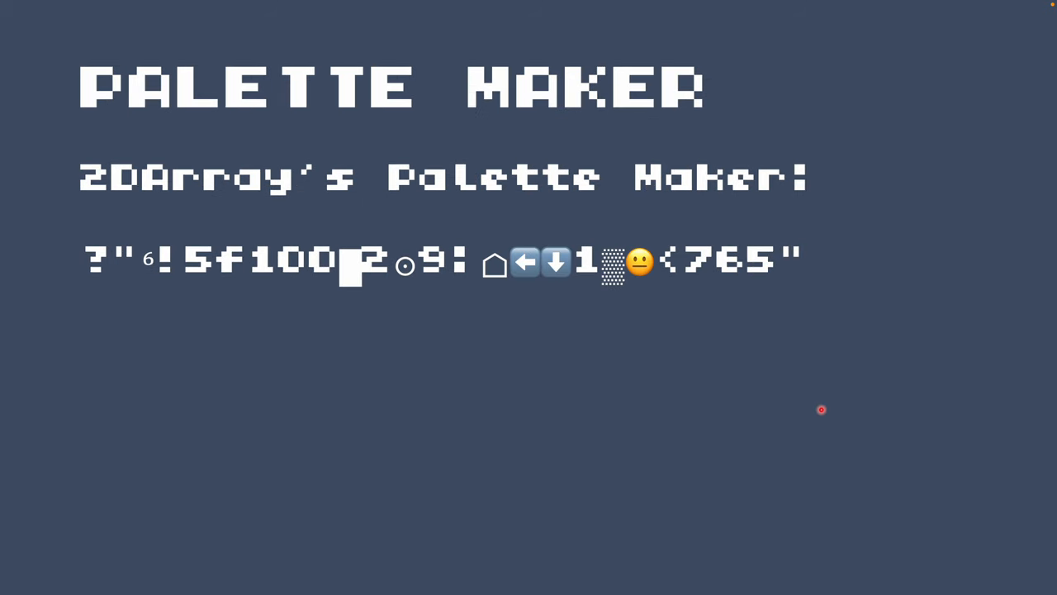
{"action": "mouse_move", "coordinate": [803, 408]}
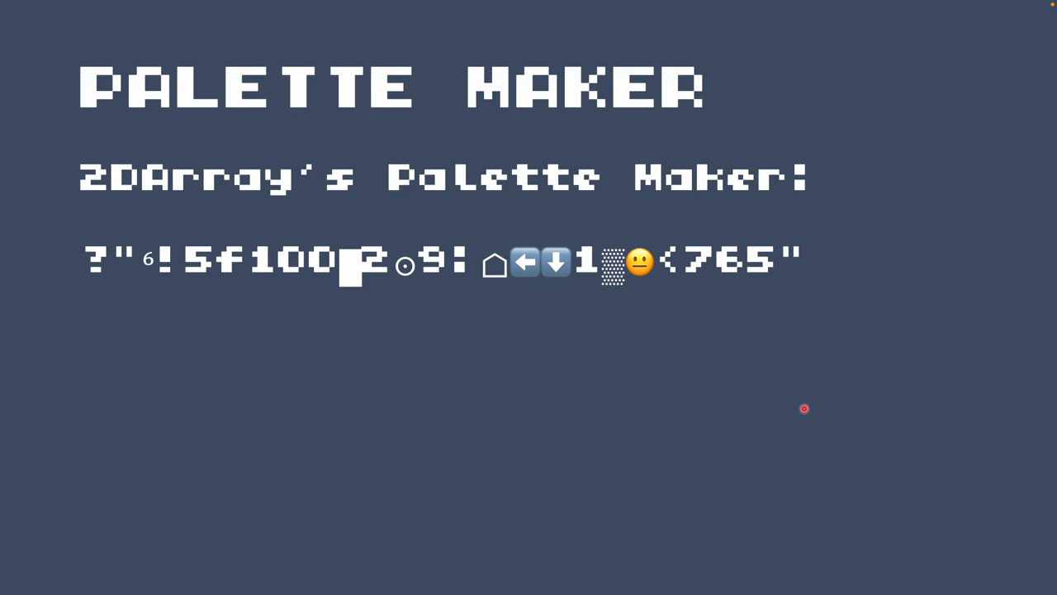
{"action": "mouse_move", "coordinate": [788, 381]}
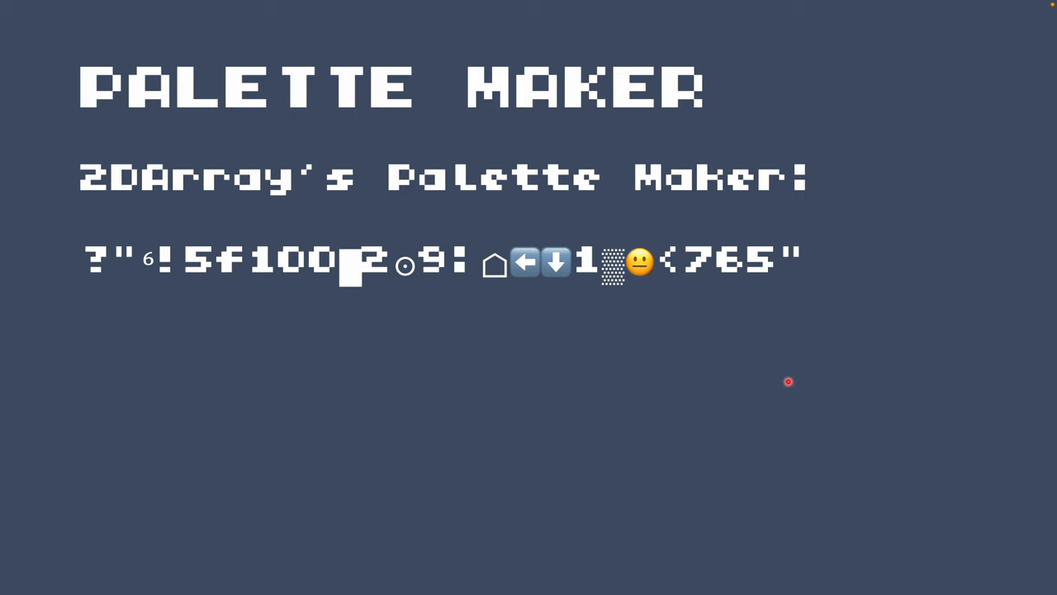
{"action": "mouse_move", "coordinate": [708, 364]}
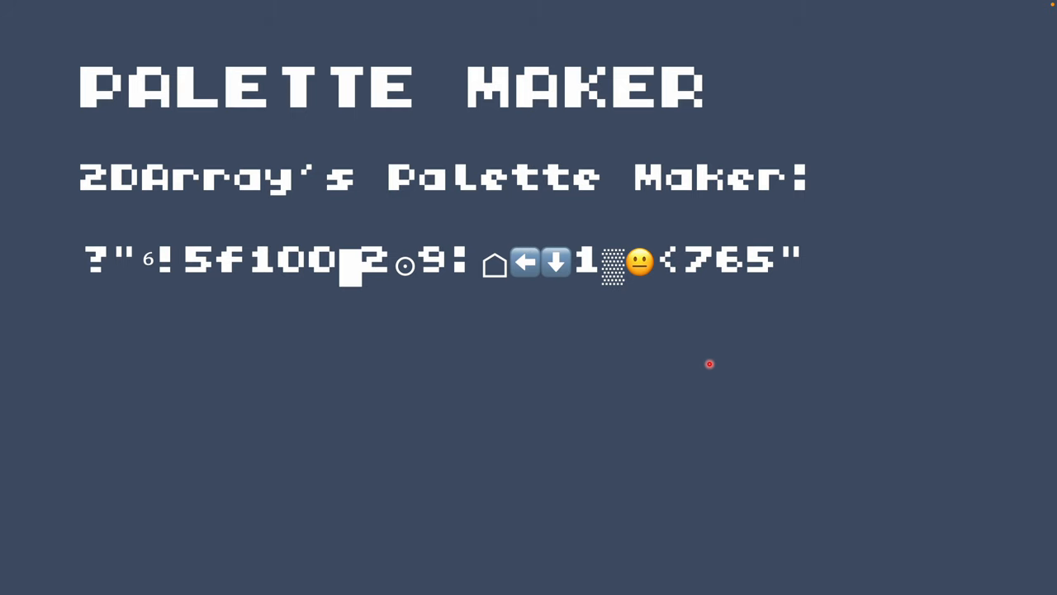
{"action": "mouse_move", "coordinate": [681, 372]}
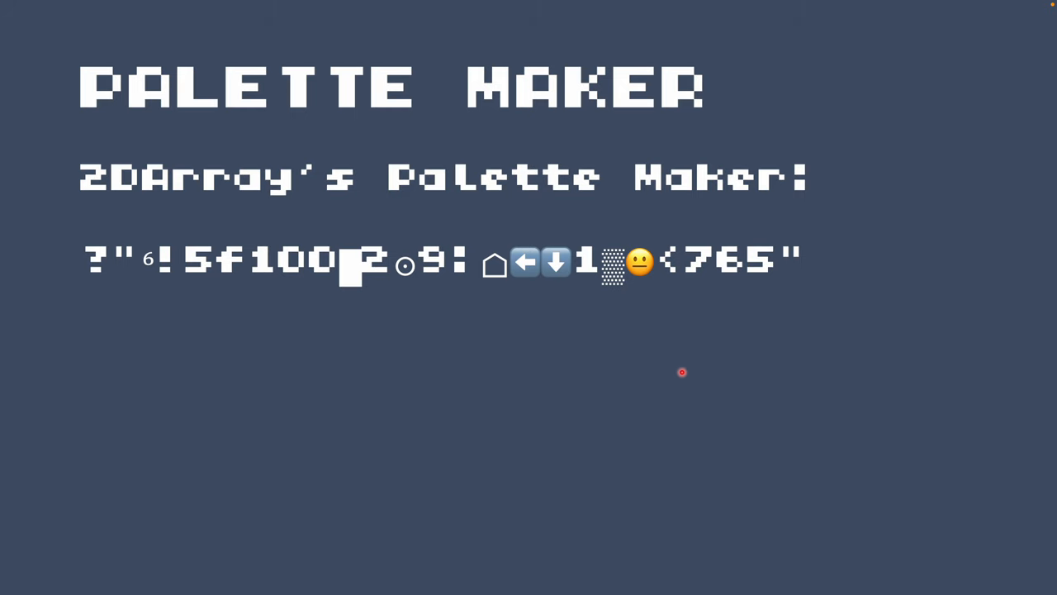
{"action": "mouse_move", "coordinate": [208, 308]}
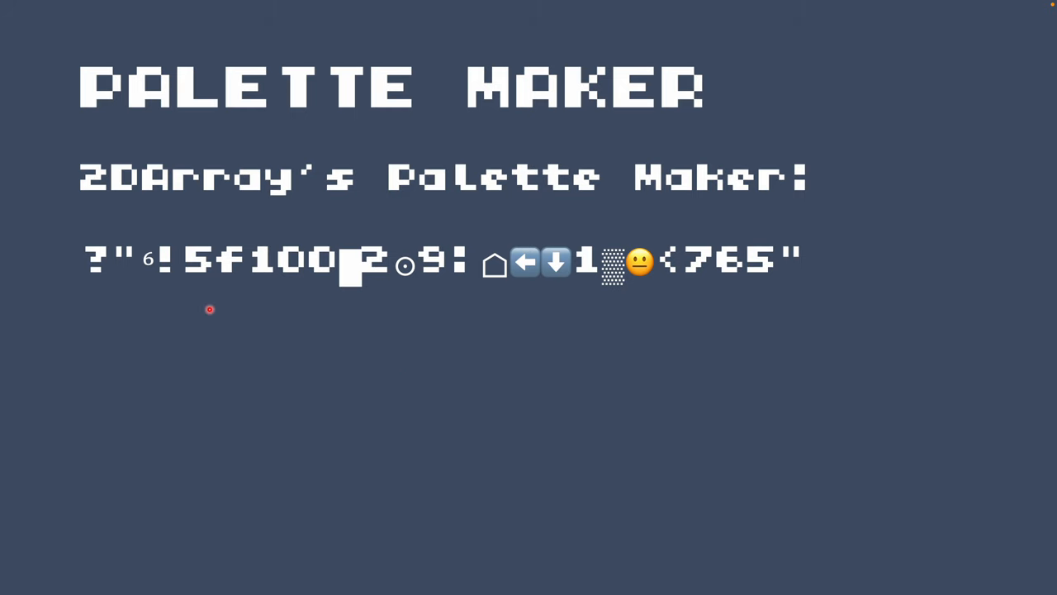
{"action": "mouse_move", "coordinate": [700, 383]}
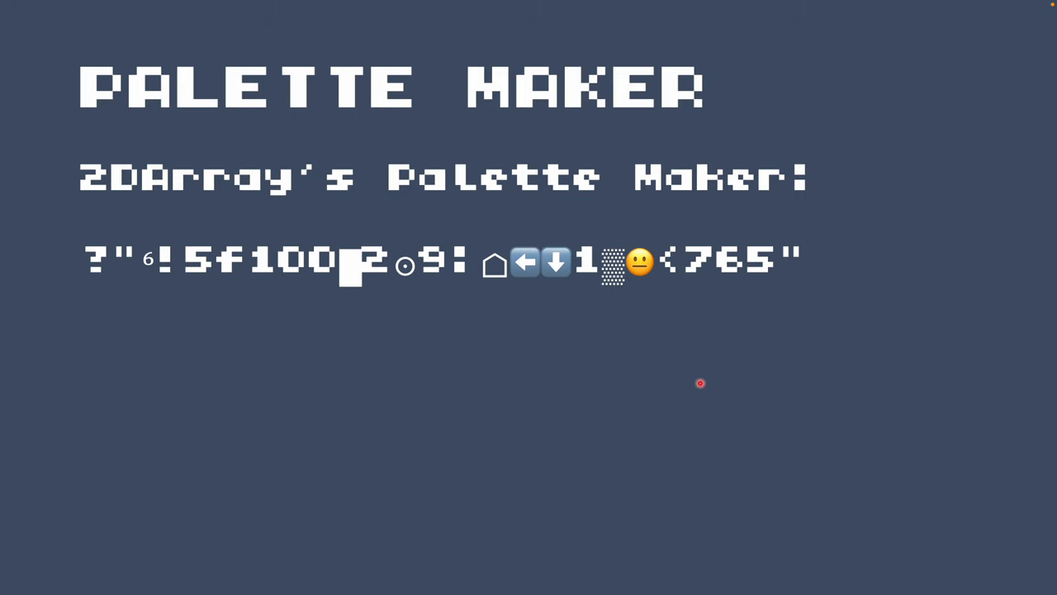
{"action": "mouse_move", "coordinate": [483, 409]}
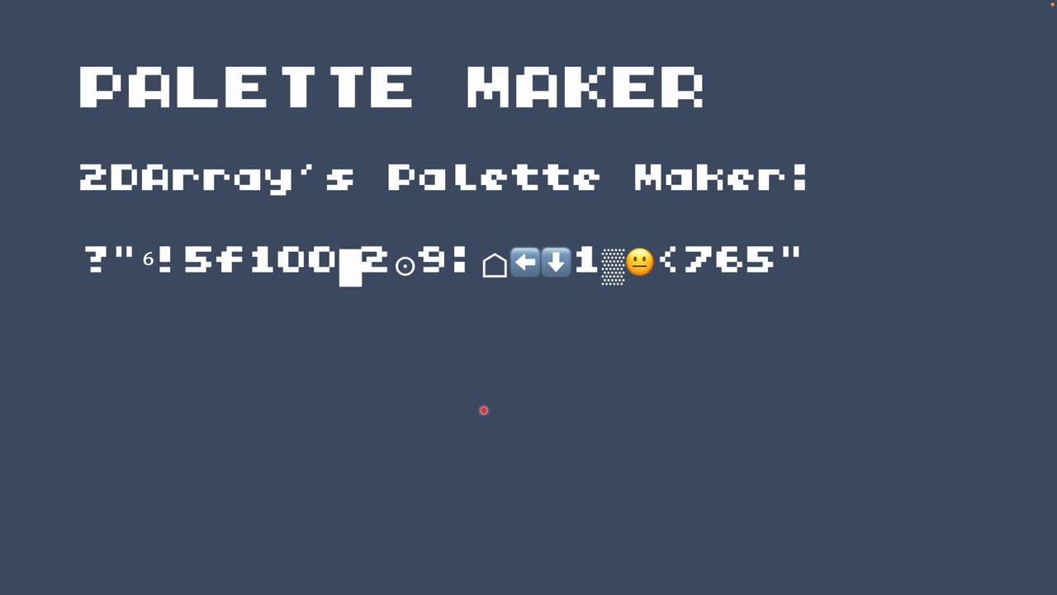
{"action": "mouse_move", "coordinate": [410, 327]}
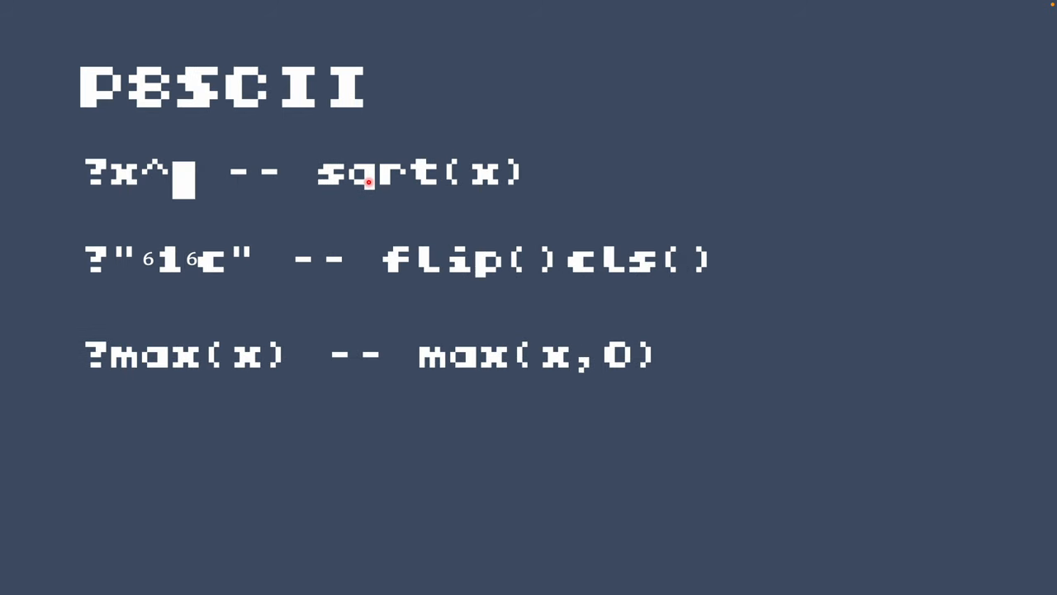
{"action": "mouse_move", "coordinate": [146, 119]}
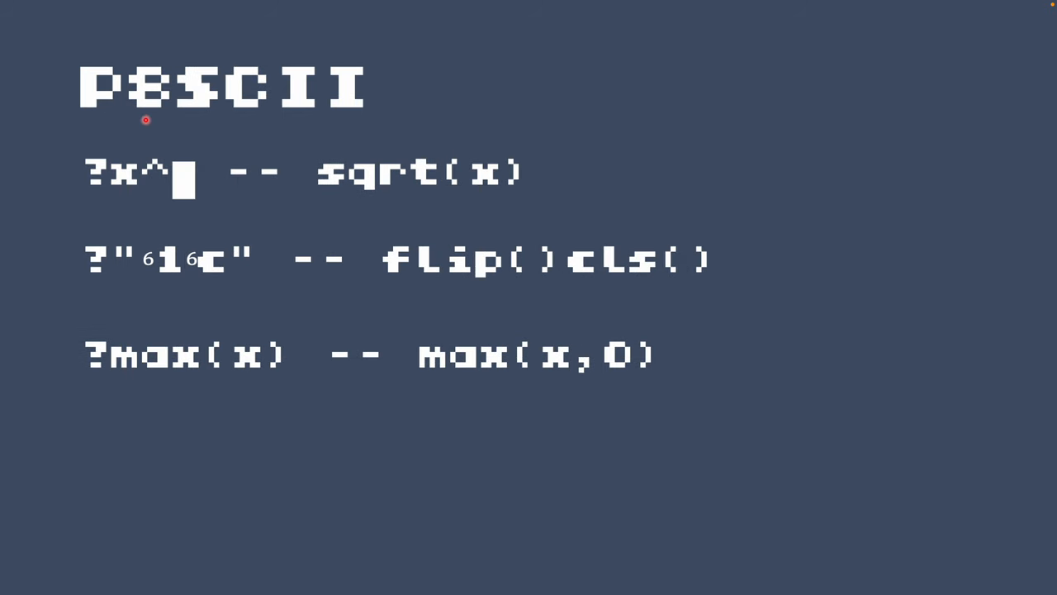
{"action": "mouse_move", "coordinate": [688, 192]}
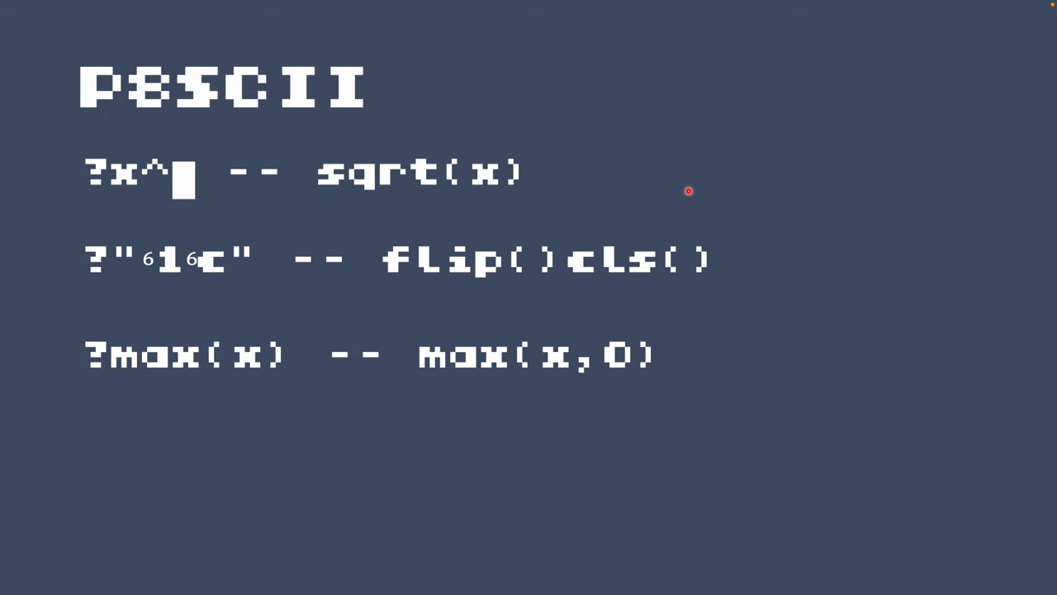
{"action": "mouse_move", "coordinate": [317, 99]}
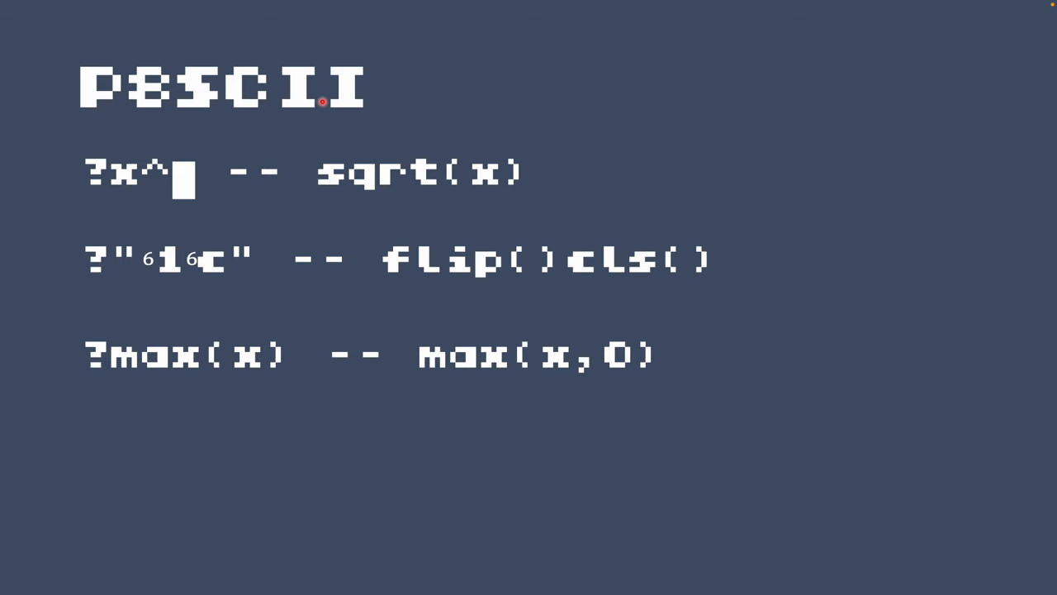
{"action": "mouse_move", "coordinate": [241, 145]}
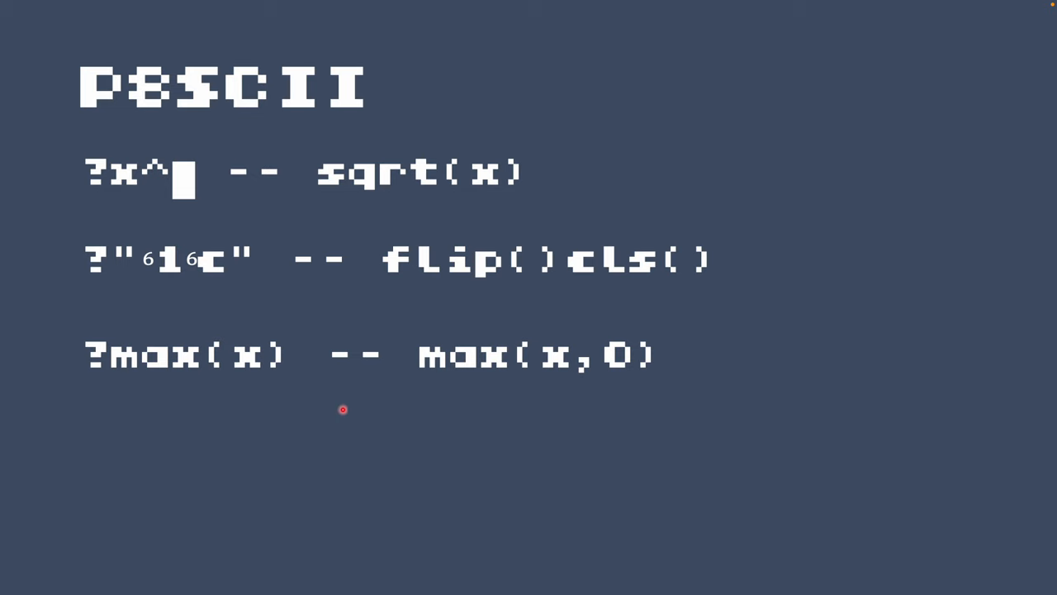
{"action": "mouse_move", "coordinate": [269, 440]}
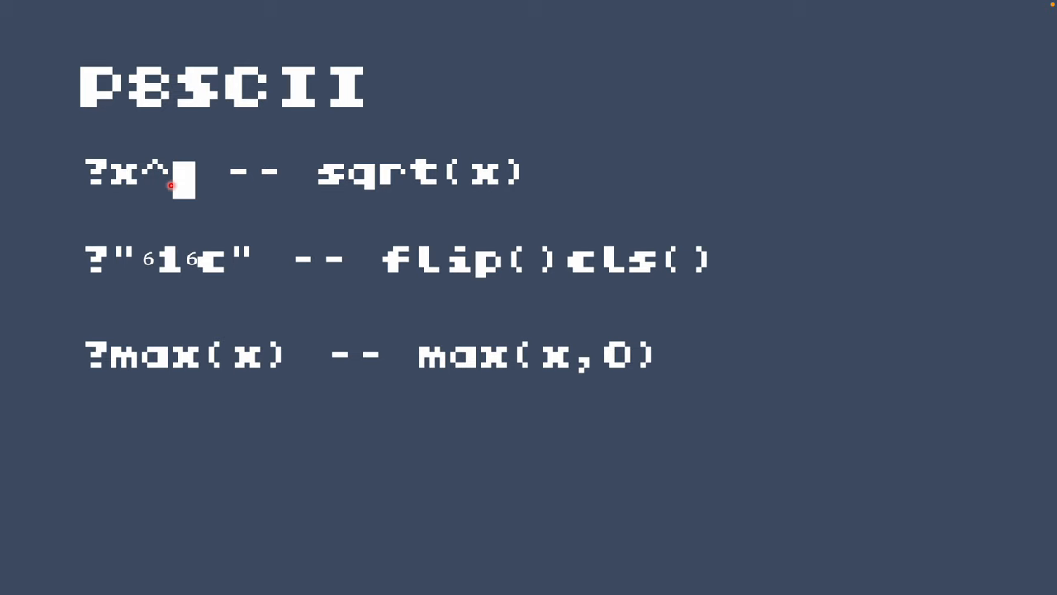
{"action": "mouse_move", "coordinate": [102, 192]}
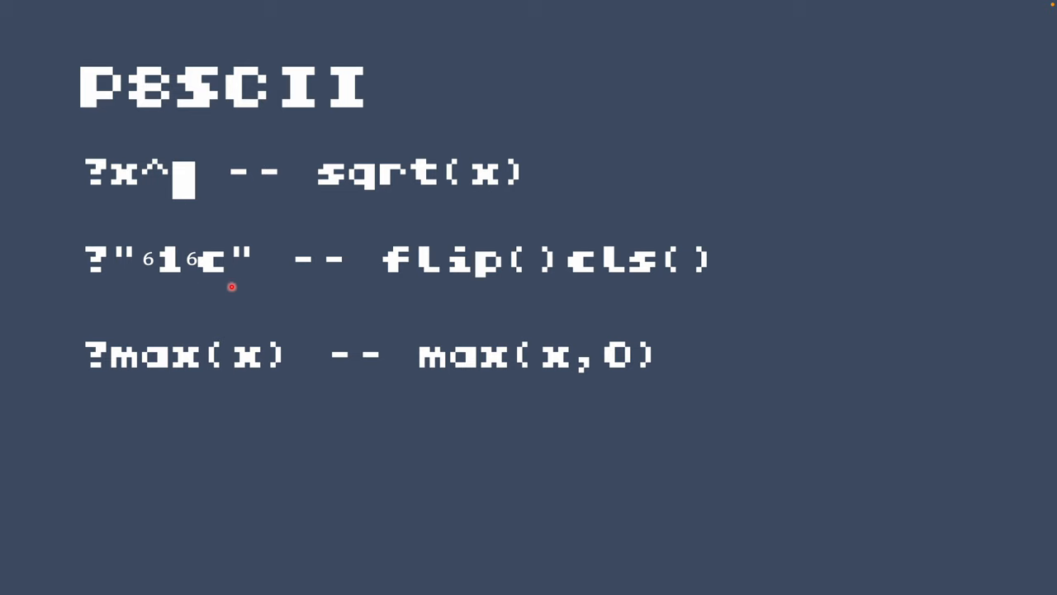
{"action": "mouse_move", "coordinate": [234, 370]}
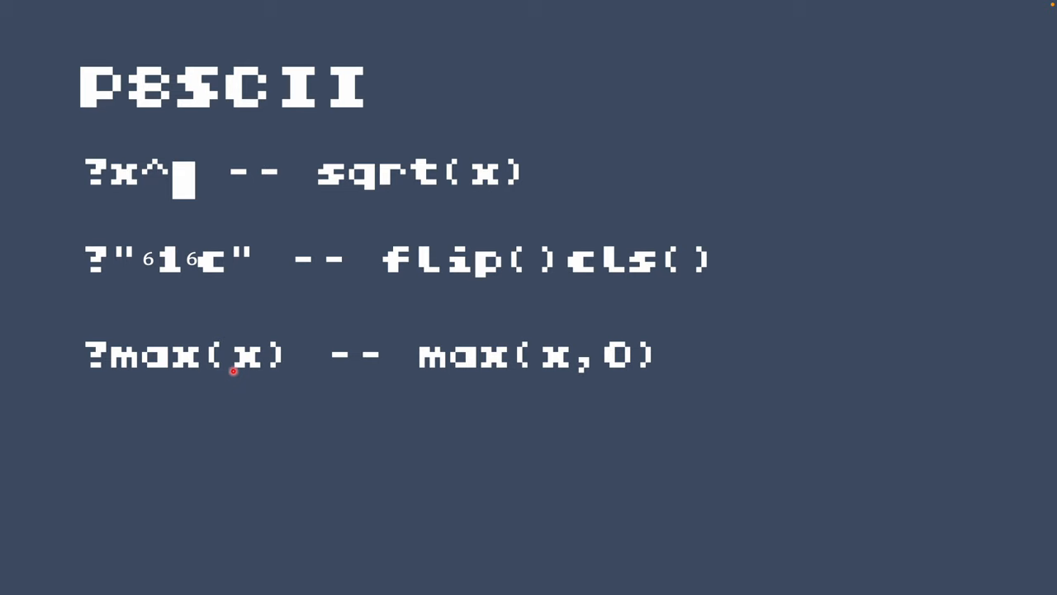
{"action": "mouse_move", "coordinate": [551, 370]}
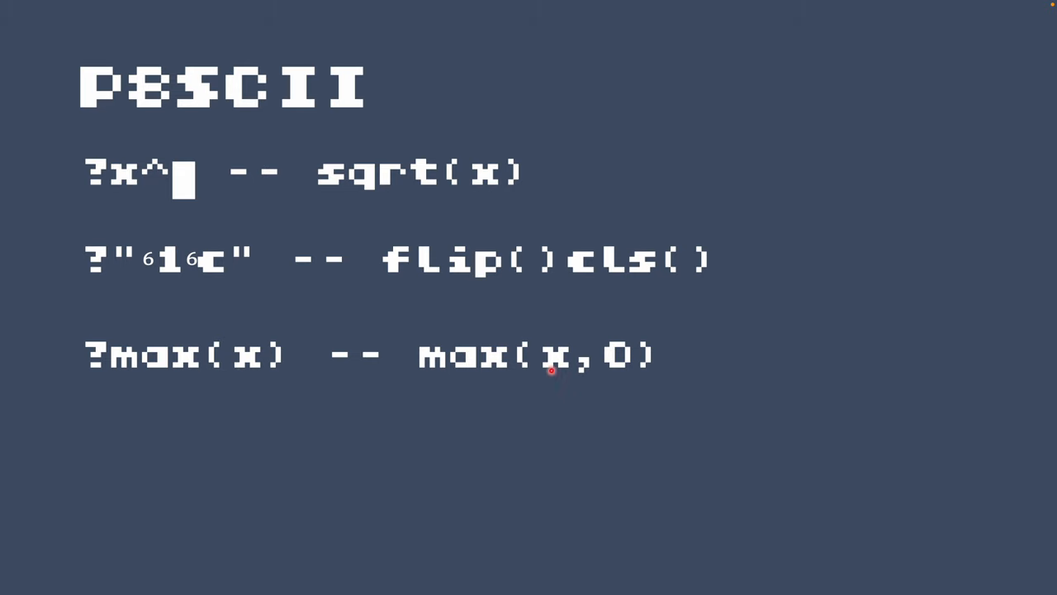
{"action": "mouse_move", "coordinate": [159, 300]}
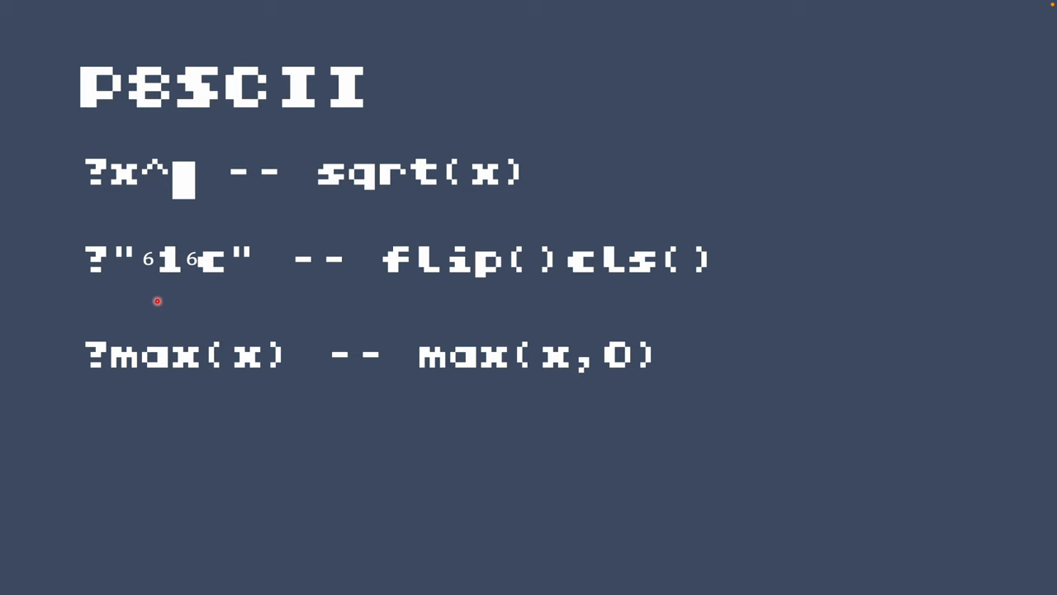
{"action": "mouse_move", "coordinate": [169, 454]}
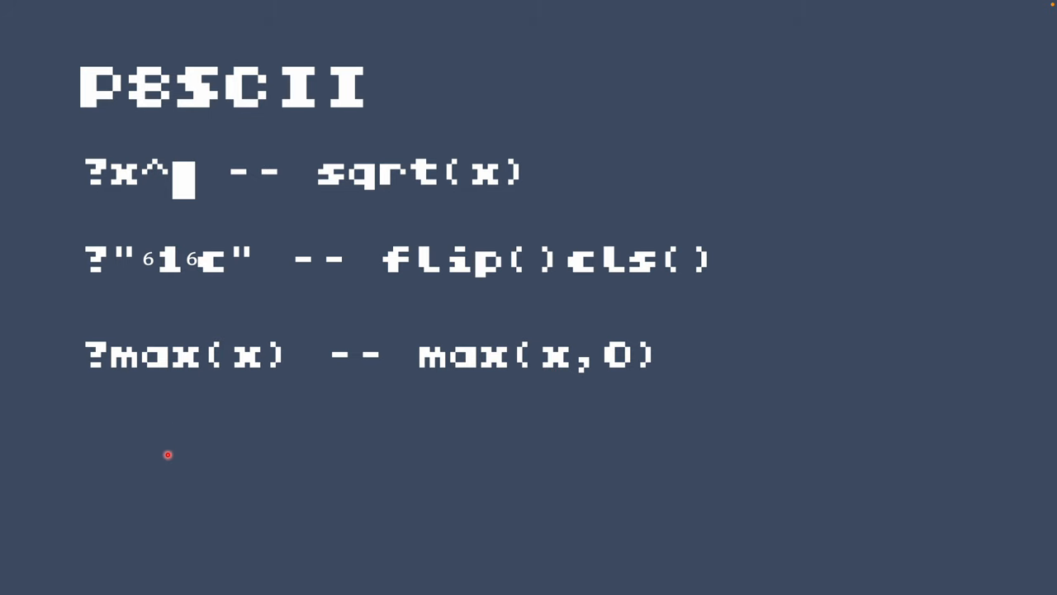